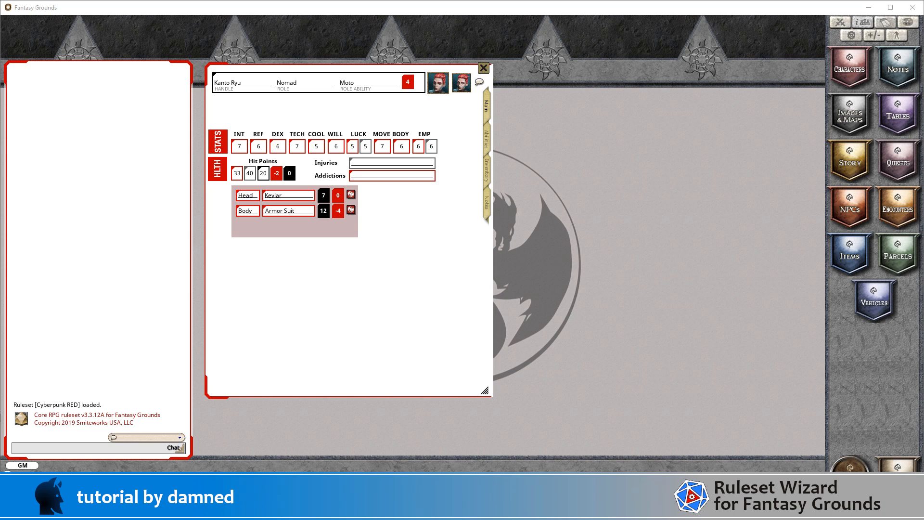
{"action": "mouse_move", "coordinate": [483, 333]}
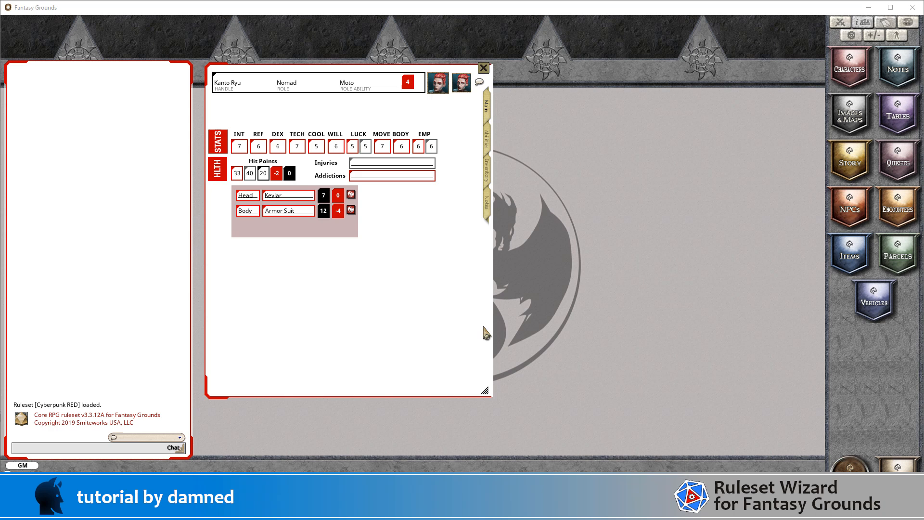
{"action": "mouse_move", "coordinate": [248, 209]}
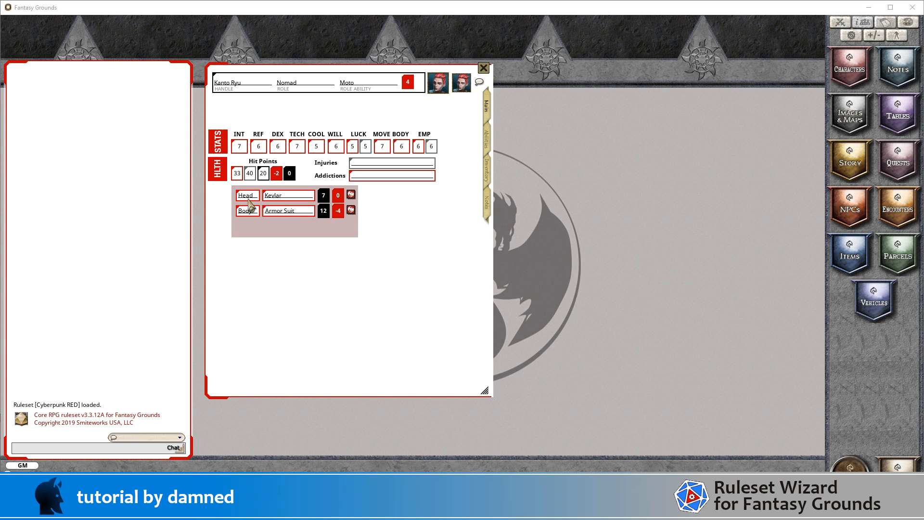
{"action": "mouse_move", "coordinate": [269, 205]}
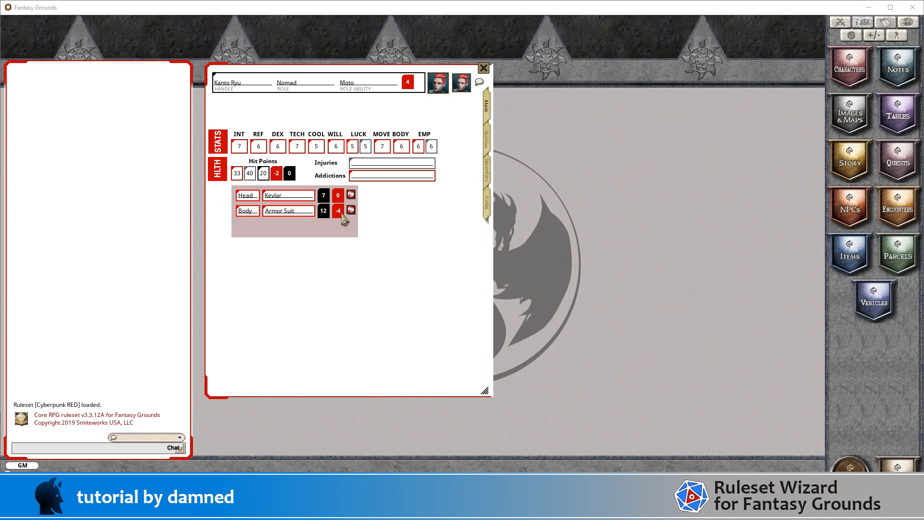
{"action": "mouse_move", "coordinate": [340, 219]}
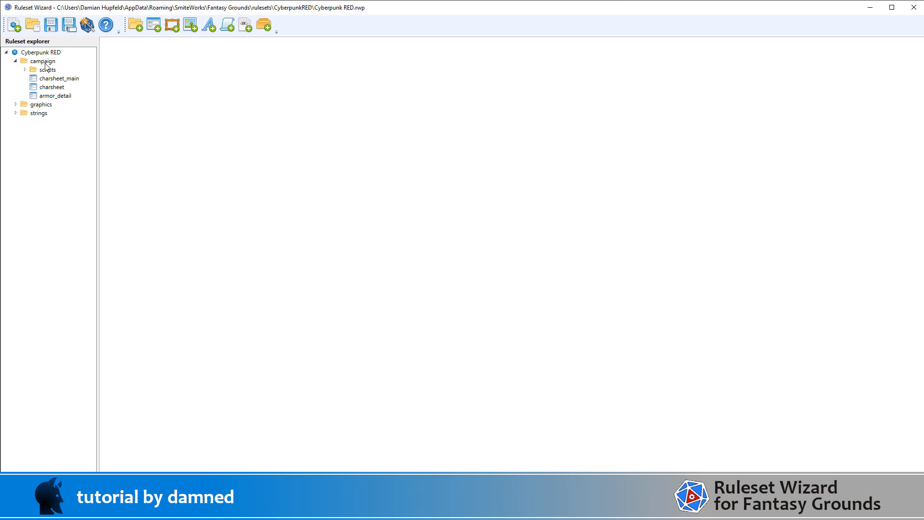
- Create a new window inside the campaign folder
{"action": "left_click", "coordinate": [42, 60]}
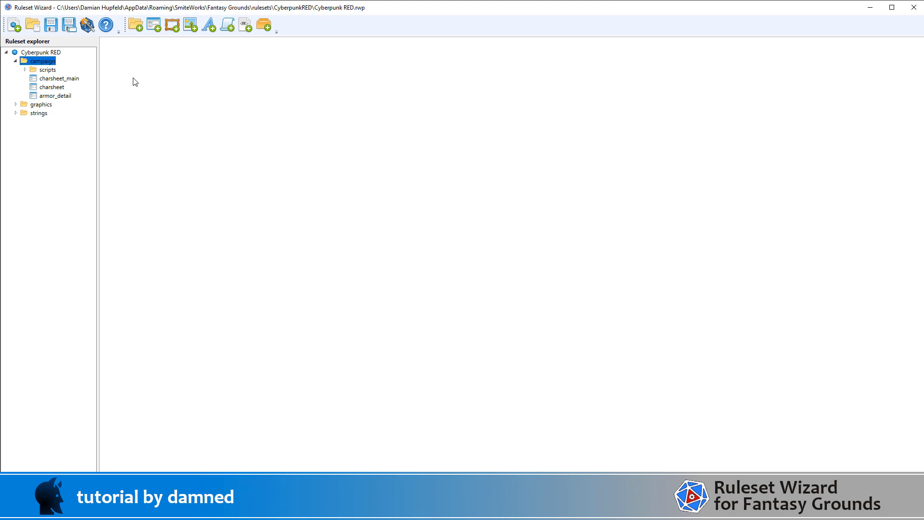
{"action": "mouse_move", "coordinate": [154, 25]}
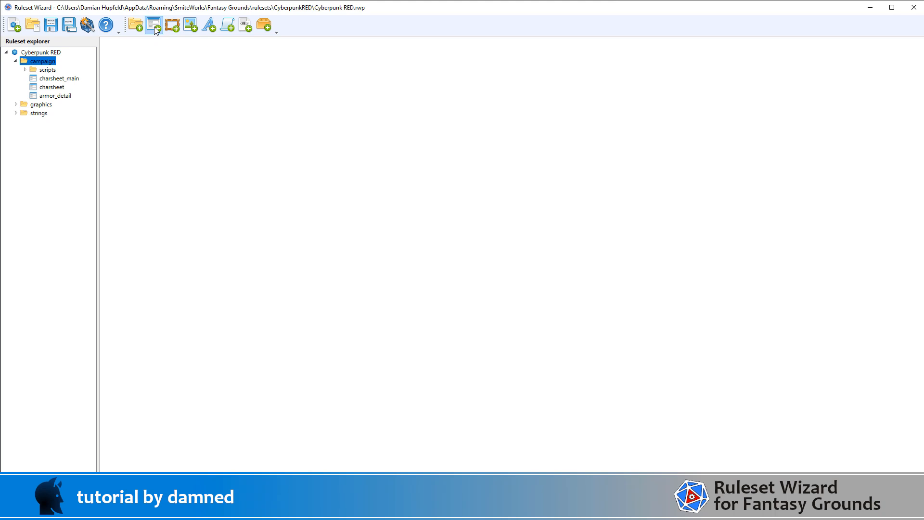
{"action": "left_click", "coordinate": [153, 25]}
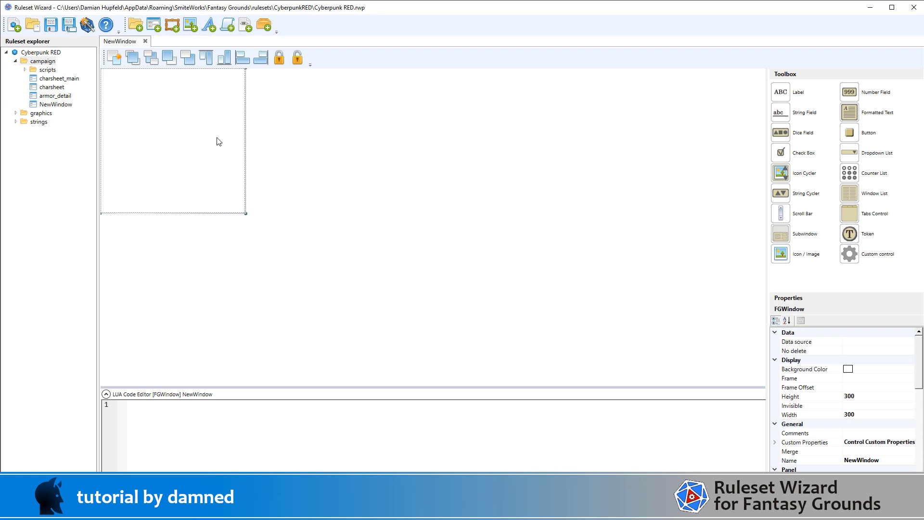
{"action": "mouse_move", "coordinate": [225, 147]}
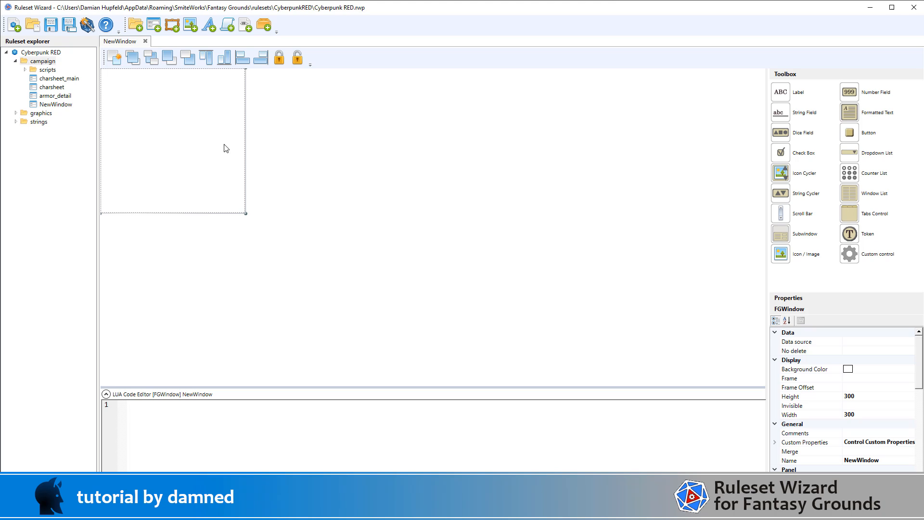
{"action": "mouse_move", "coordinate": [895, 410]}
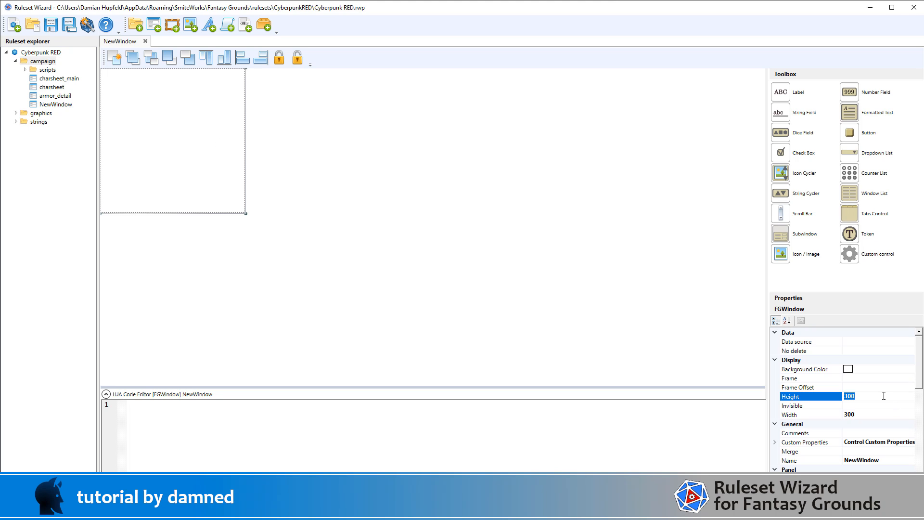
- Size the window 265 wide by 32 tall and name it armor_detail
{"action": "type", "text": "32"}
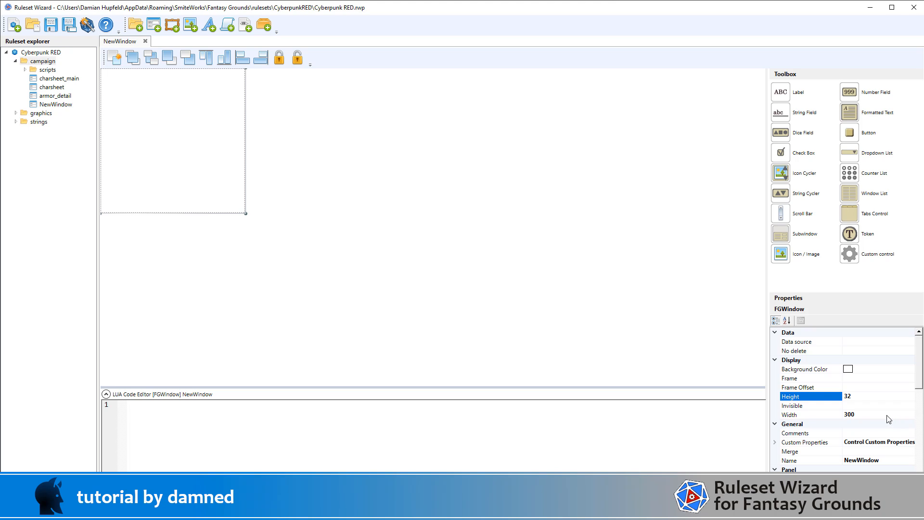
{"action": "left_click", "coordinate": [810, 414]}
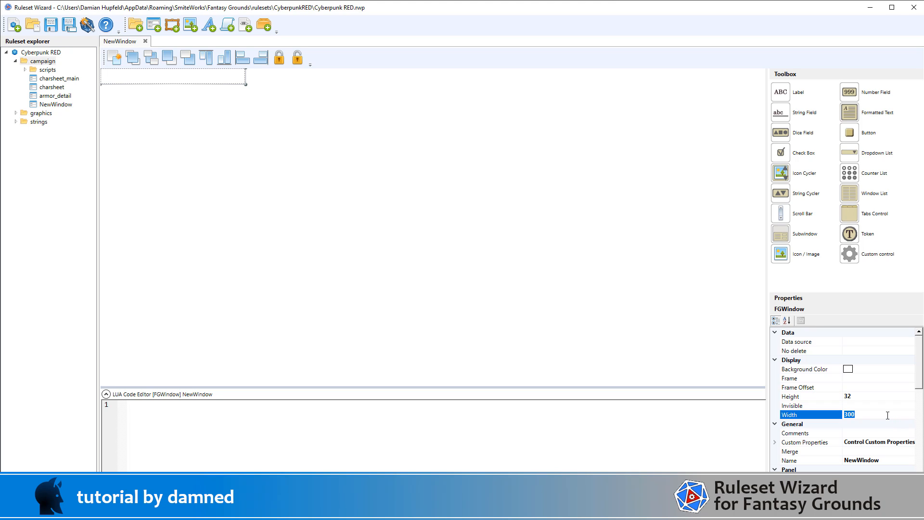
{"action": "type", "text": "275"}
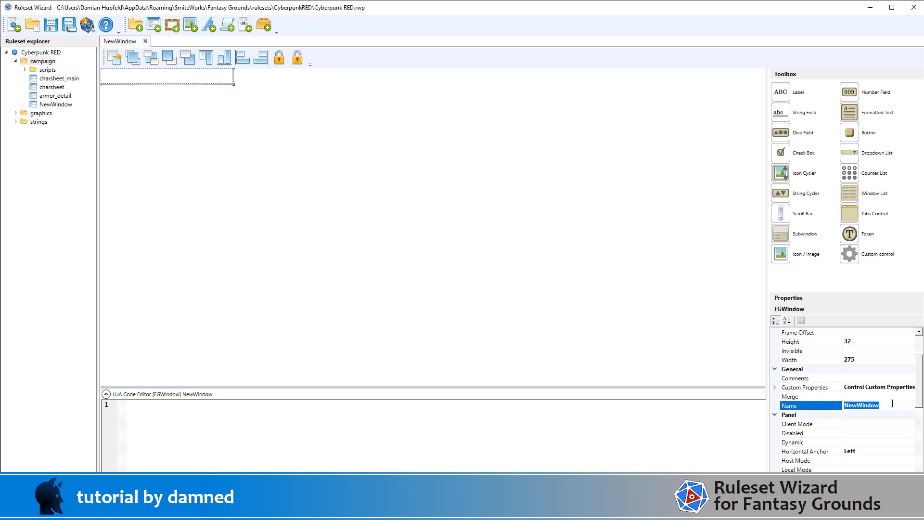
{"action": "type", "text": "armou"}
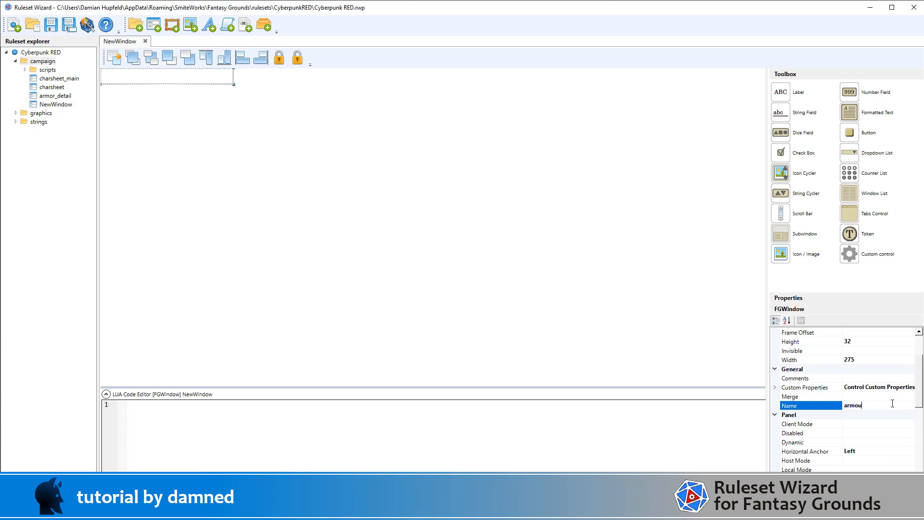
{"action": "type", "text": "armor_detail"}
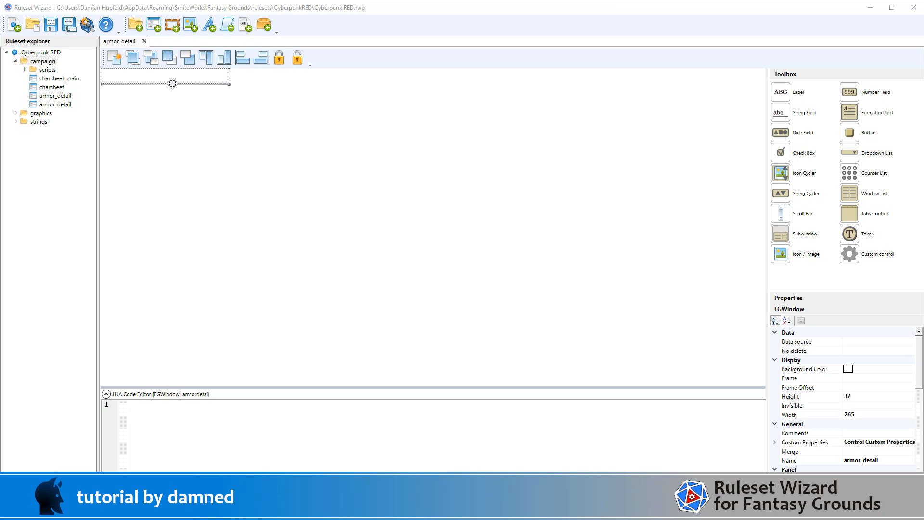
{"action": "mouse_move", "coordinate": [756, 165]}
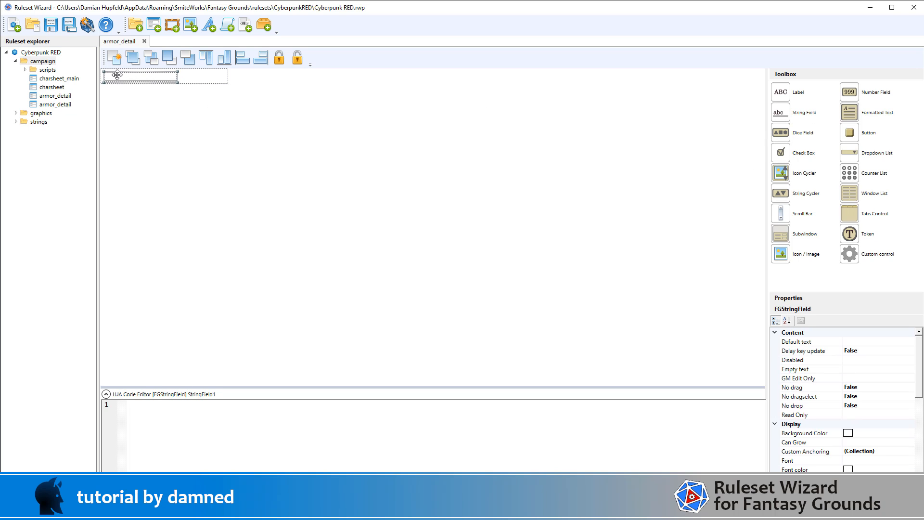
{"action": "mouse_move", "coordinate": [144, 98]}
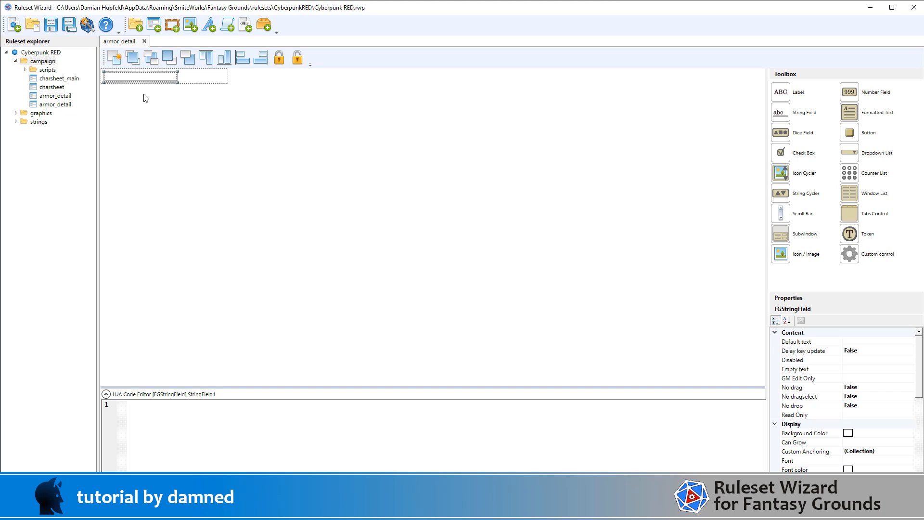
- Place the string field 50 wide with the fielddark frame and 5,0,5,0 frame offset
{"action": "scroll", "scroll_direction": "down", "scroll_amount": 3}
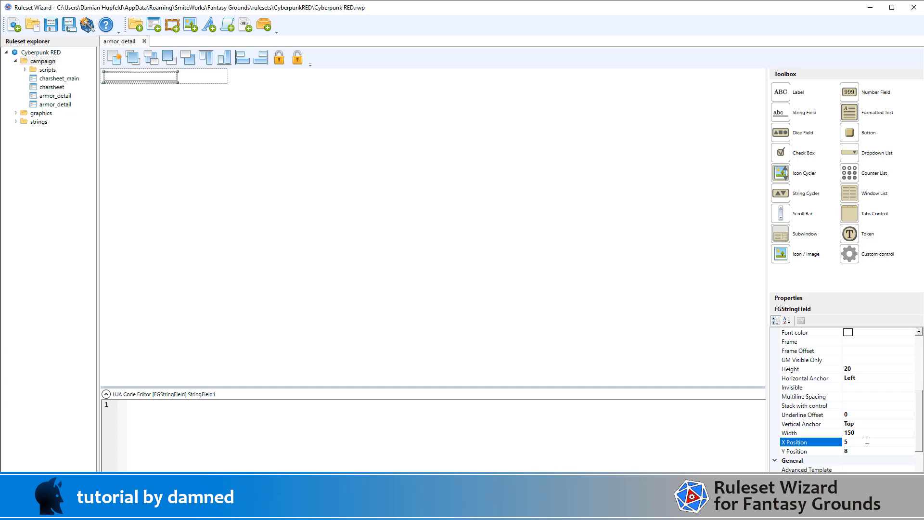
{"action": "left_click", "coordinate": [811, 450]}
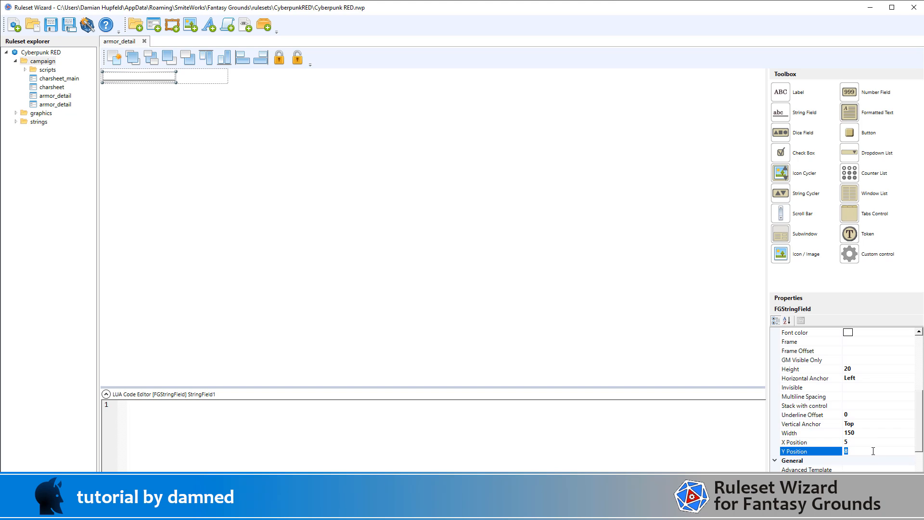
{"action": "left_click", "coordinate": [811, 432]}
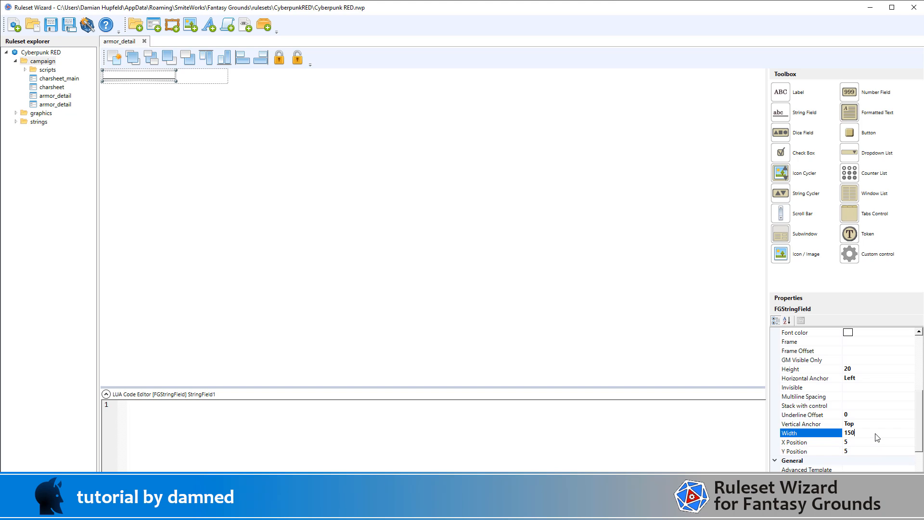
{"action": "type", "text": "50"}
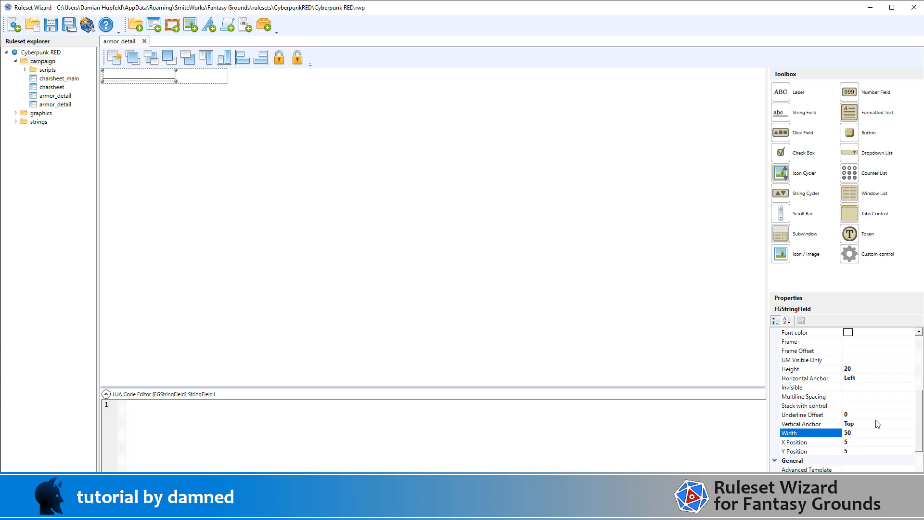
{"action": "mouse_move", "coordinate": [850, 352]}
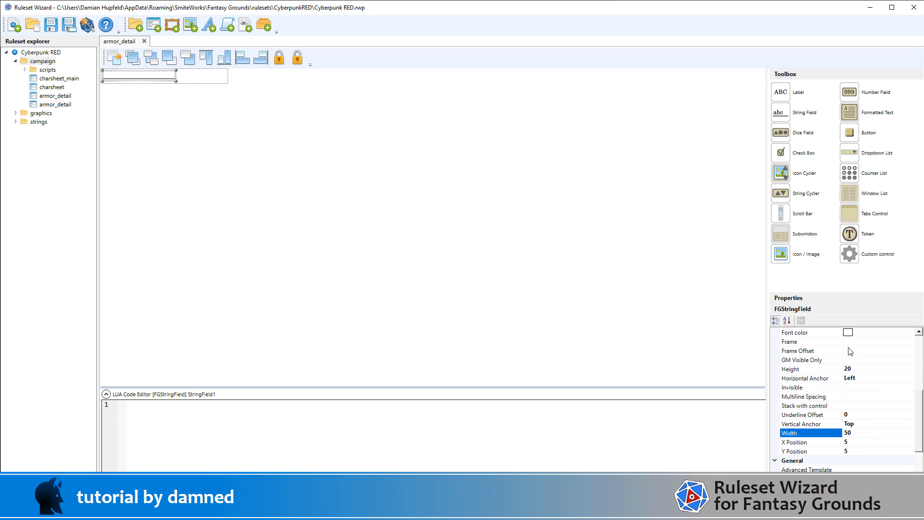
{"action": "left_click", "coordinate": [810, 341]}
{"action": "type", "text": "fielddark"}
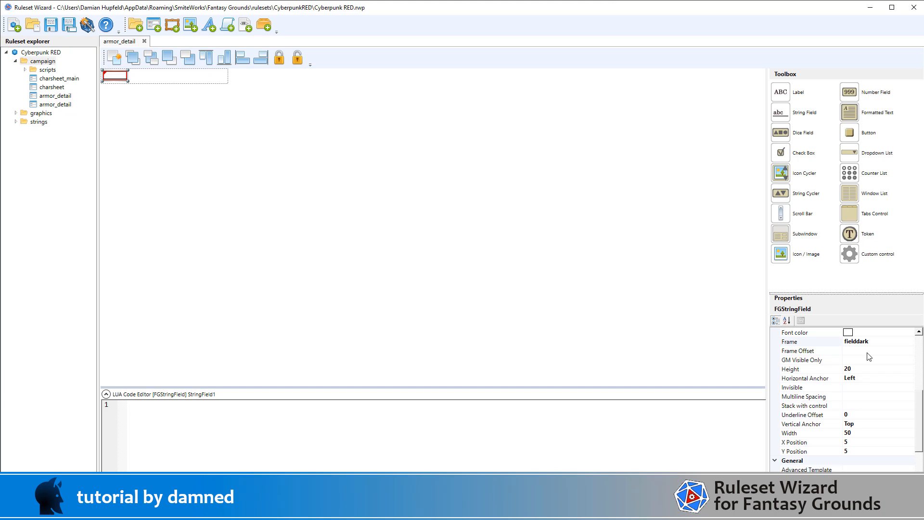
{"action": "left_click", "coordinate": [800, 350]}
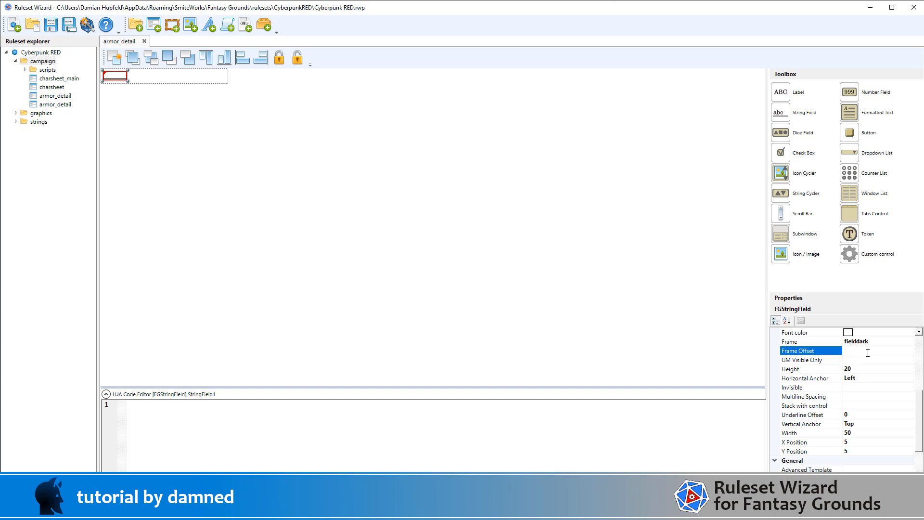
{"action": "type", "text": "5,0,5,0"}
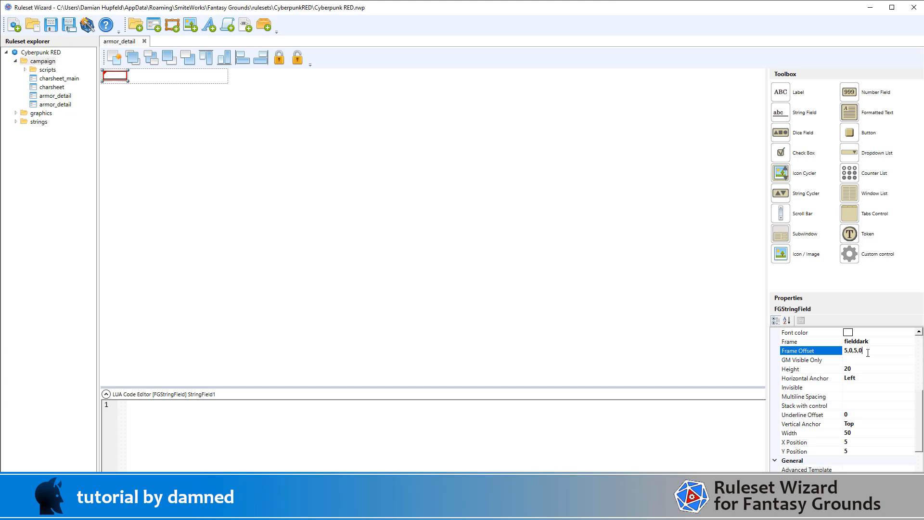
- Set the field height to 24 and name it armorlocation
{"action": "left_click", "coordinate": [849, 369]}
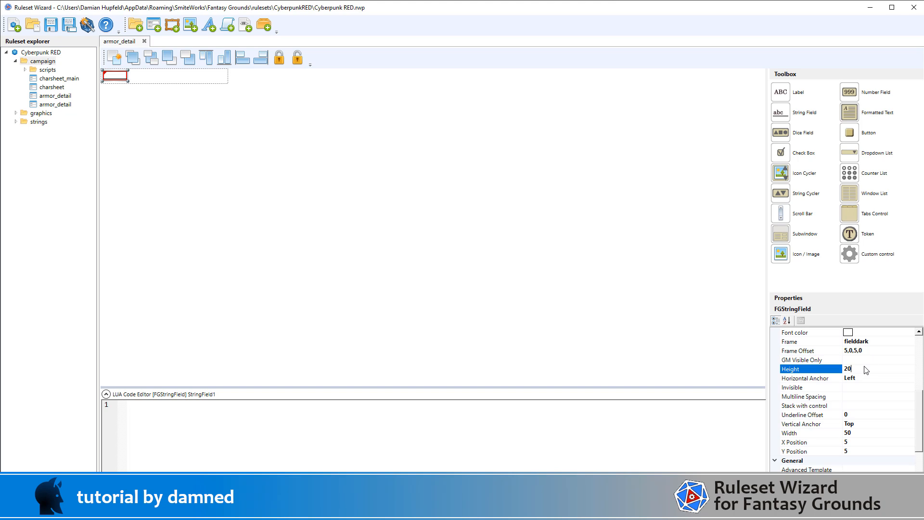
{"action": "type", "text": "24"}
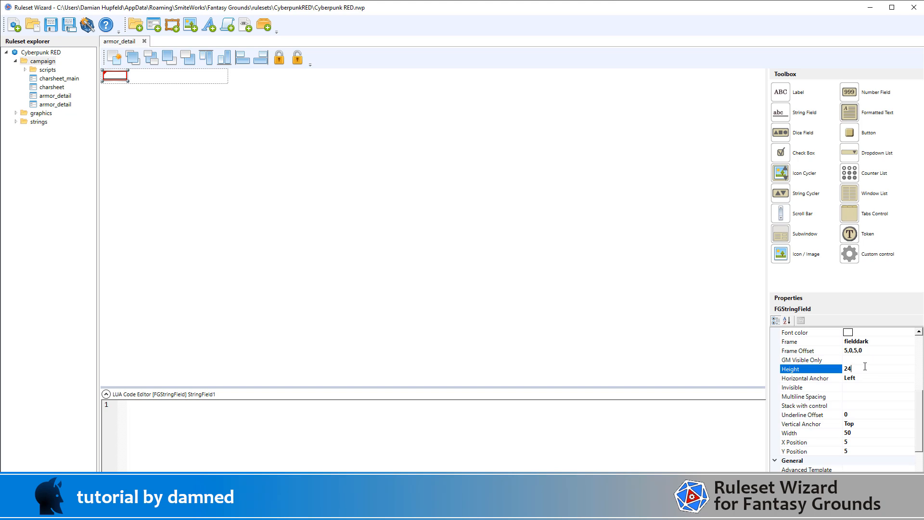
{"action": "scroll", "scroll_direction": "down", "scroll_amount": 3}
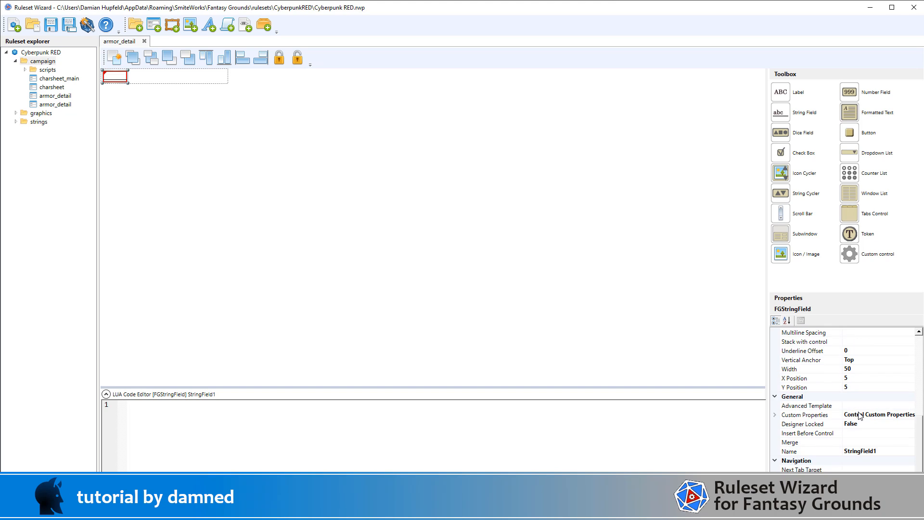
{"action": "left_click", "coordinate": [866, 450]}
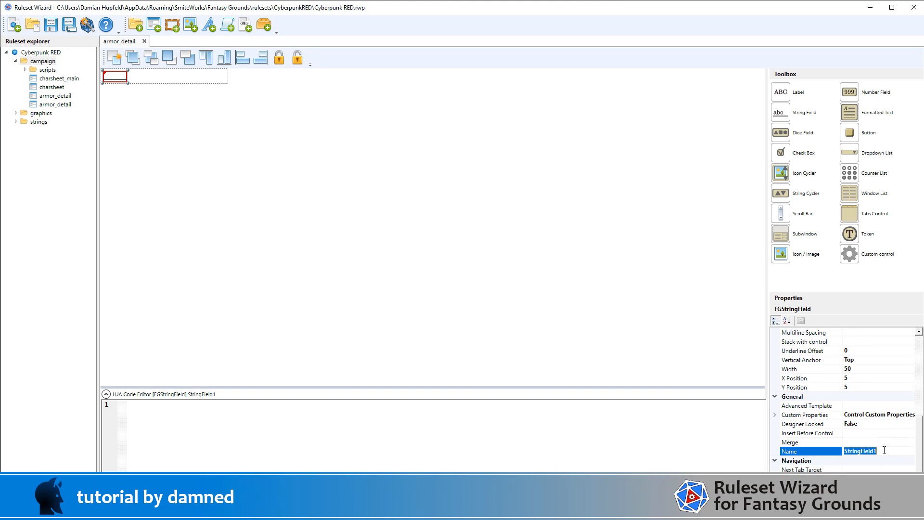
{"action": "type", "text": "ar"}
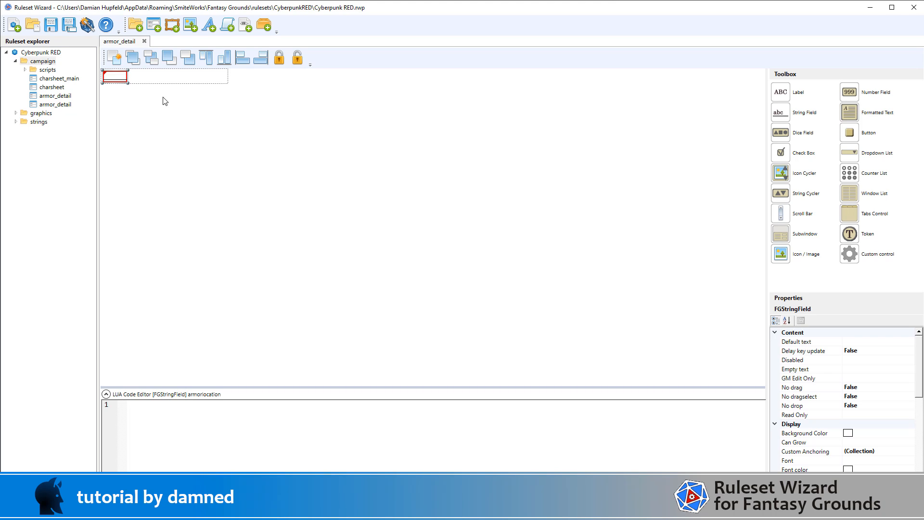
{"action": "mouse_move", "coordinate": [115, 57]}
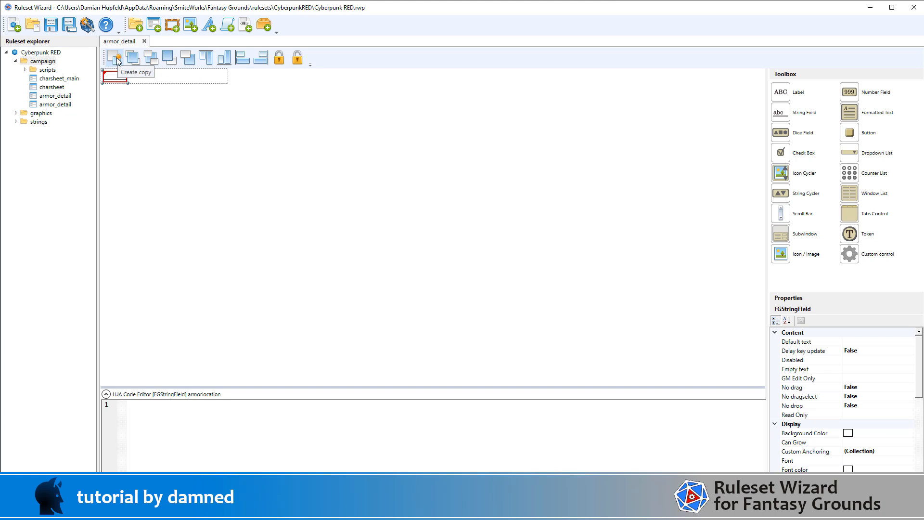
- Duplicate armorlocation as a 110-wide field at x 60
{"action": "left_click", "coordinate": [112, 57]}
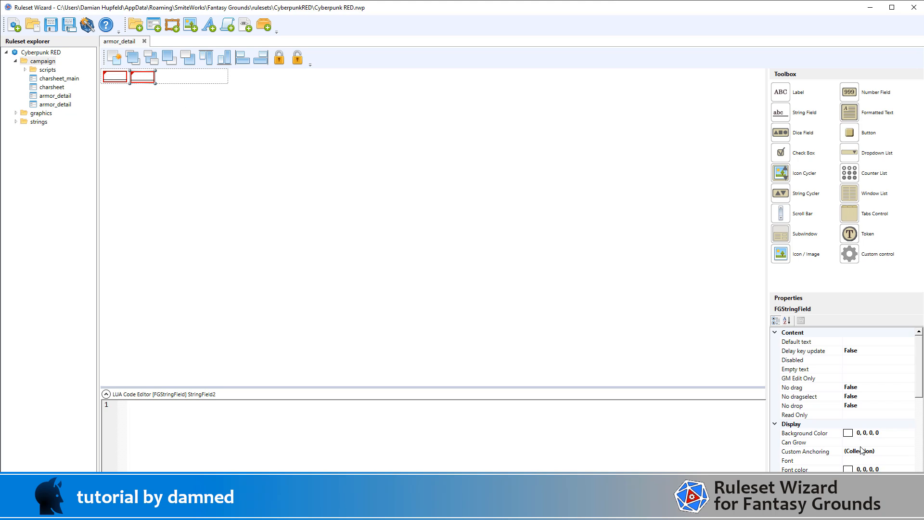
{"action": "scroll", "scroll_direction": "down", "scroll_amount": 3}
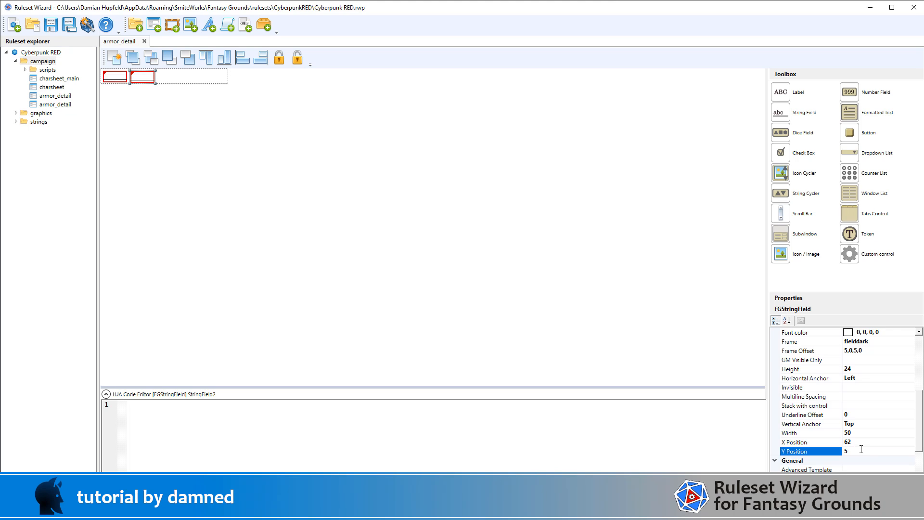
{"action": "left_click", "coordinate": [811, 442]}
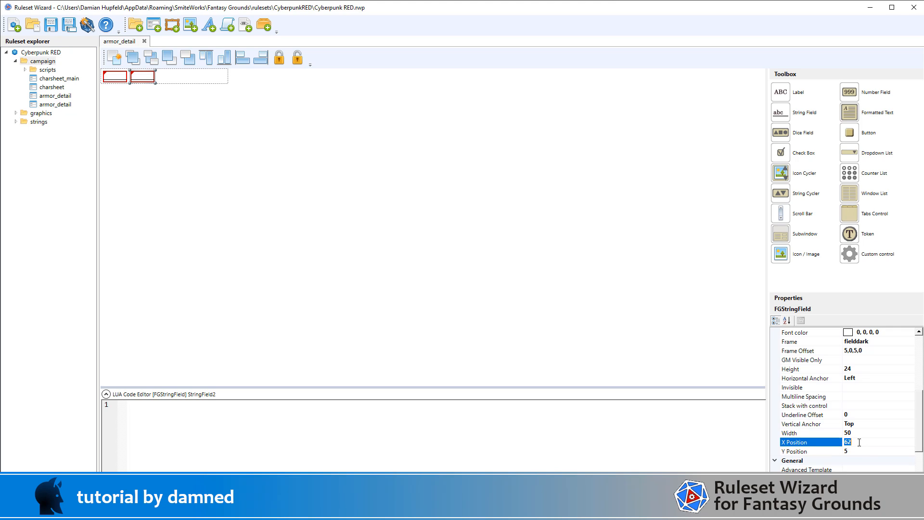
{"action": "type", "text": "60"}
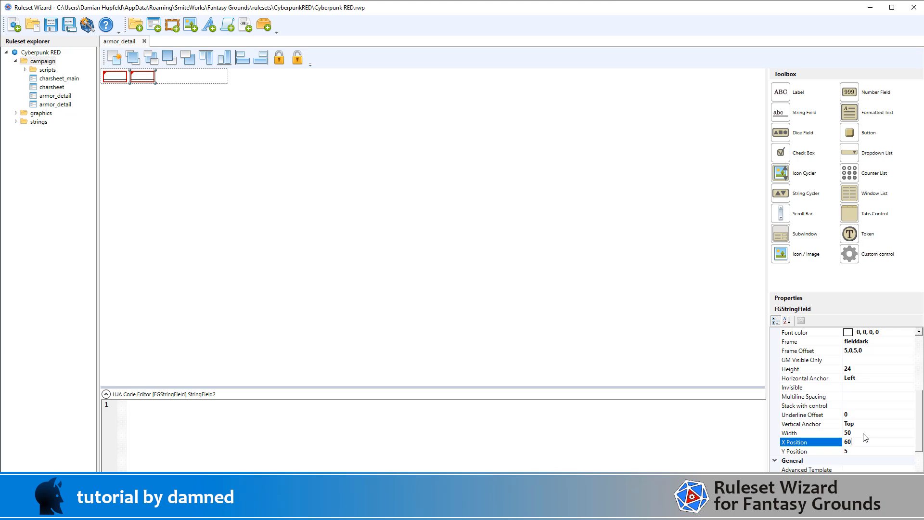
{"action": "left_click", "coordinate": [810, 432]}
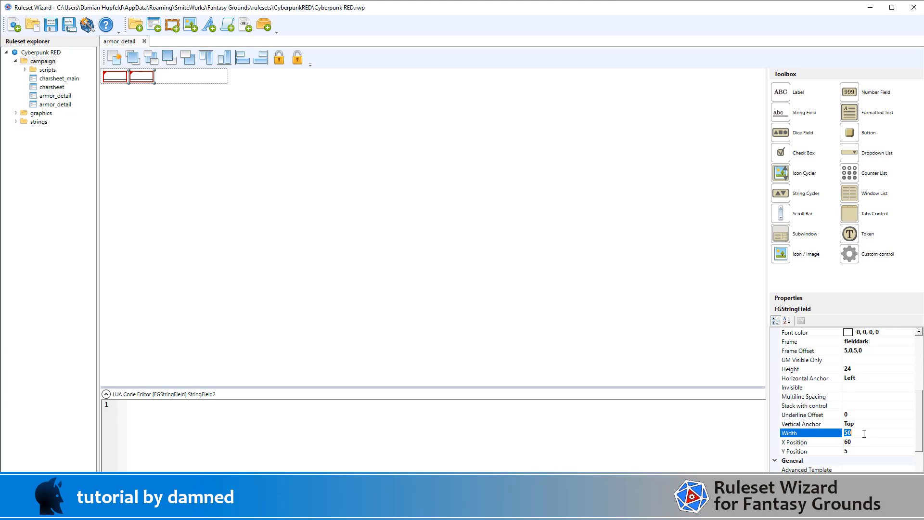
{"action": "type", "text": "110"}
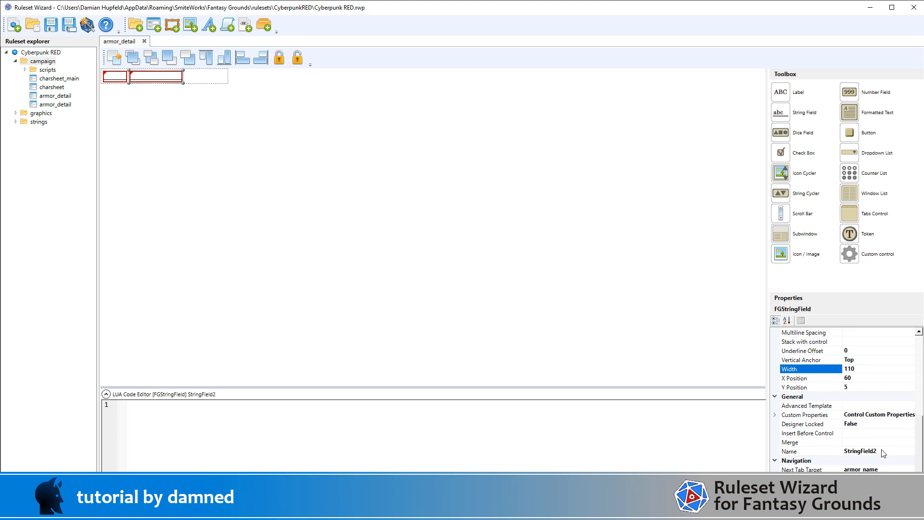
- Name the copy armor_name with next tab target armor_sp
{"action": "type", "text": "armor_name"}
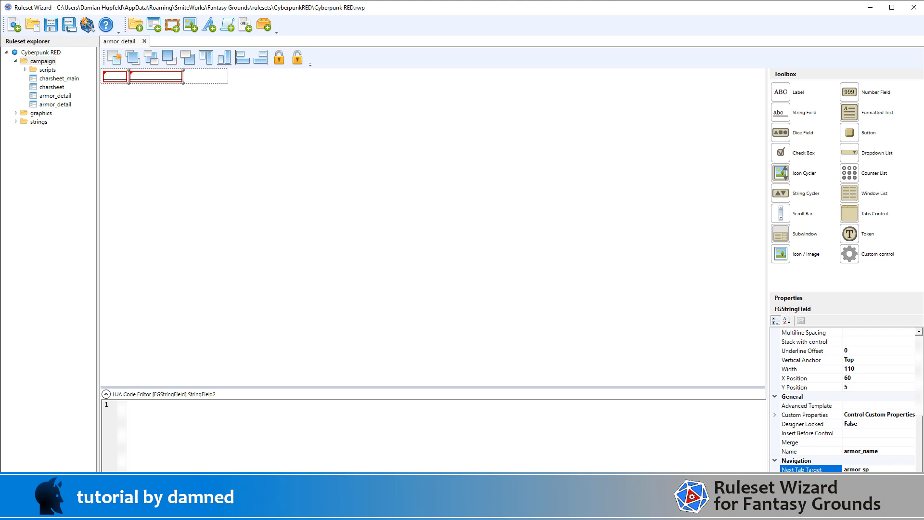
{"action": "type", "text": "arm"}
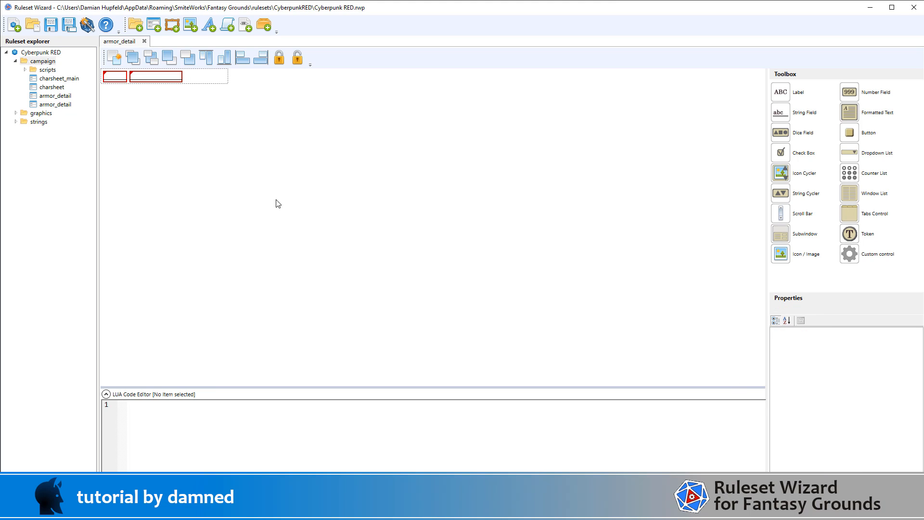
{"action": "mouse_move", "coordinate": [221, 98]}
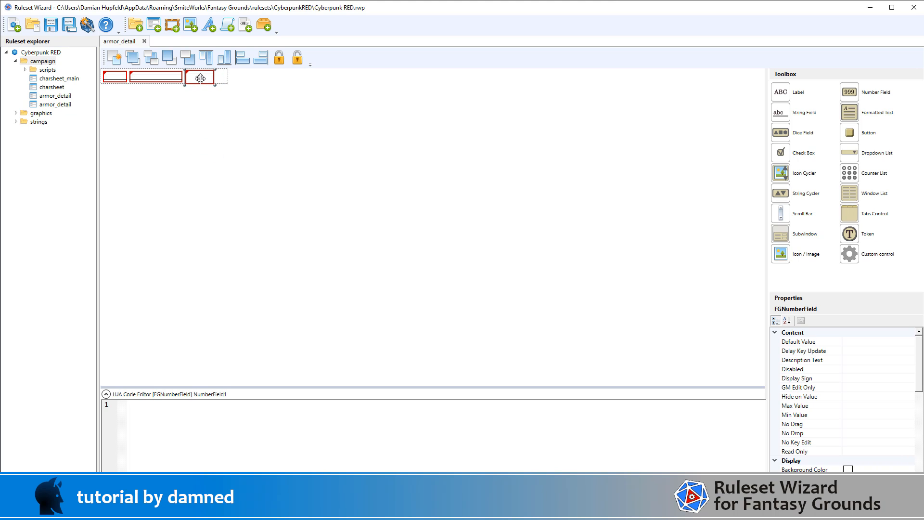
- Give the new number field the boxblack frame
{"action": "scroll", "scroll_direction": "down", "scroll_amount": 3}
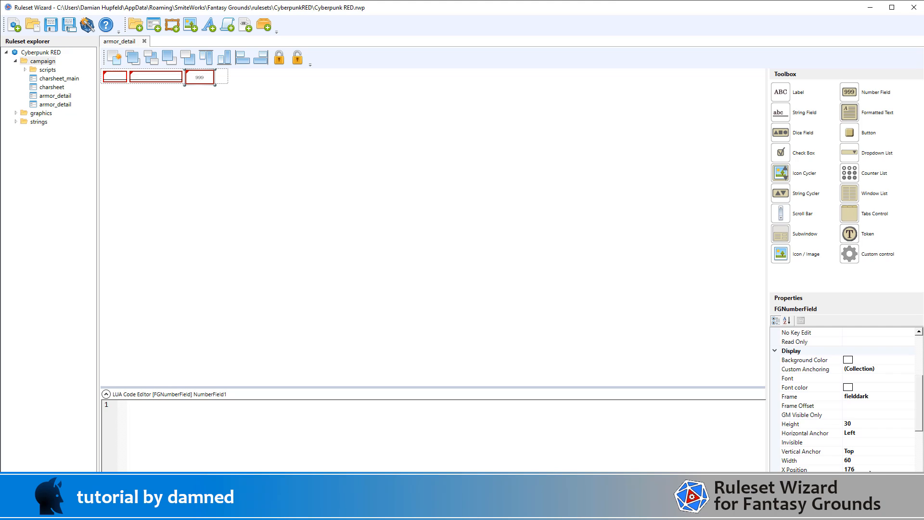
{"action": "left_click", "coordinate": [810, 468]}
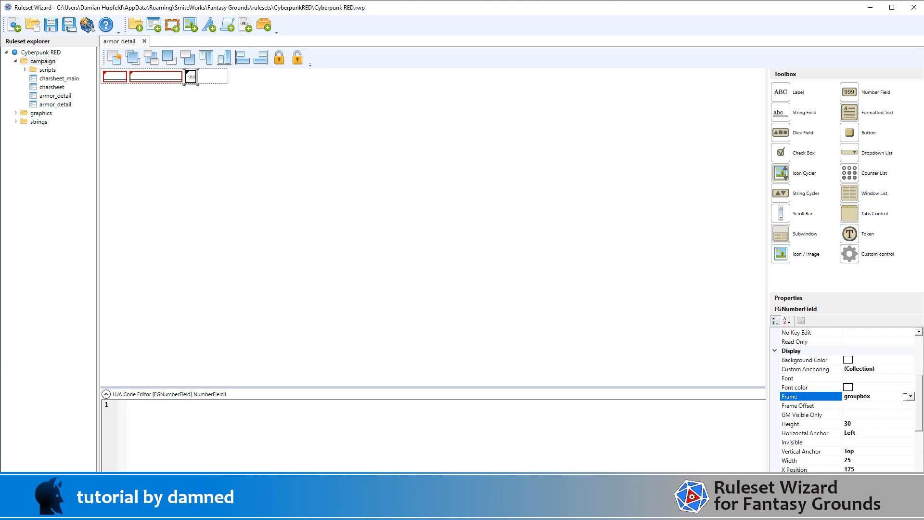
{"action": "left_click", "coordinate": [910, 396]}
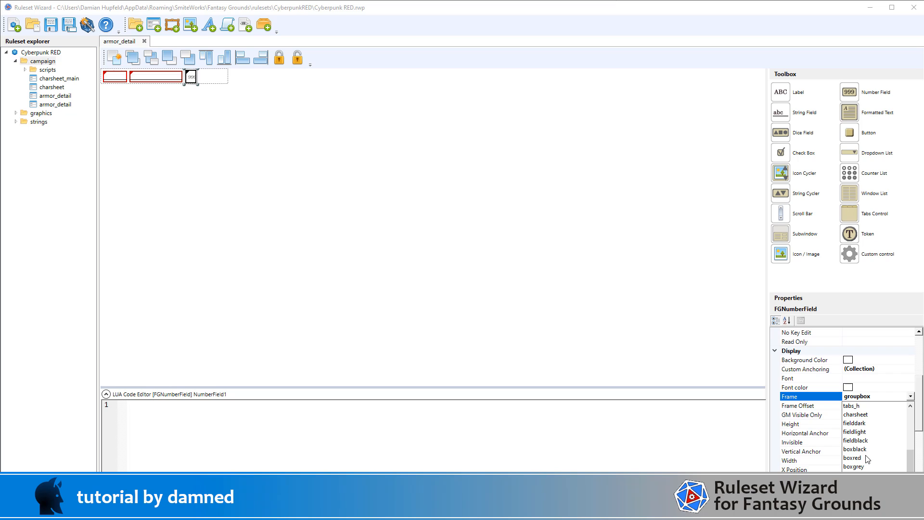
{"action": "left_click", "coordinate": [855, 450]}
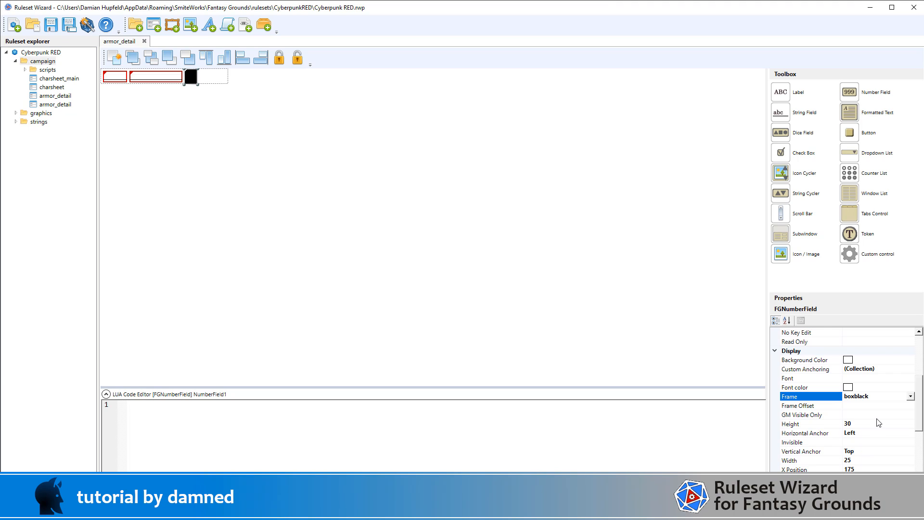
{"action": "mouse_move", "coordinate": [863, 411]}
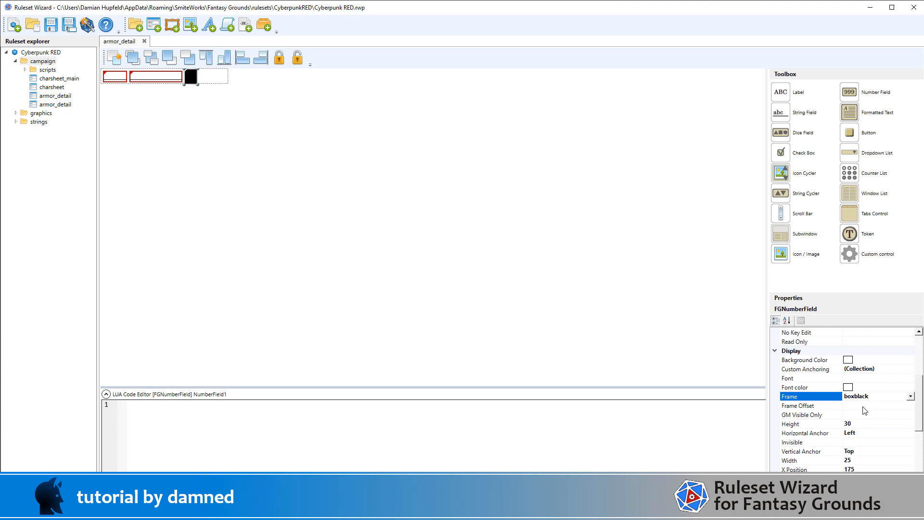
- Set its font to reference-b in white 255,255,255
{"action": "left_click", "coordinate": [794, 377]}
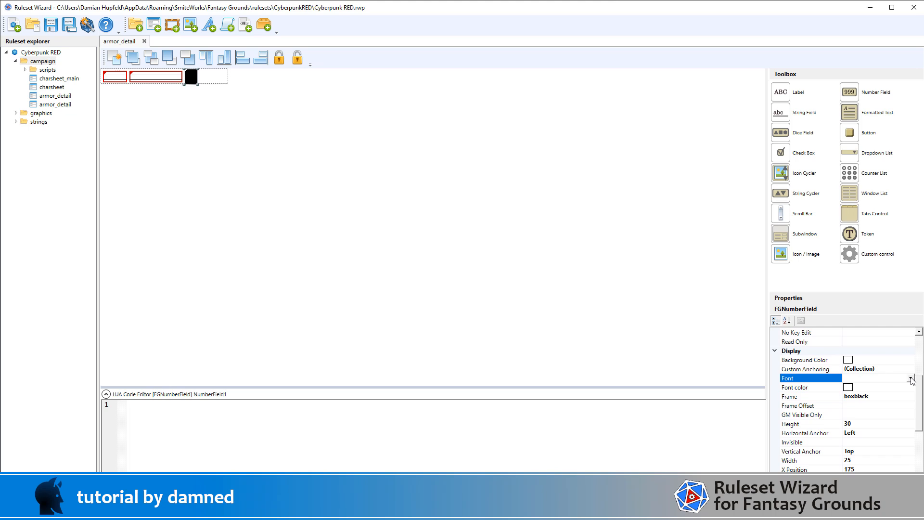
{"action": "left_click", "coordinate": [912, 377]}
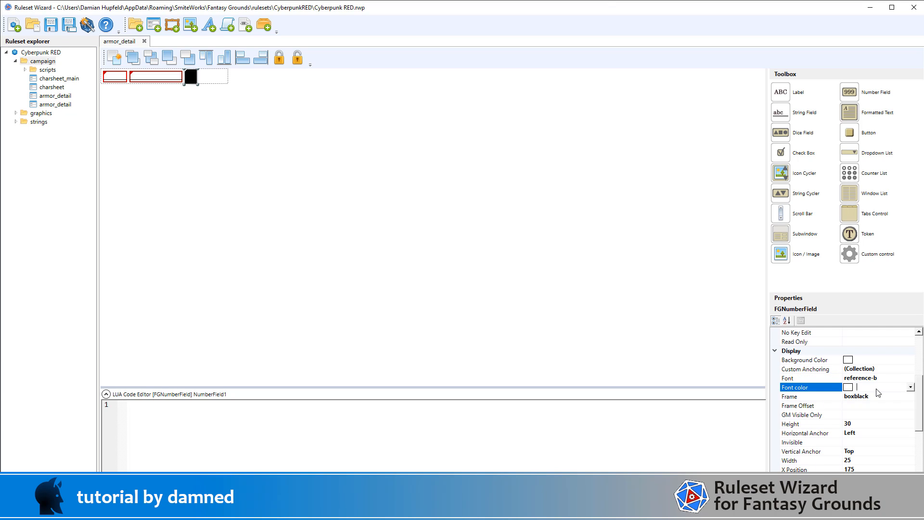
{"action": "type", "text": "255,2"}
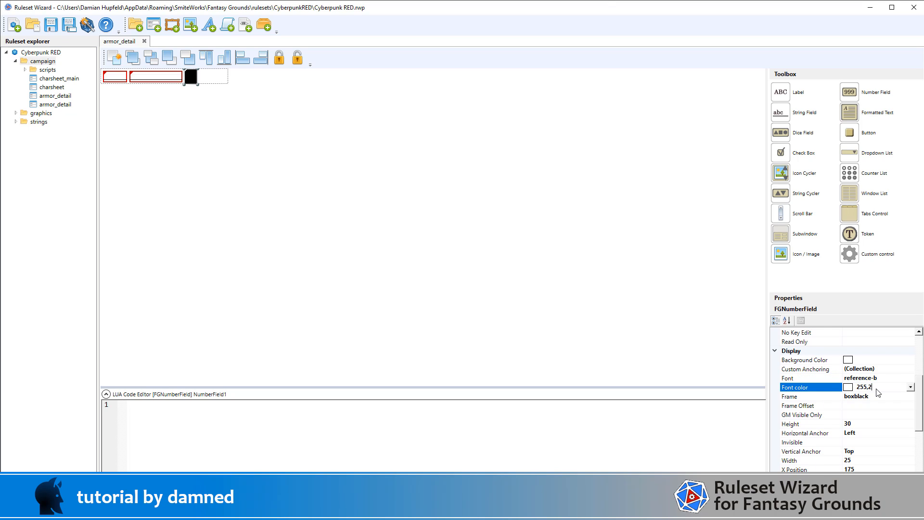
{"action": "type", "text": "255,255,255"}
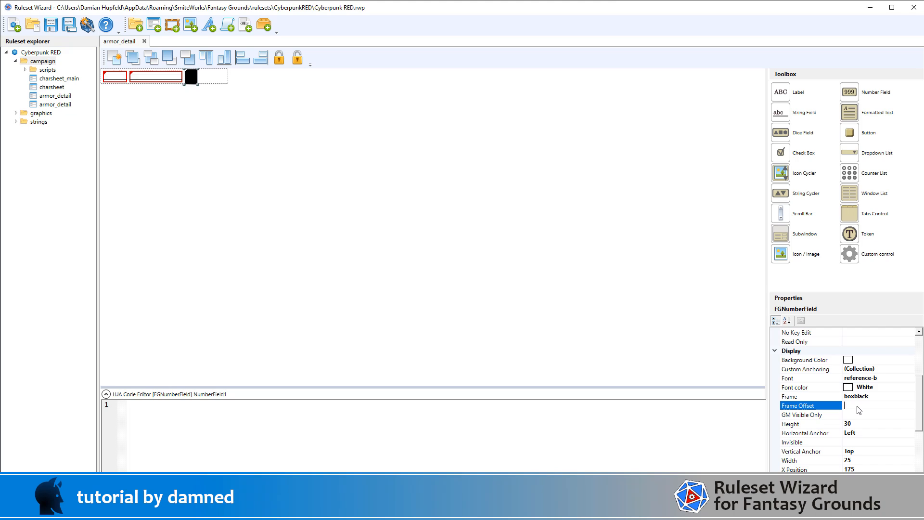
- Make the field 25 wide at y 2 and name it armor_sp
{"action": "type", "text": "5"}
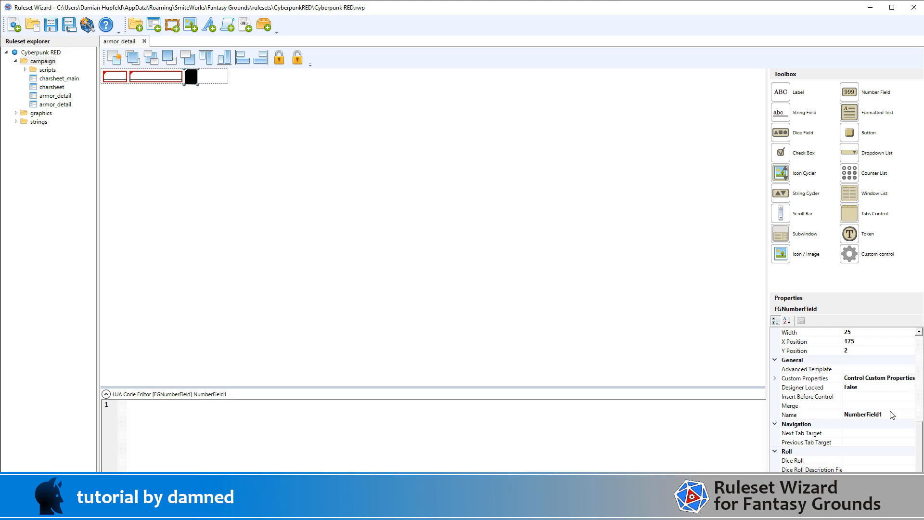
{"action": "type", "text": "armor_sp"}
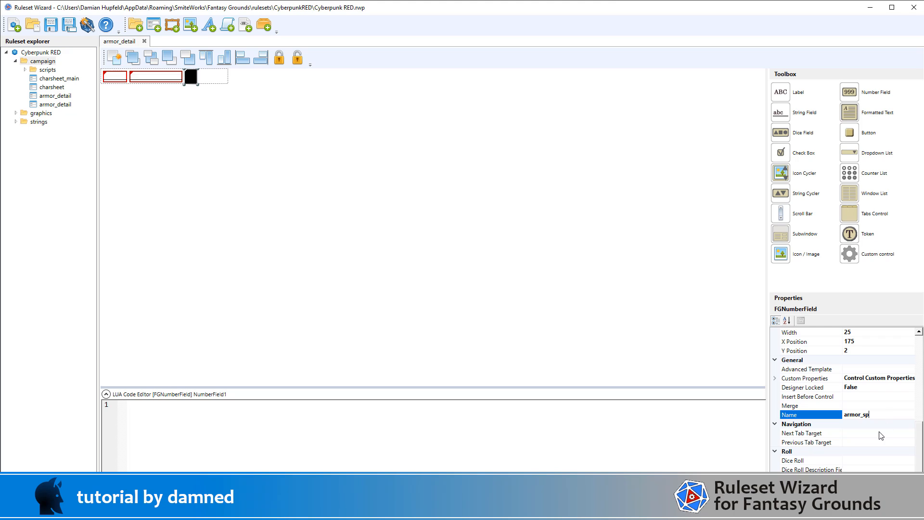
{"action": "type", "text": "armor"}
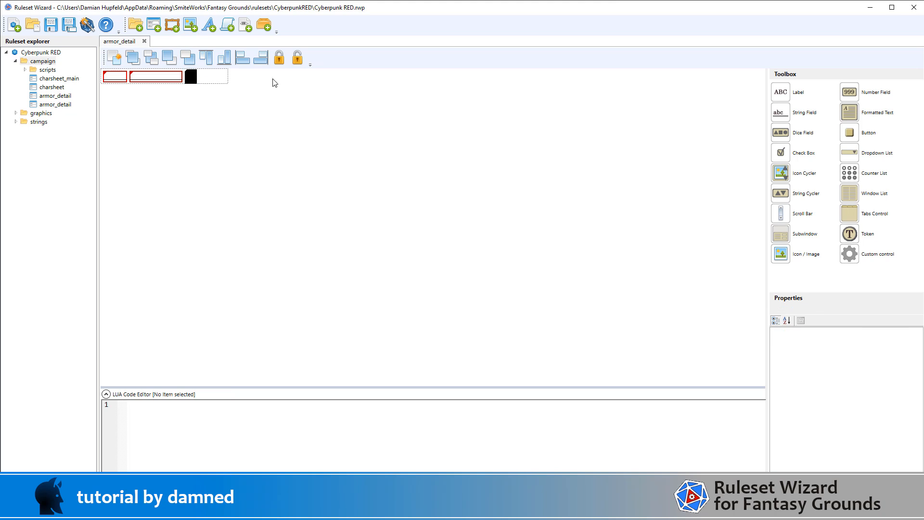
- Duplicate armor_sp after it and name the copy armorpenalty
{"action": "left_click", "coordinate": [191, 77]}
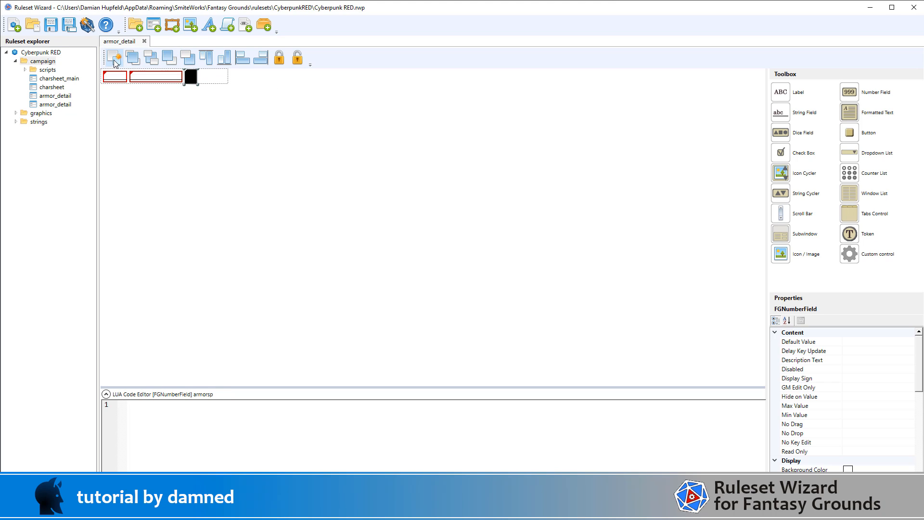
{"action": "left_click", "coordinate": [193, 77]}
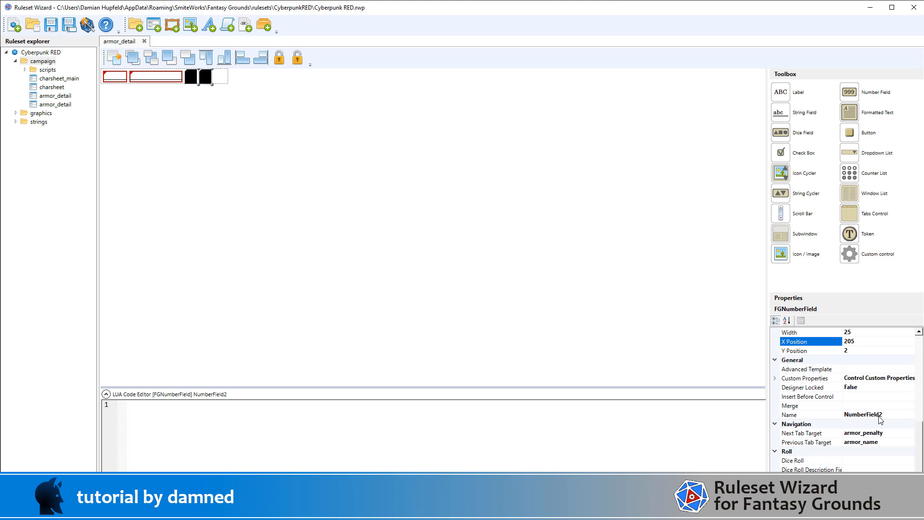
{"action": "left_click", "coordinate": [864, 414]}
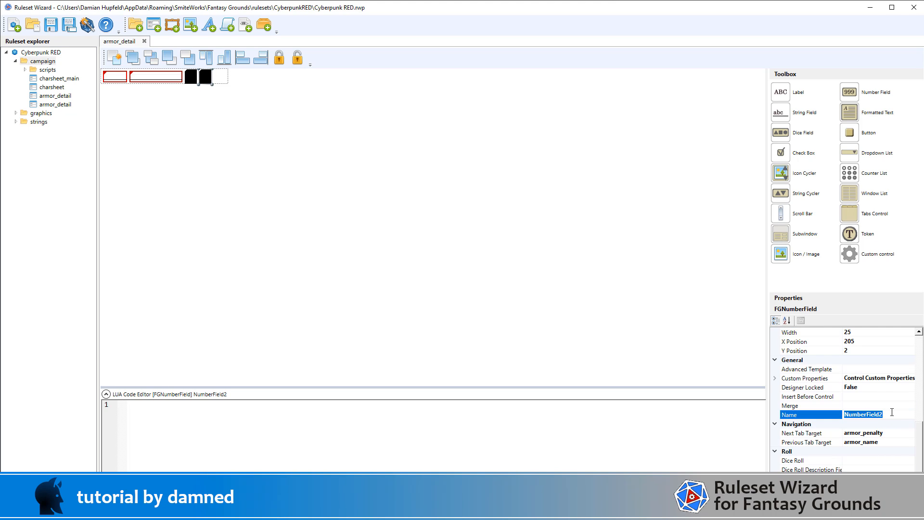
{"action": "type", "text": "armor_penalty"}
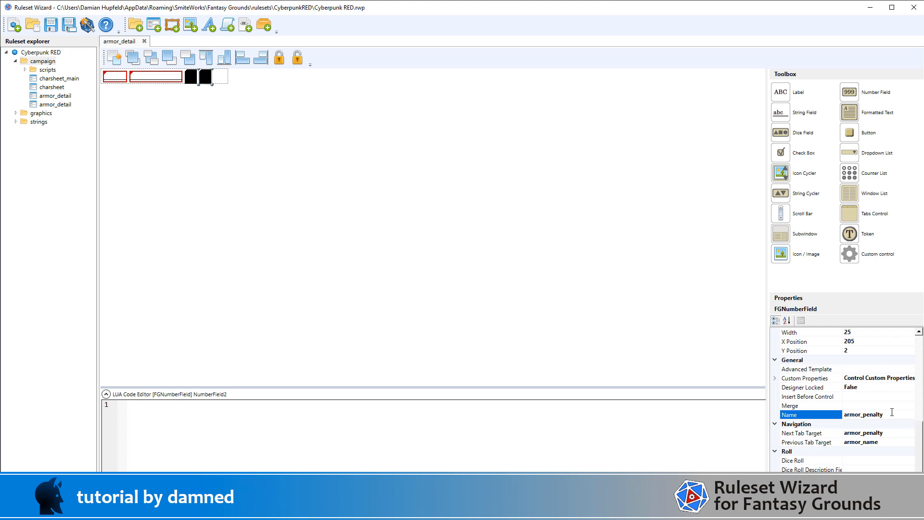
{"action": "left_click", "coordinate": [802, 433]}
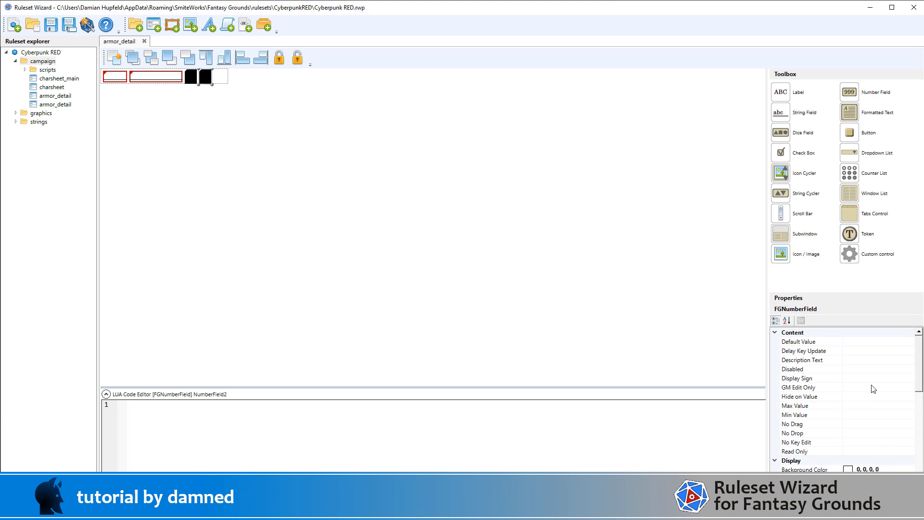
- Change armorpenalty's frame from boxblack to boxred
{"action": "left_click", "coordinate": [799, 340]}
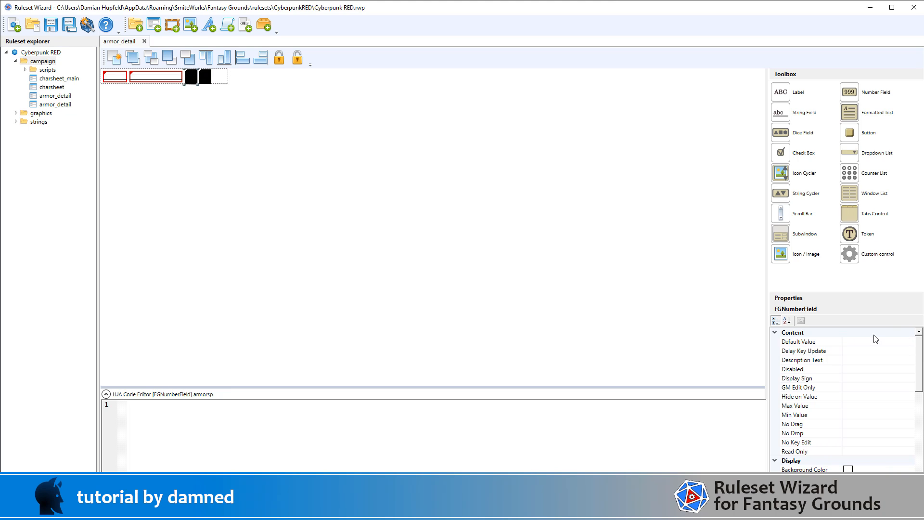
{"action": "left_click", "coordinate": [800, 341]}
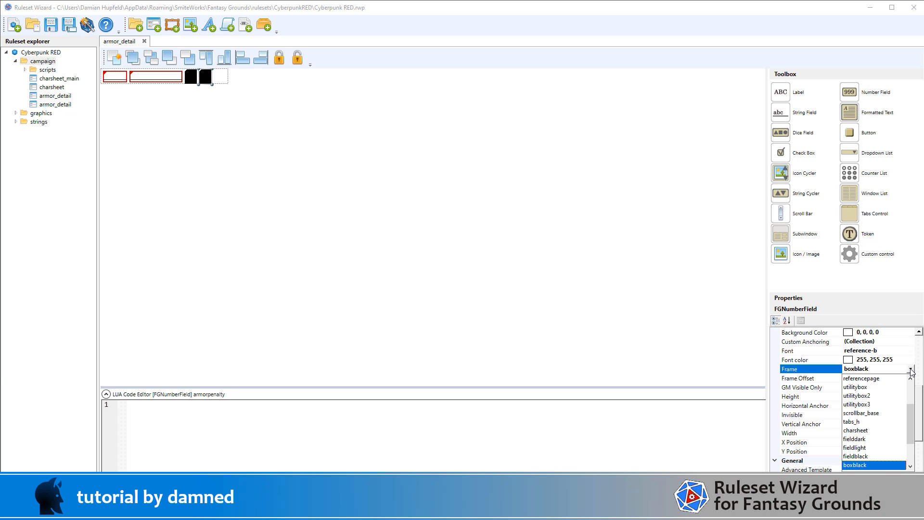
{"action": "scroll", "scroll_direction": "down", "scroll_amount": 3}
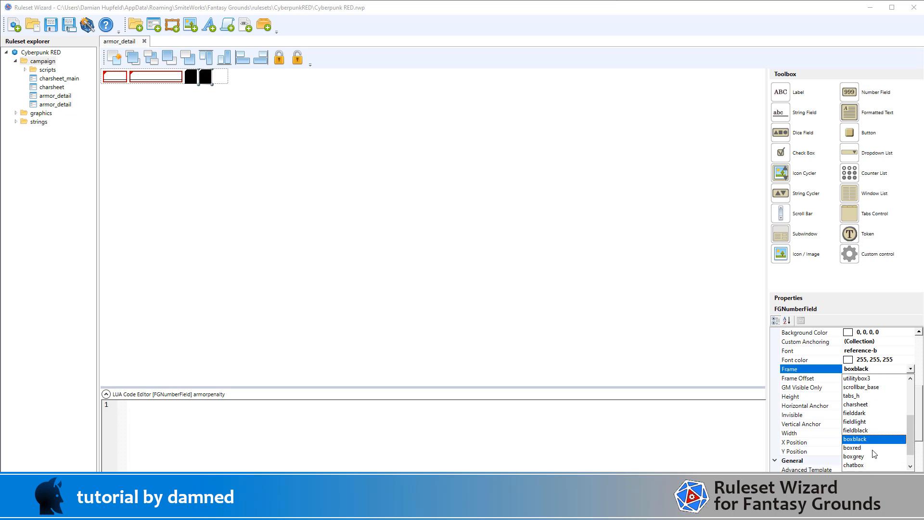
{"action": "left_click", "coordinate": [852, 447]}
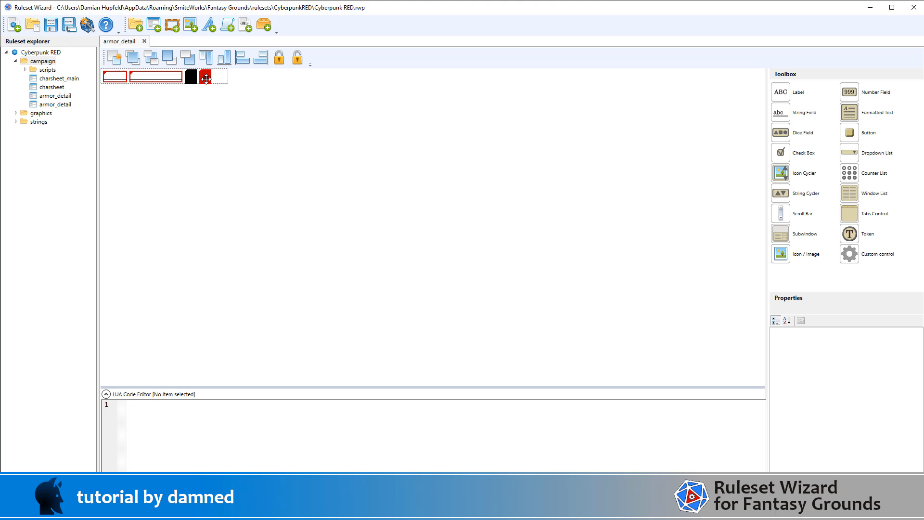
{"action": "left_click", "coordinate": [205, 77]}
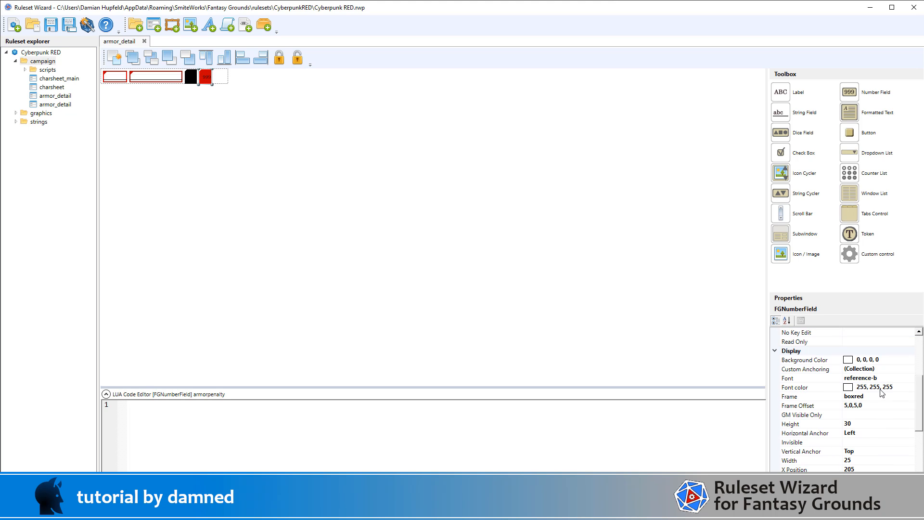
{"action": "left_click", "coordinate": [206, 76]}
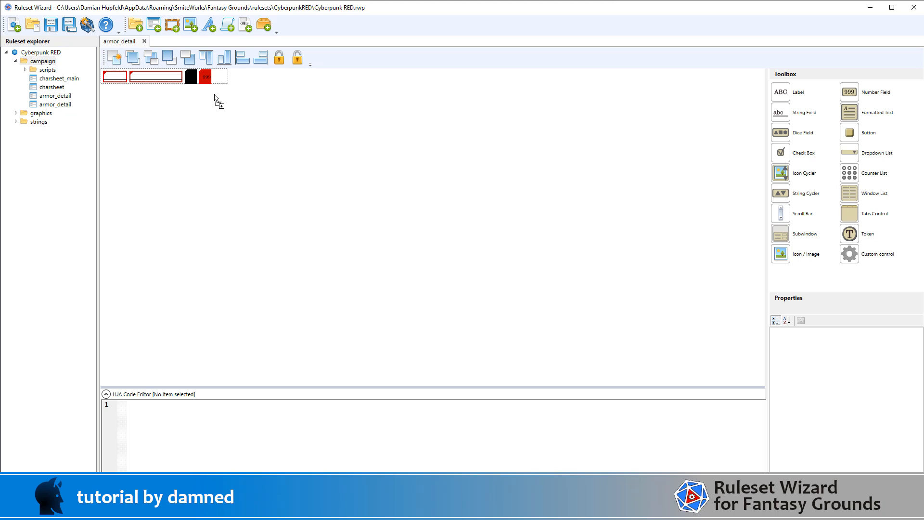
- Place a 20 by 20 button after the penalty field at x 235
{"action": "left_click", "coordinate": [233, 77]}
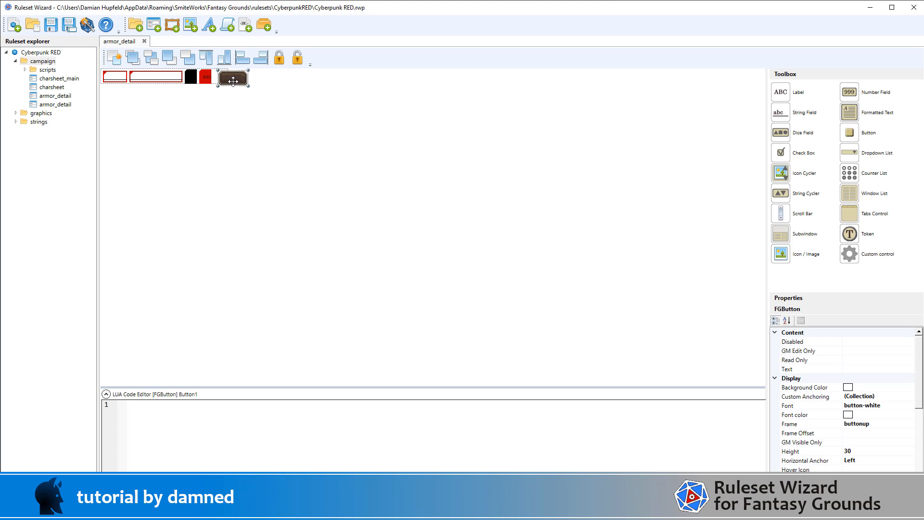
{"action": "left_click", "coordinate": [232, 77]}
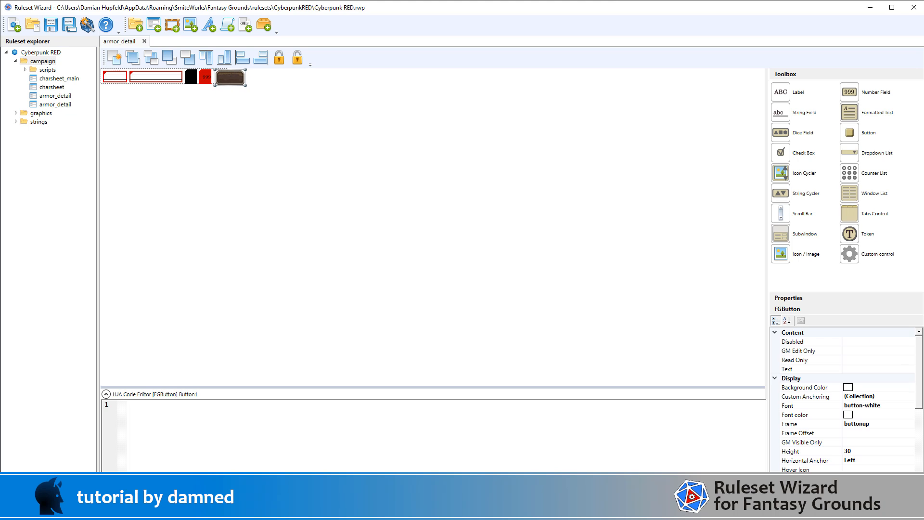
{"action": "left_click", "coordinate": [808, 450]}
{"action": "type", "text": "239"}
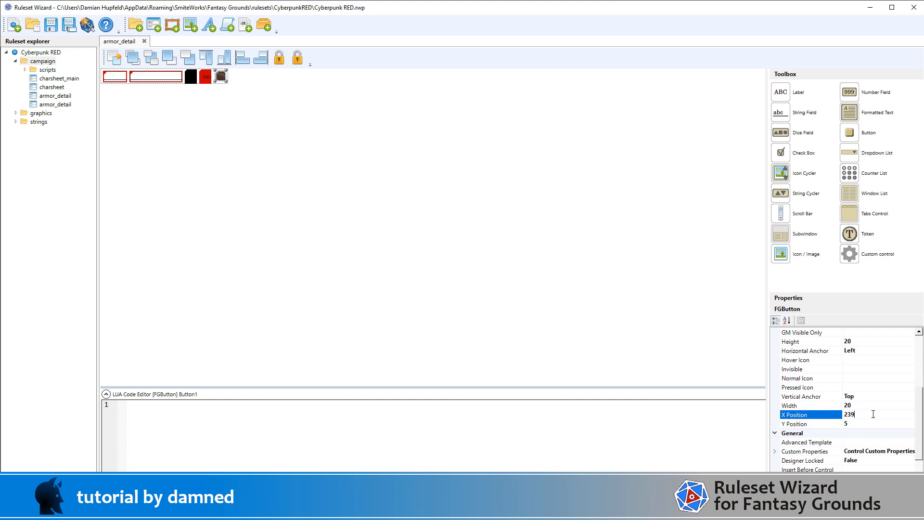
{"action": "type", "text": "240"}
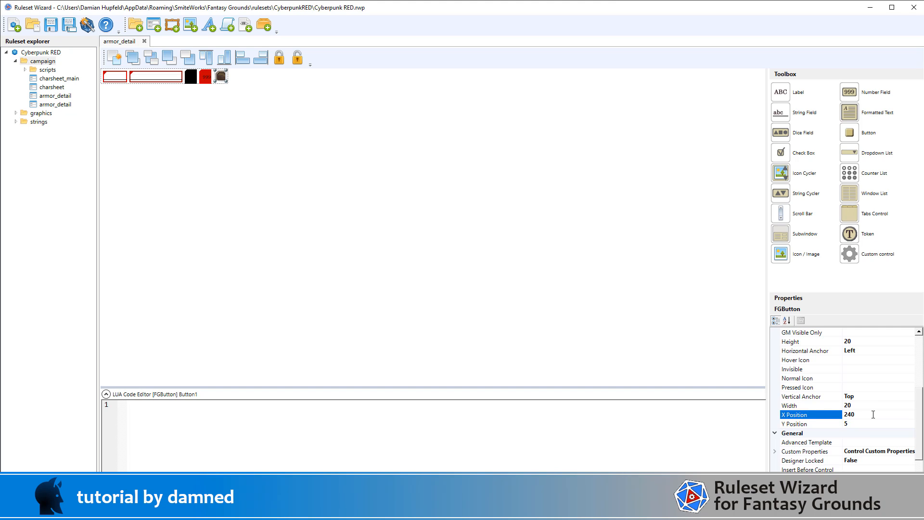
{"action": "type", "text": "235"}
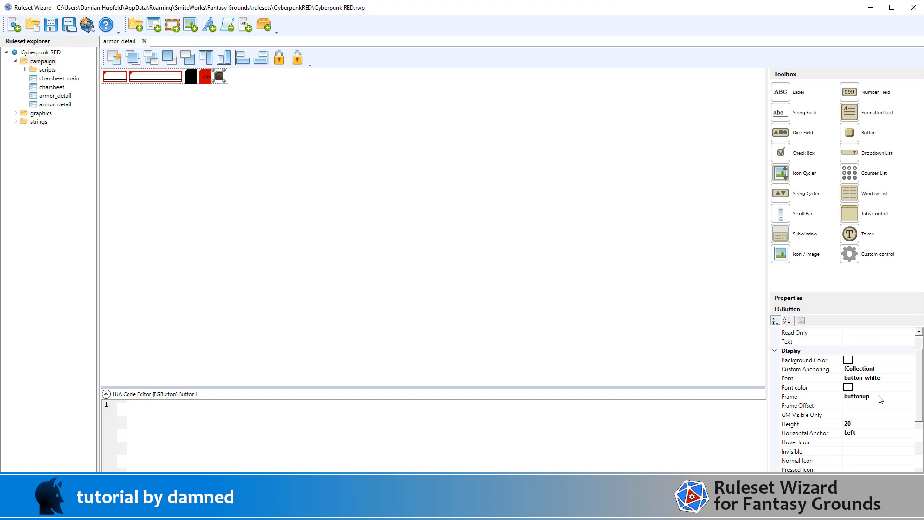
- Clear the button's frame and set its normal icon to button_link
{"action": "left_click", "coordinate": [857, 396]}
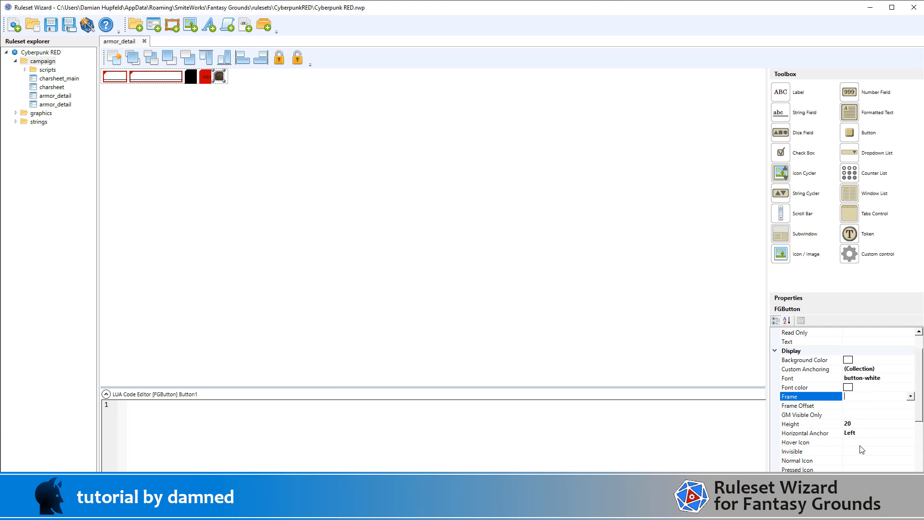
{"action": "left_click", "coordinate": [810, 460]}
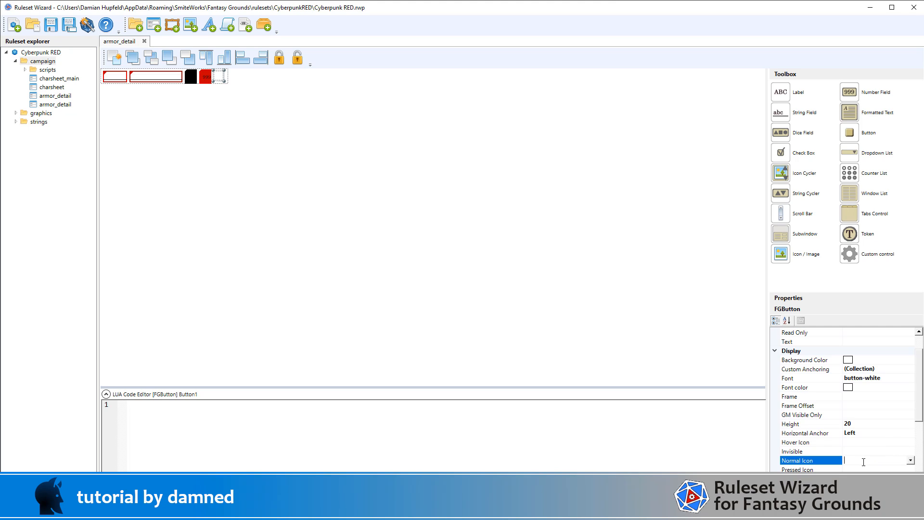
{"action": "type", "text": "button_link"}
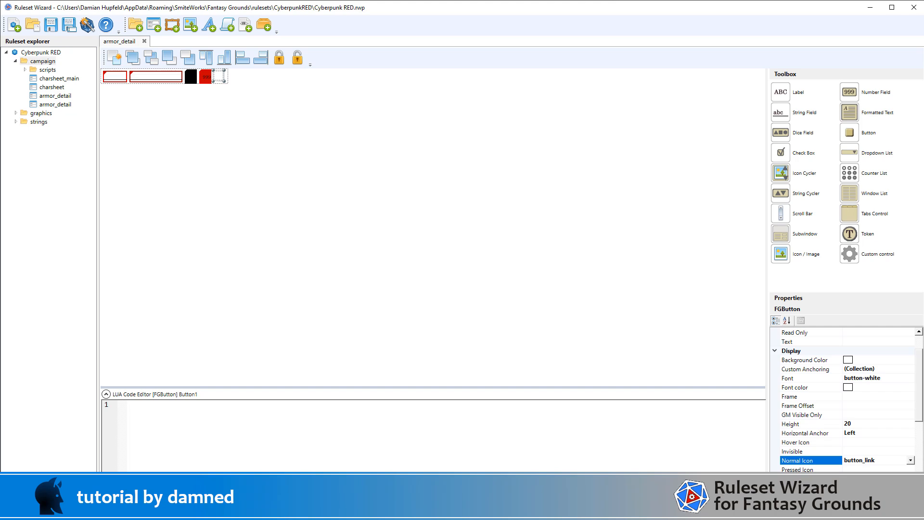
{"action": "type", "text": "bu"}
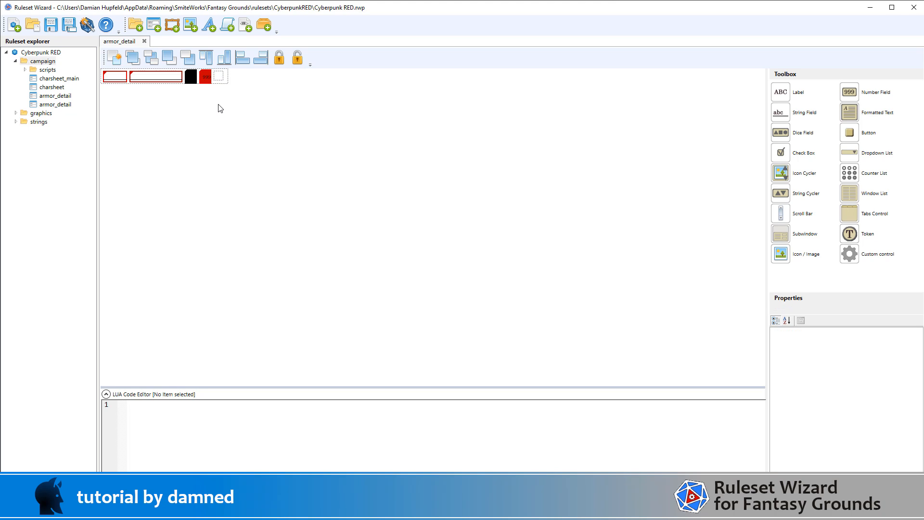
{"action": "mouse_move", "coordinate": [148, 118]}
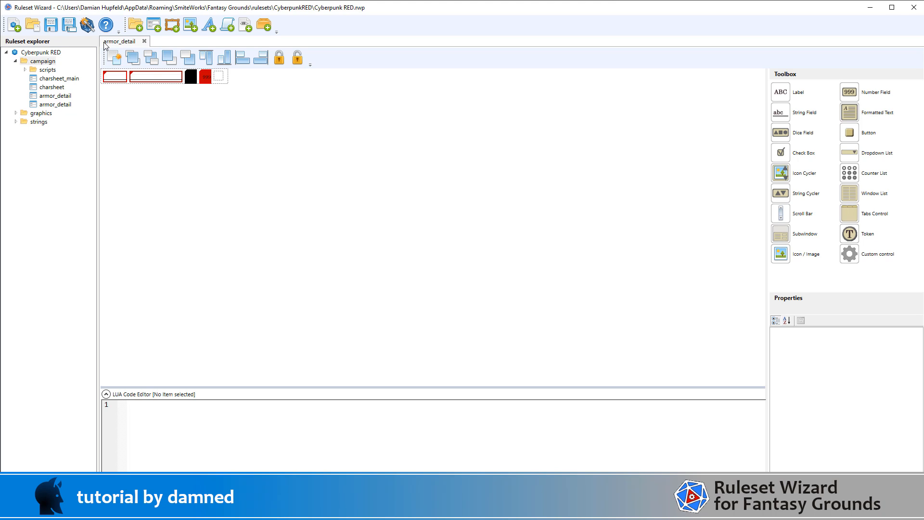
{"action": "mouse_move", "coordinate": [106, 46]}
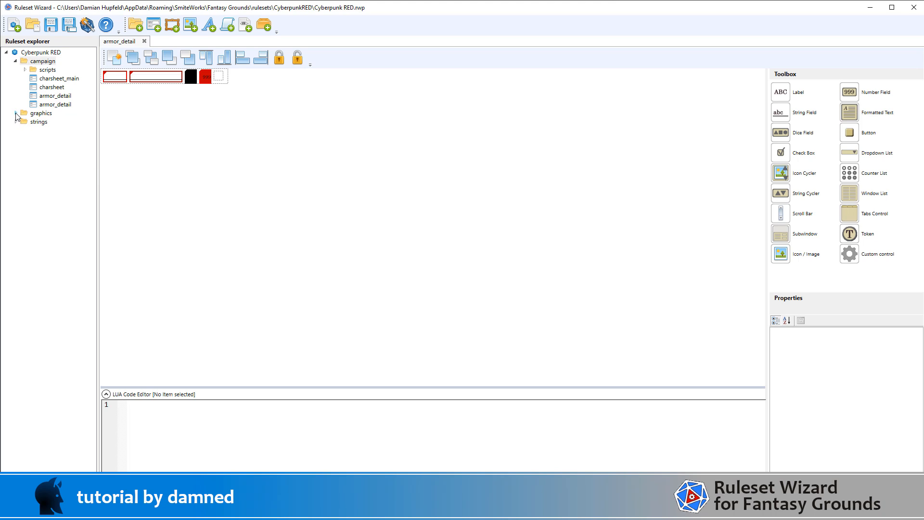
- Inspect the bgsoftred frame's image under graphics > frames, then return to charsheet_main
{"action": "left_click", "coordinate": [25, 122]}
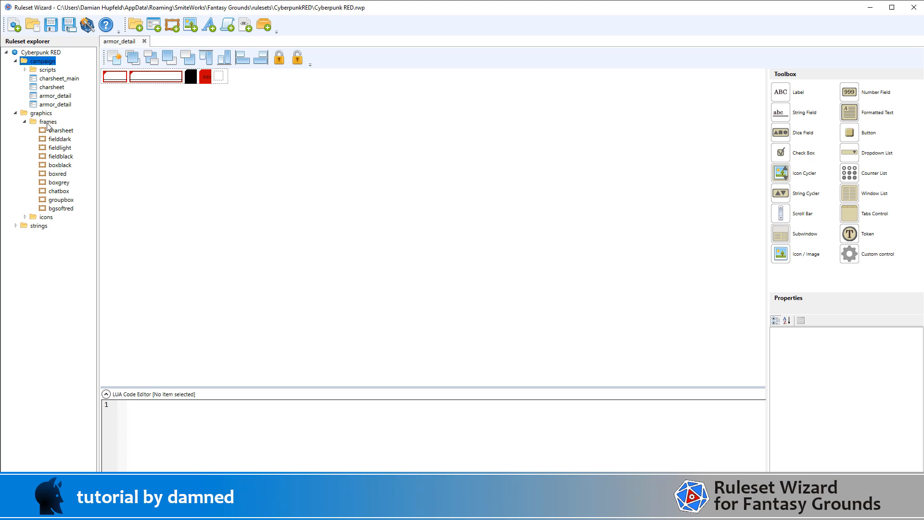
{"action": "left_click", "coordinate": [59, 208]}
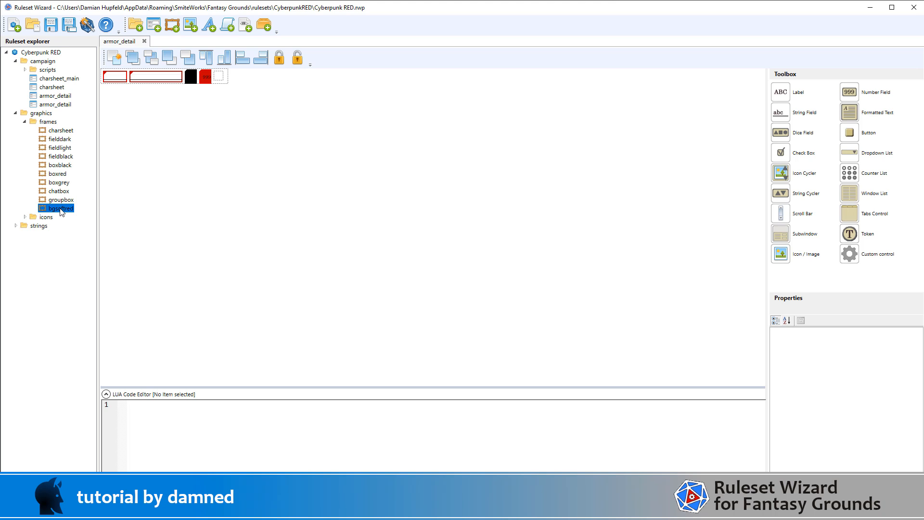
{"action": "double_click", "coordinate": [60, 208]}
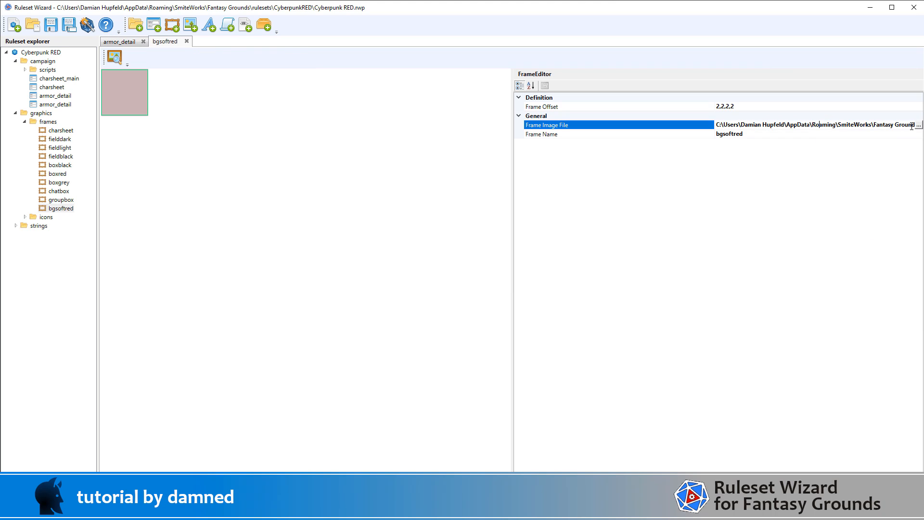
{"action": "left_click", "coordinate": [914, 124]}
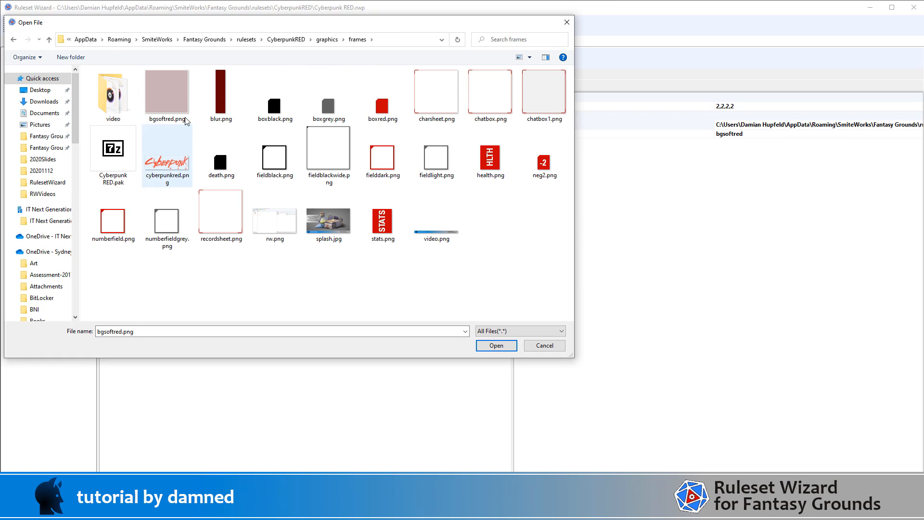
{"action": "left_click", "coordinate": [496, 346]}
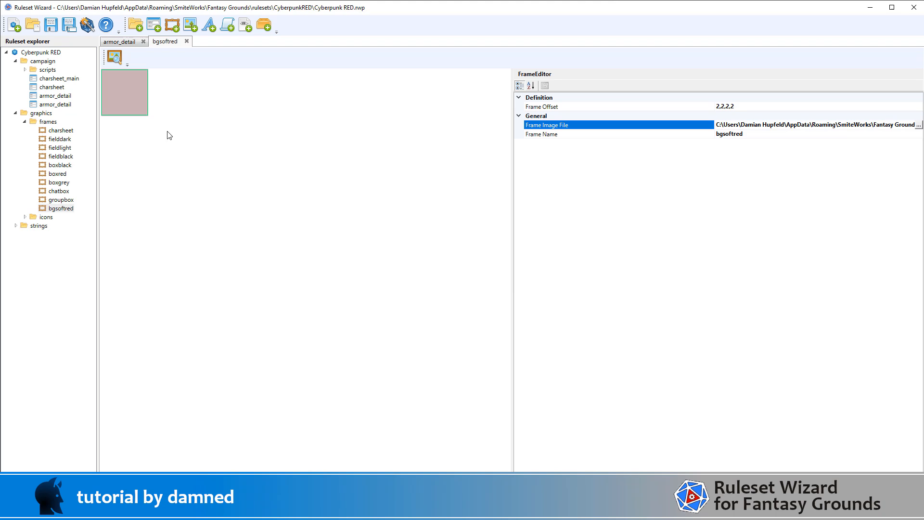
{"action": "mouse_move", "coordinate": [54, 78]}
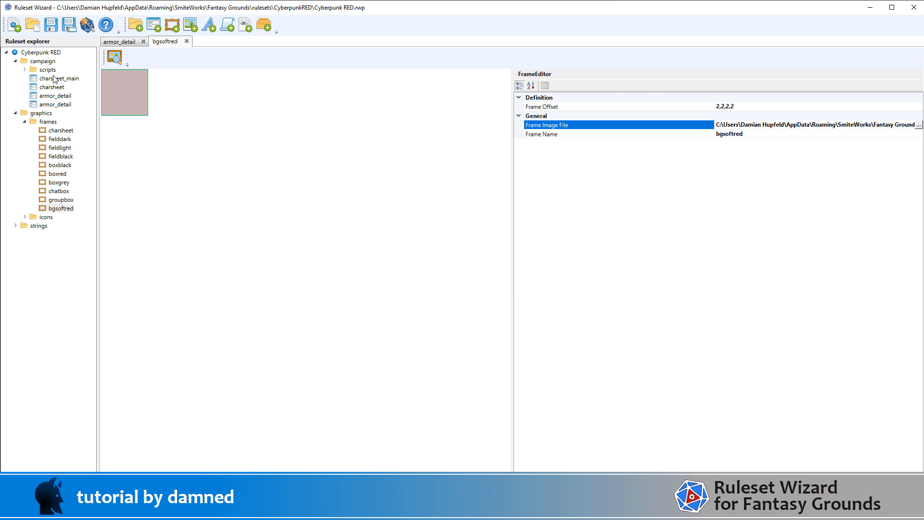
{"action": "left_click", "coordinate": [58, 78]}
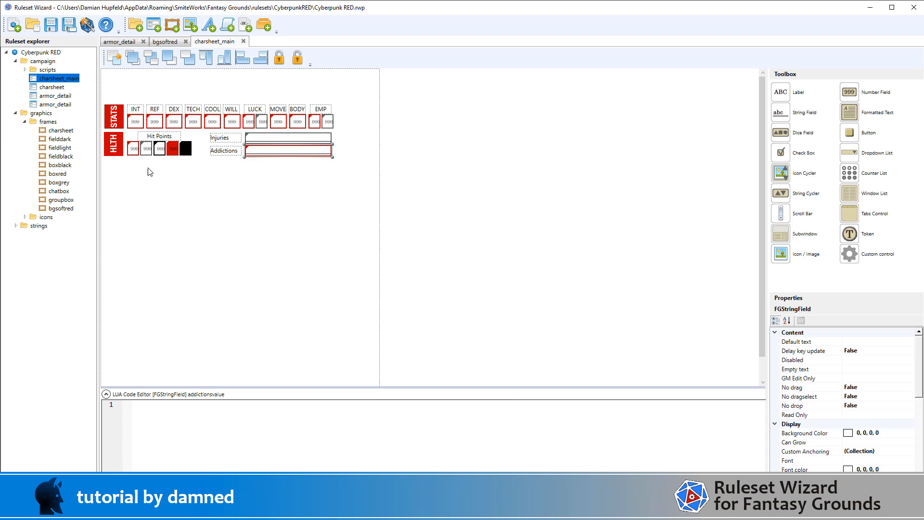
{"action": "mouse_move", "coordinate": [516, 190]}
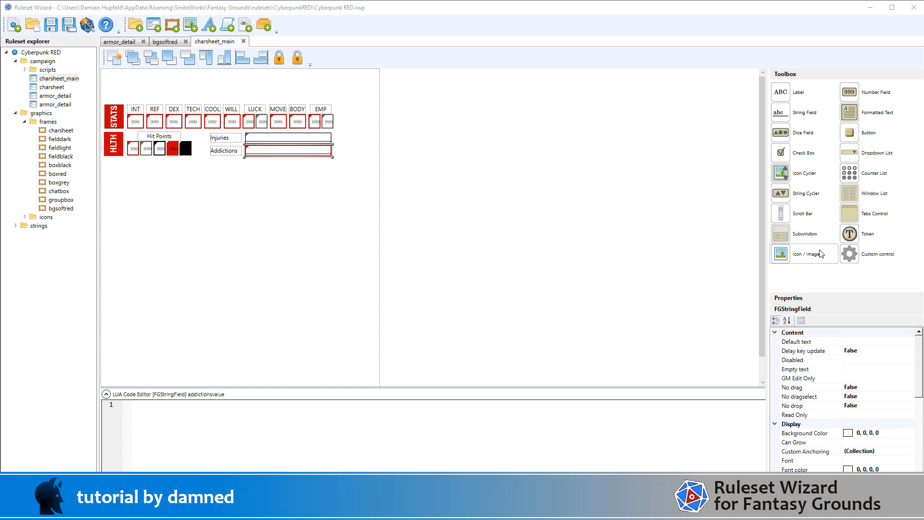
{"action": "mouse_move", "coordinate": [825, 239]}
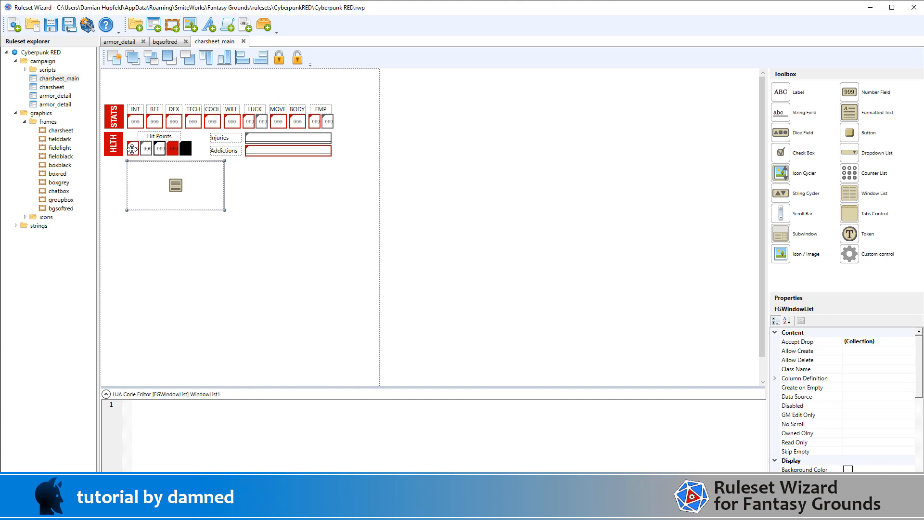
- Give the charsheet_main window list the bgsoftred frame with a frame offset of 5
{"action": "left_click", "coordinate": [134, 148]}
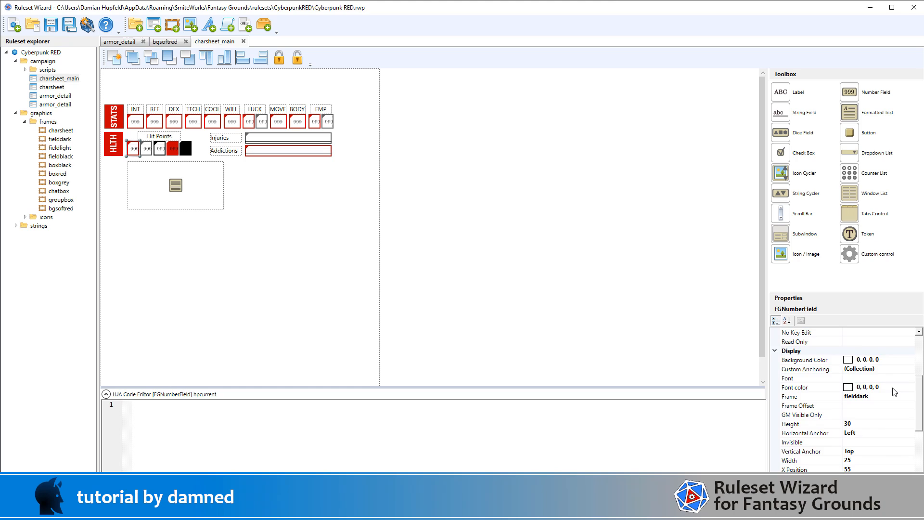
{"action": "scroll", "scroll_direction": "down", "scroll_amount": 3}
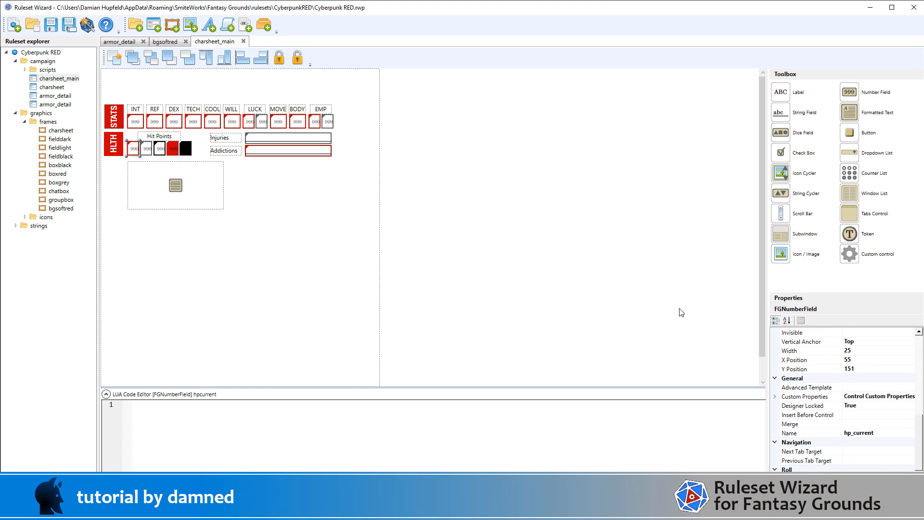
{"action": "left_click", "coordinate": [175, 185]}
{"action": "type", "text": "2"}
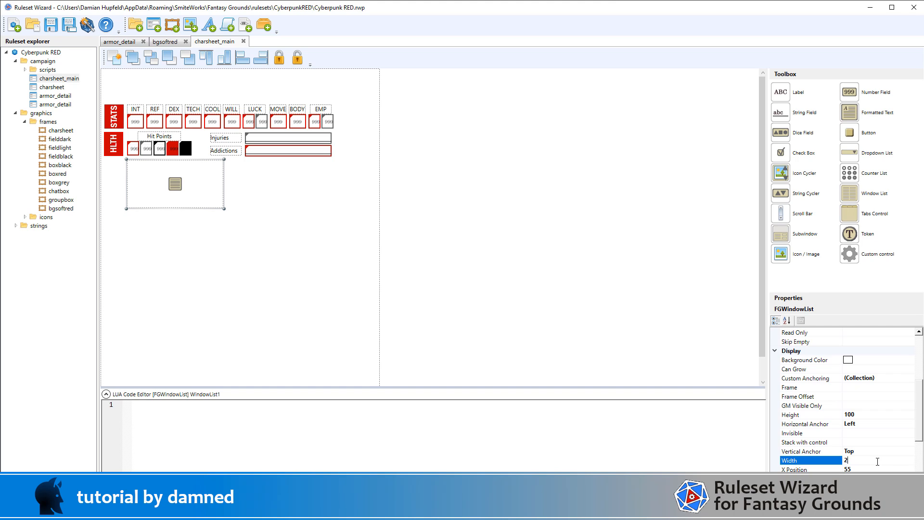
{"action": "type", "text": "75"}
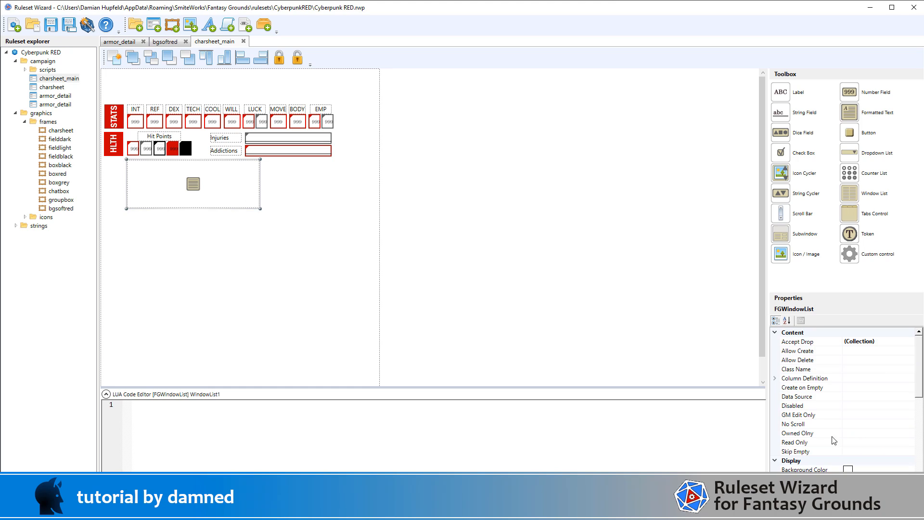
{"action": "scroll", "scroll_direction": "down", "scroll_amount": 3}
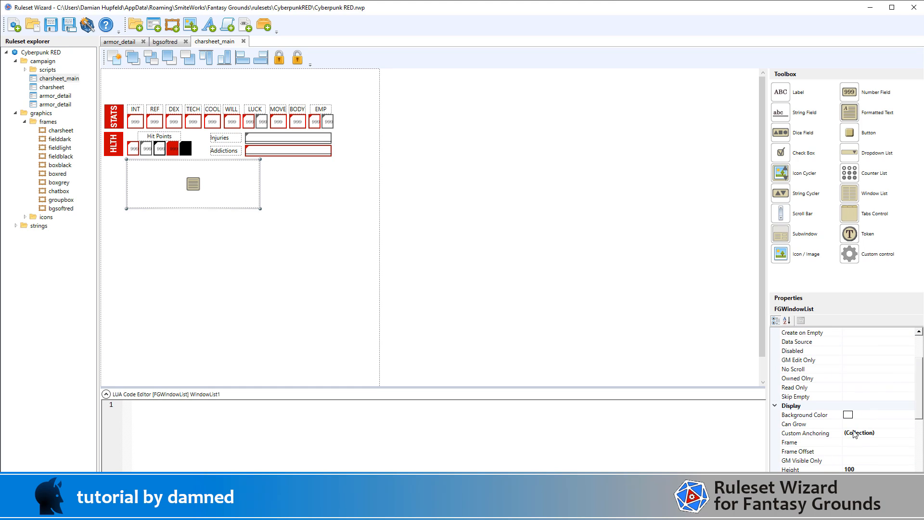
{"action": "left_click", "coordinate": [803, 442]}
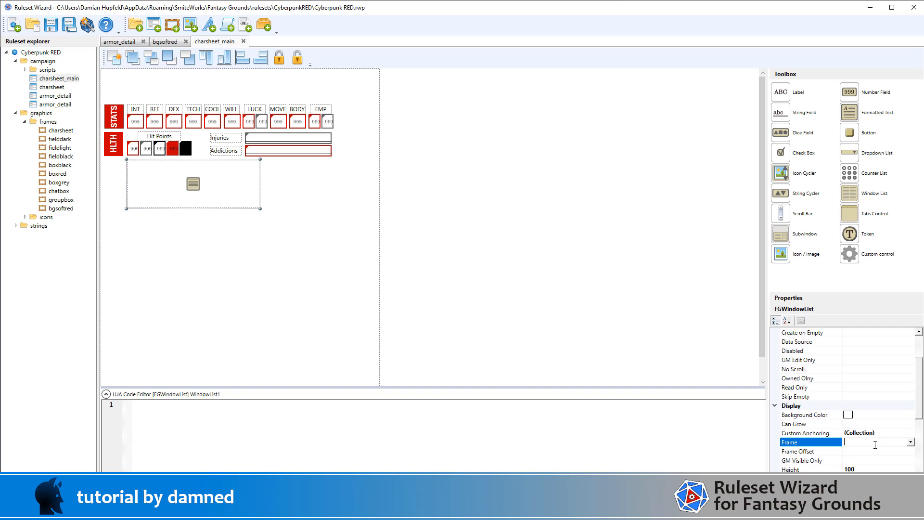
{"action": "type", "text": "bgs"}
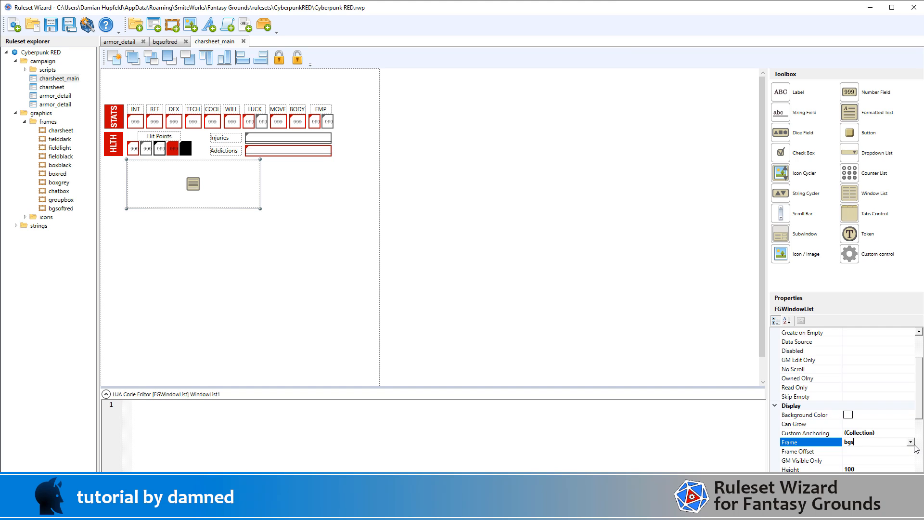
{"action": "type", "text": "o"}
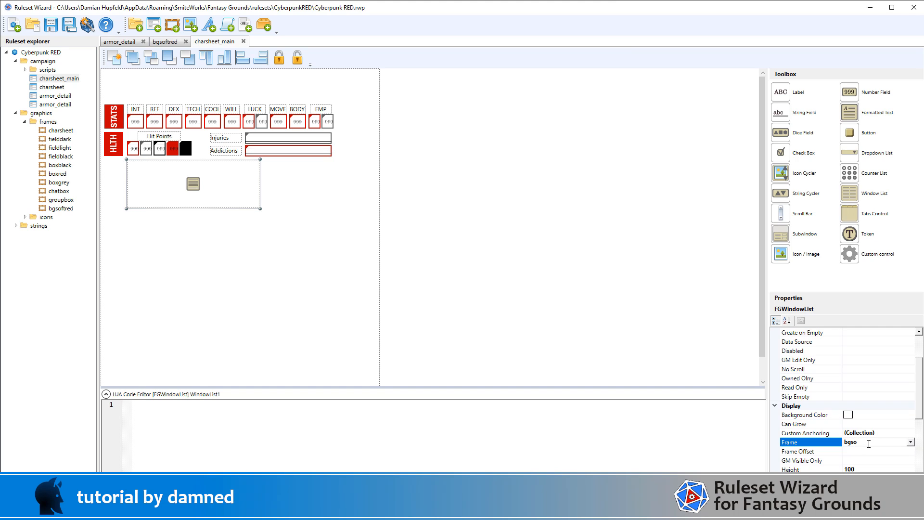
{"action": "type", "text": "fte"}
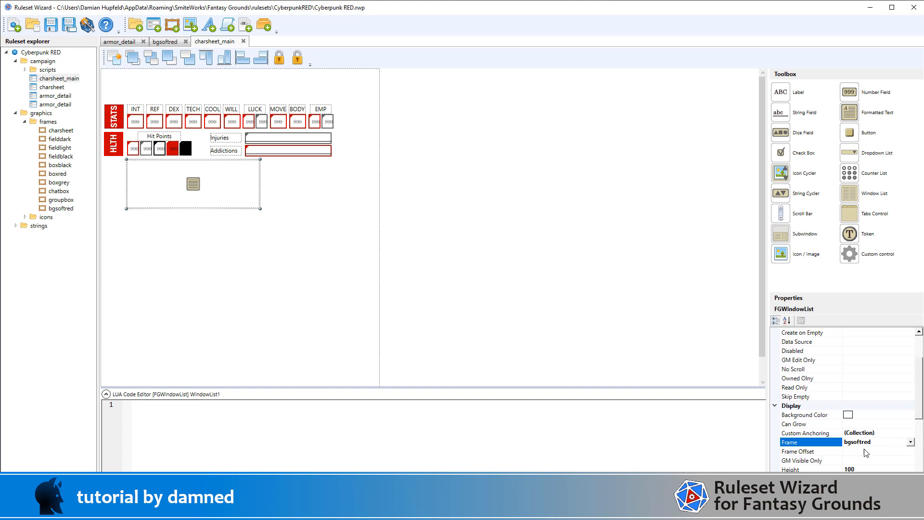
{"action": "left_click", "coordinate": [810, 451]}
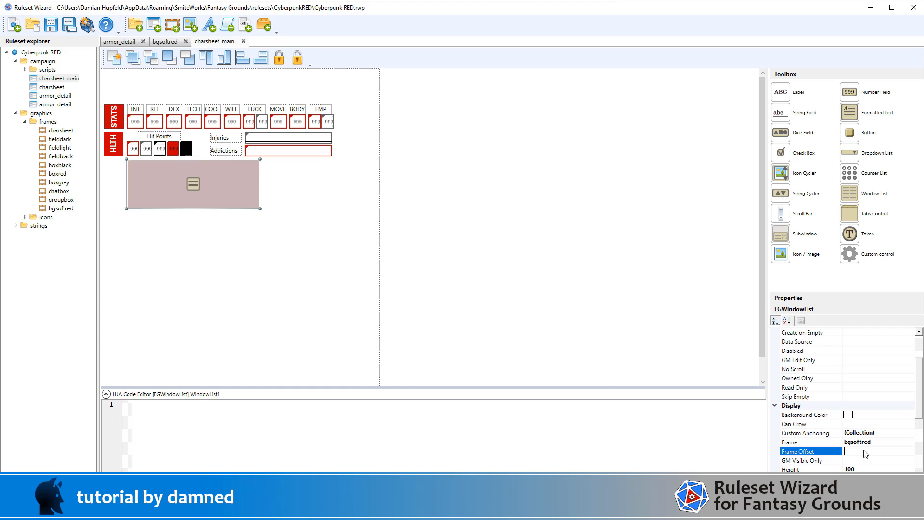
{"action": "type", "text": "5"}
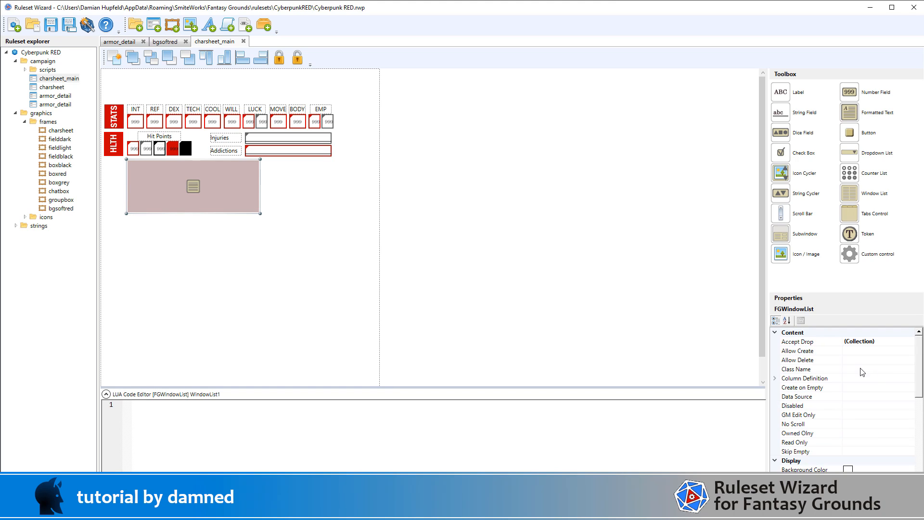
- Begin entering armor_detail as the window list's class name
{"action": "left_click", "coordinate": [811, 368]}
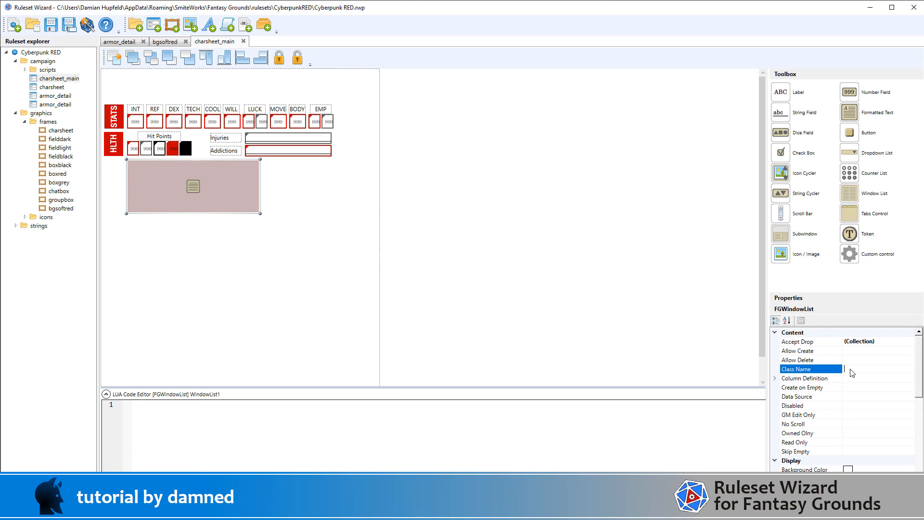
{"action": "type", "text": "armo"}
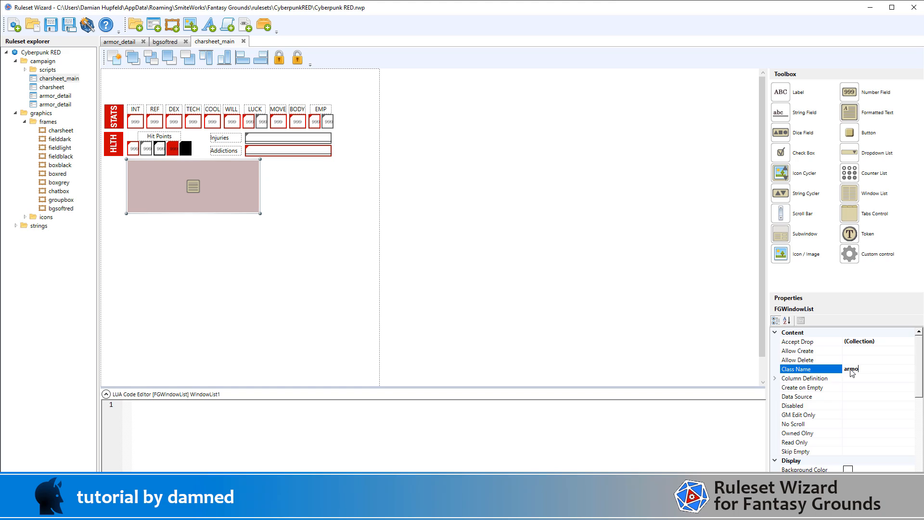
{"action": "type", "text": "r_detail"}
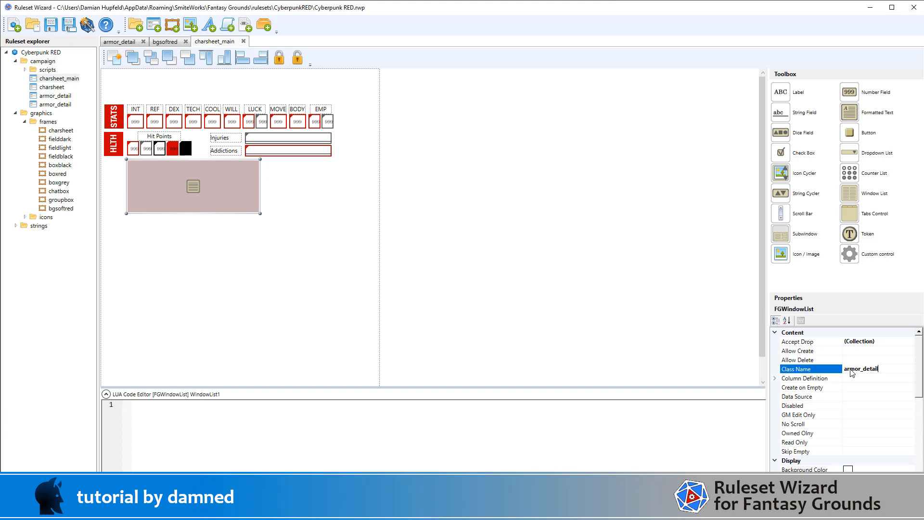
{"action": "mouse_move", "coordinate": [847, 401]}
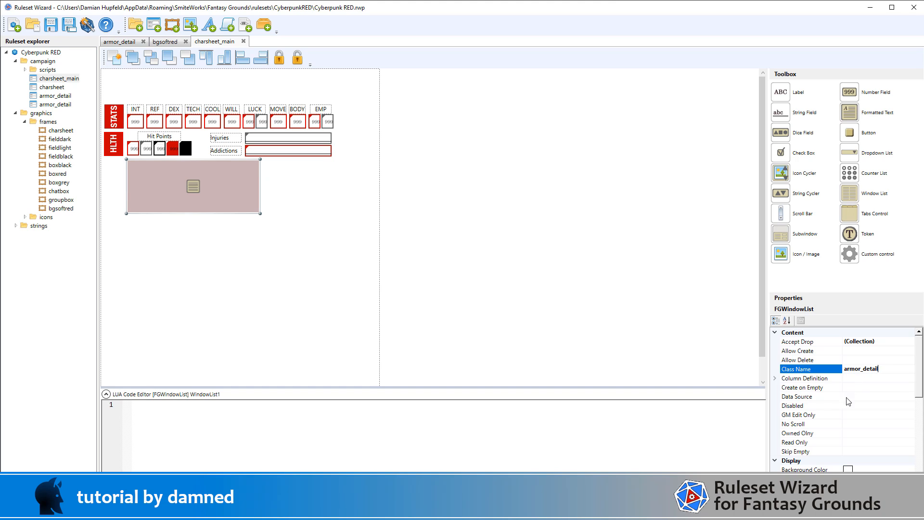
- Set the list's data source to .armorlist and its name to armorlist
{"action": "left_click", "coordinate": [810, 396]}
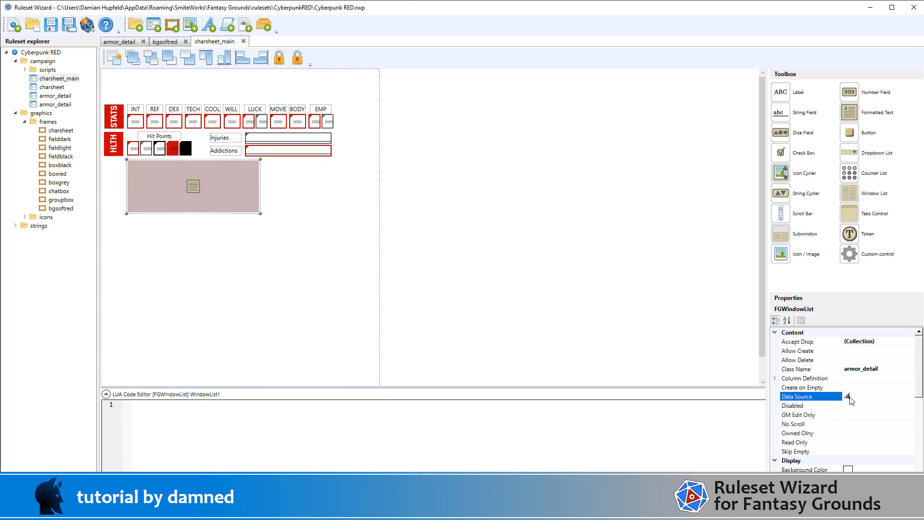
{"action": "type", "text": ".armor"}
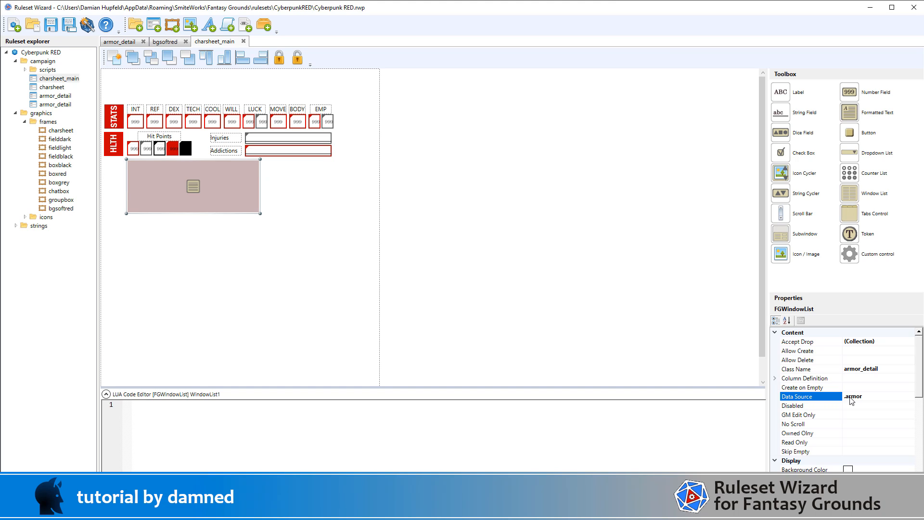
{"action": "type", "text": "list"}
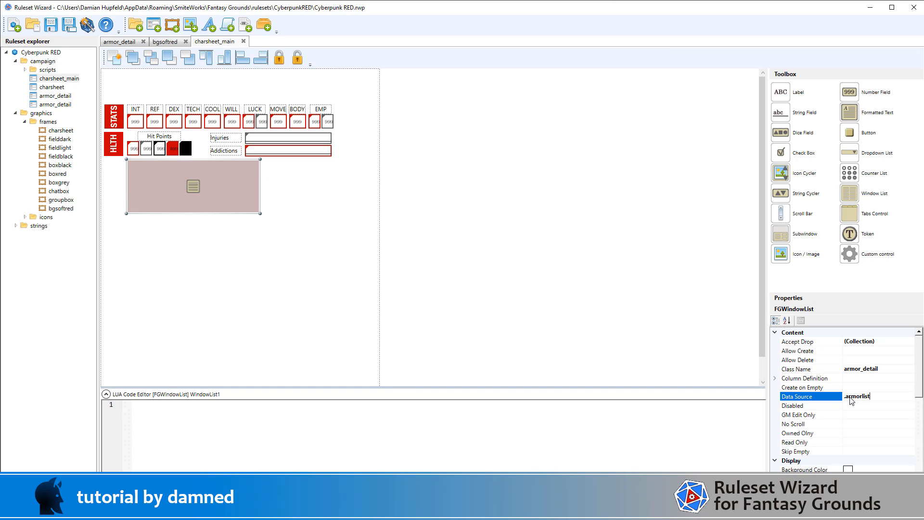
{"action": "mouse_move", "coordinate": [865, 407]}
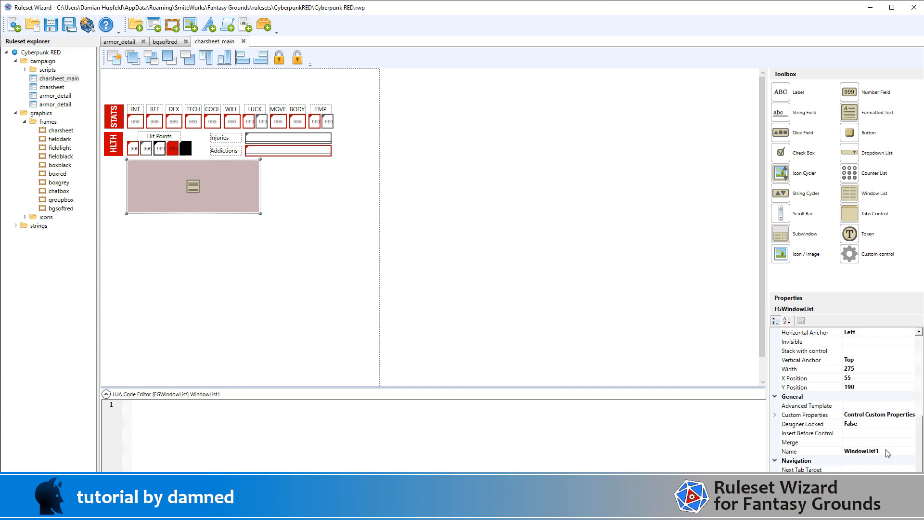
{"action": "type", "text": "a"}
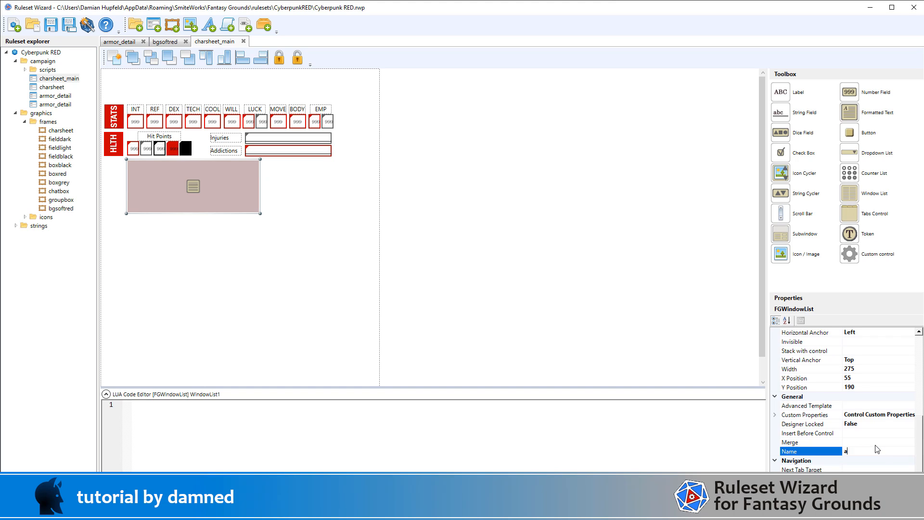
{"action": "type", "text": "armor_l"}
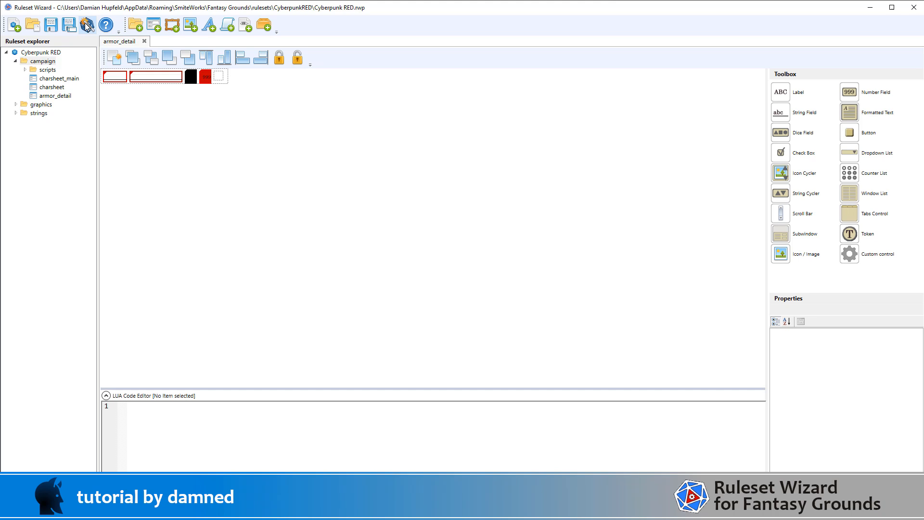
- Export the ruleset as Cyberpunk RED.pak to the Fantasy Grounds rulesets folder
{"action": "left_click", "coordinate": [86, 24]}
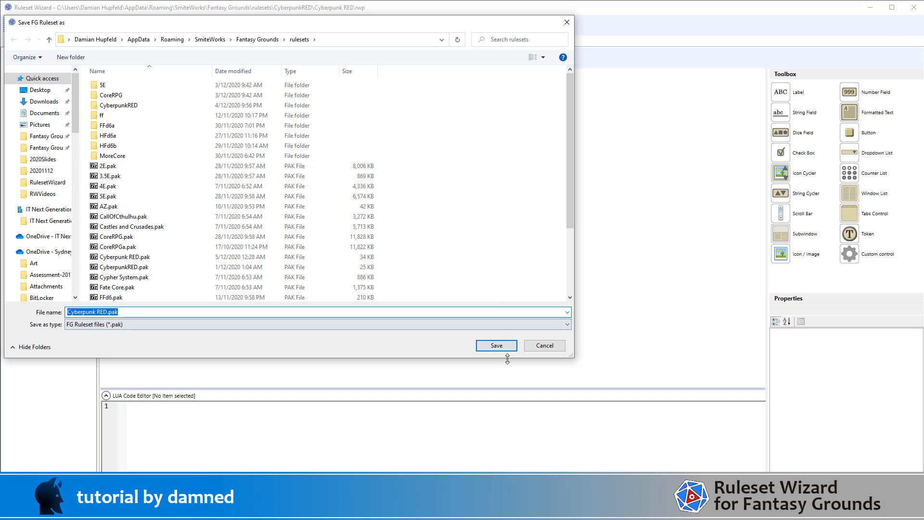
{"action": "left_click", "coordinate": [495, 346]}
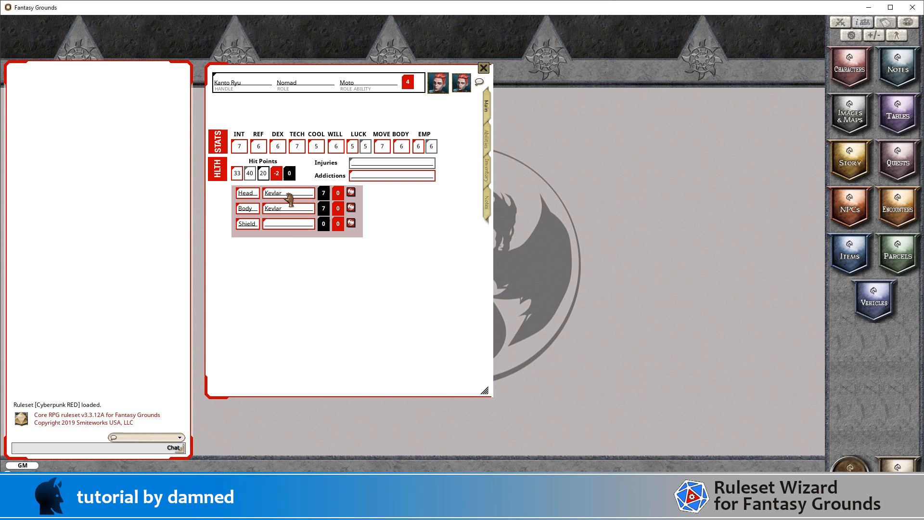
- Check the armor list's context options on the character sheet, finding no add/delete for rows
{"action": "right_click", "coordinate": [287, 192]}
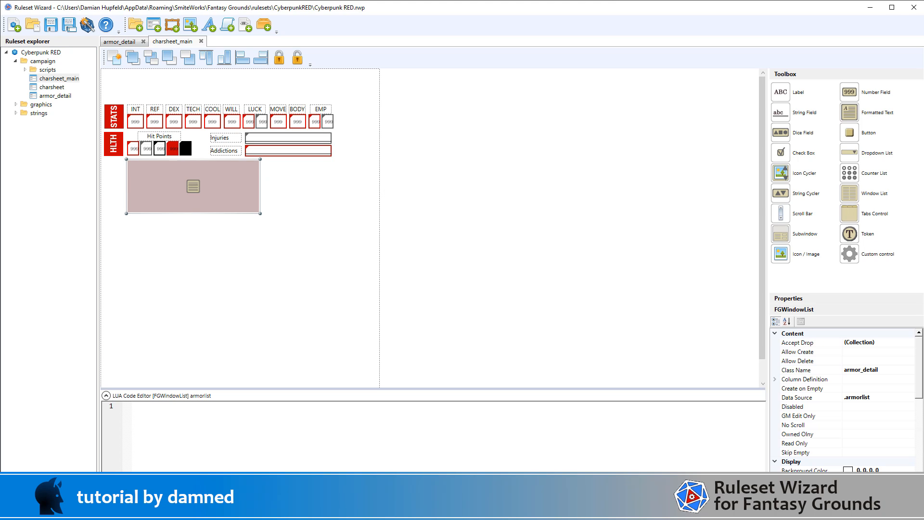
{"action": "left_click", "coordinate": [799, 360]}
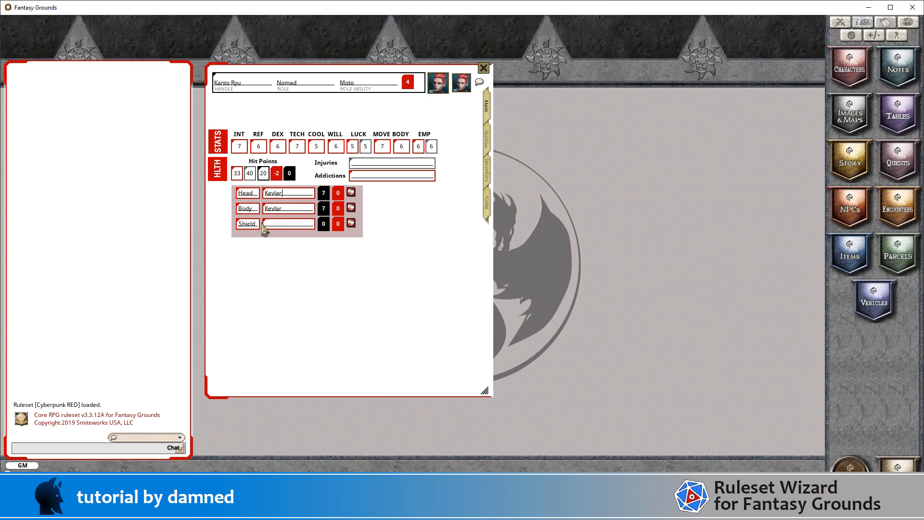
{"action": "mouse_move", "coordinate": [276, 219]}
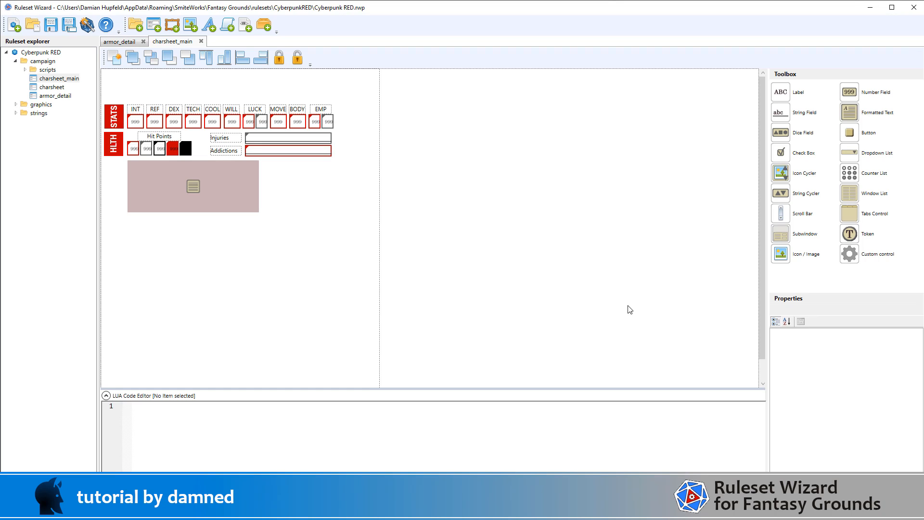
- Set the armorlist window list's Allow Create and Allow Delete to True
{"action": "left_click", "coordinate": [193, 186]}
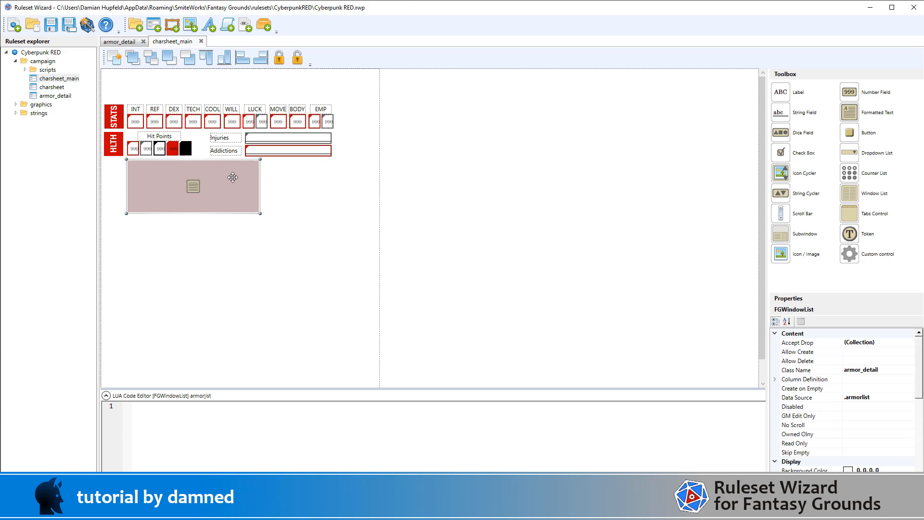
{"action": "mouse_move", "coordinate": [860, 358]}
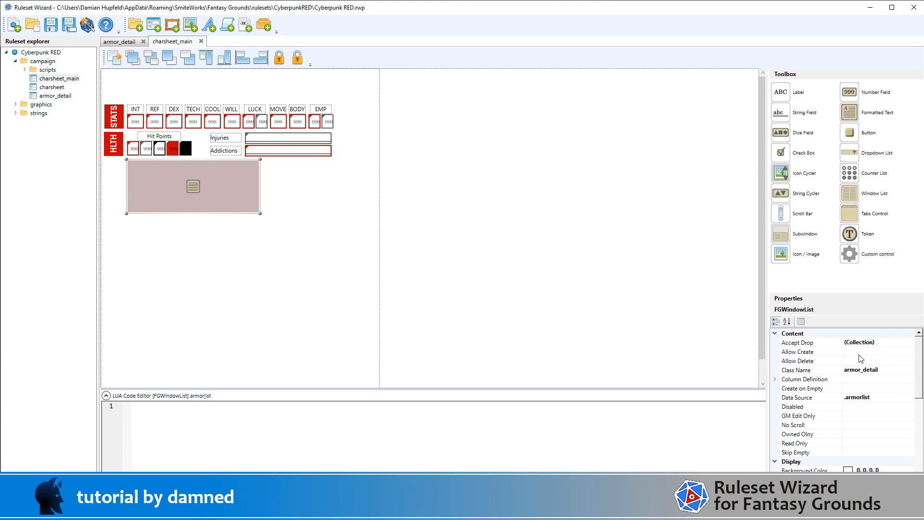
{"action": "left_click", "coordinate": [875, 351]}
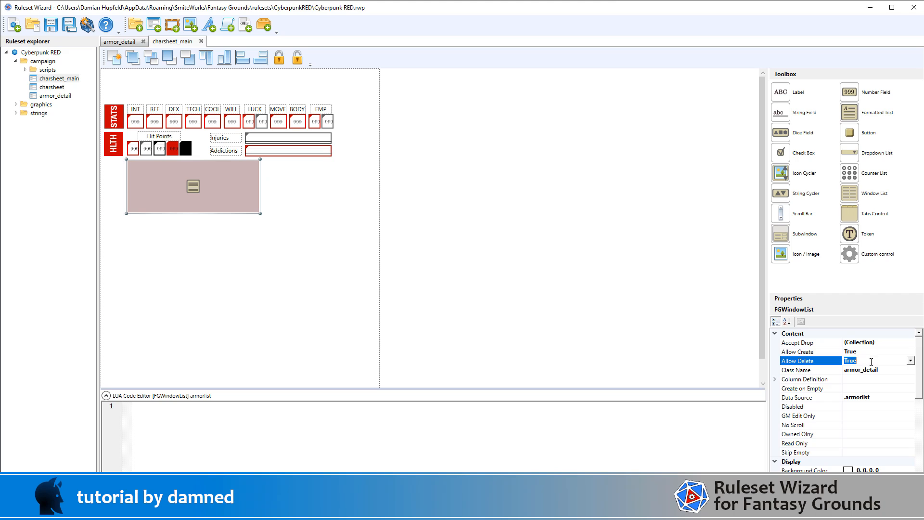
{"action": "mouse_move", "coordinate": [907, 393]}
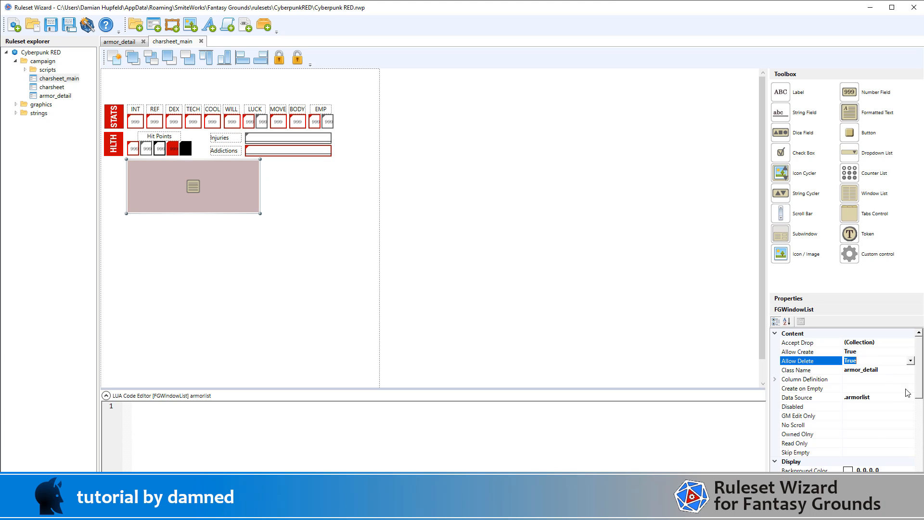
{"action": "mouse_move", "coordinate": [895, 351]}
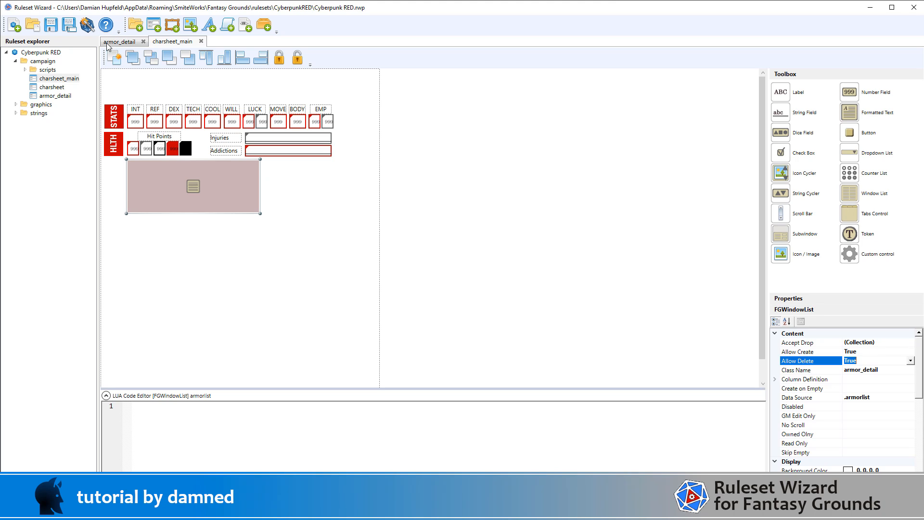
- Re-export the ruleset as Cyberpunk RED.pak and reload it in Fantasy Grounds
{"action": "left_click", "coordinate": [51, 24]}
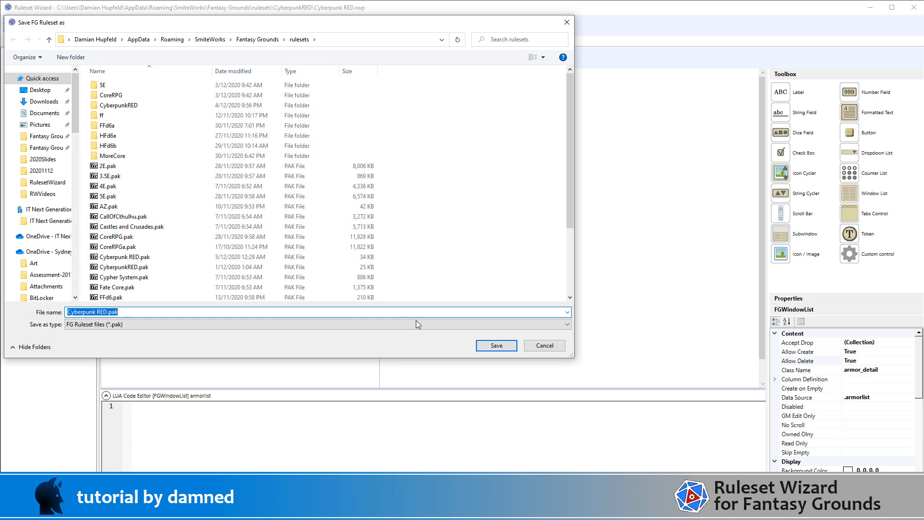
{"action": "left_click", "coordinate": [495, 345]}
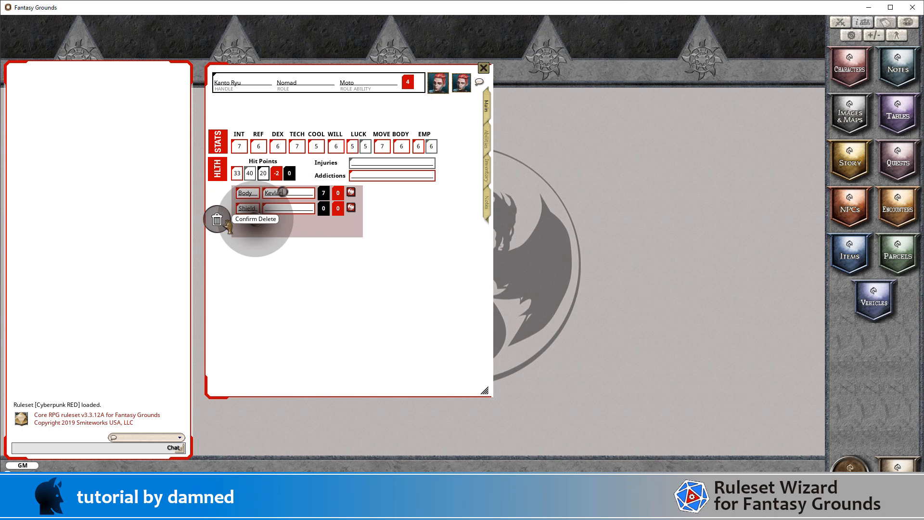
- Delete the Shield row and enter Head Kevlar armor with value 7
{"action": "left_click", "coordinate": [218, 218]}
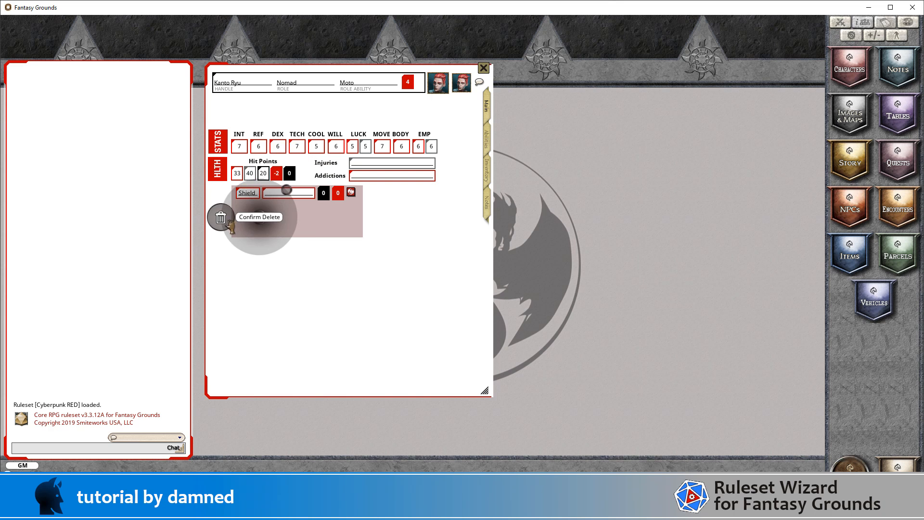
{"action": "left_click", "coordinate": [259, 216]}
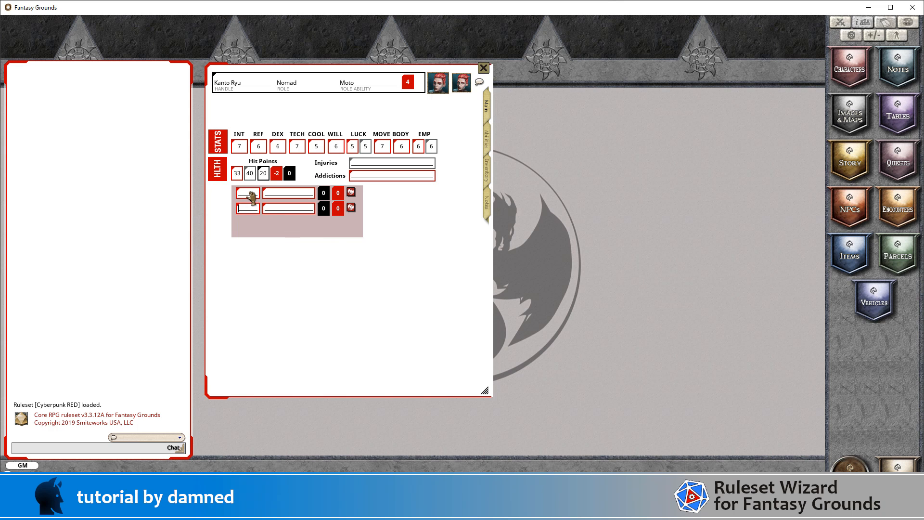
{"action": "type", "text": "He"}
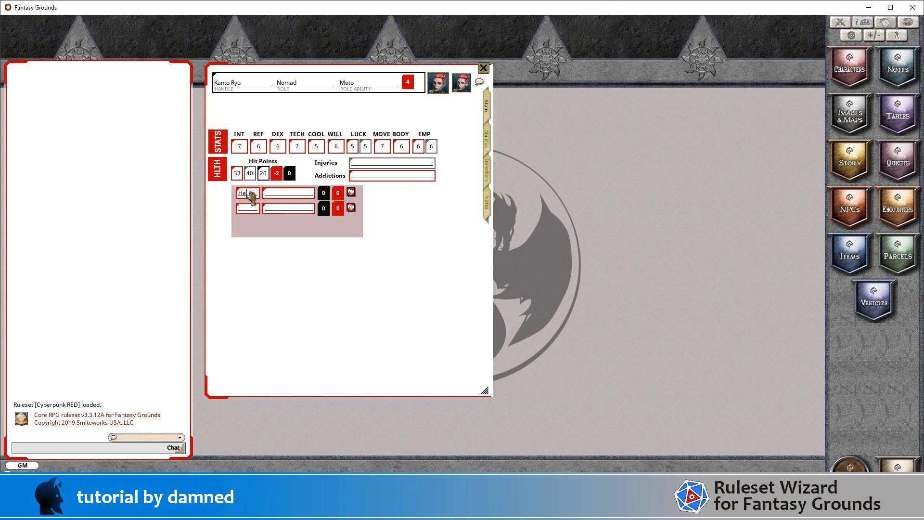
{"action": "type", "text": "K"}
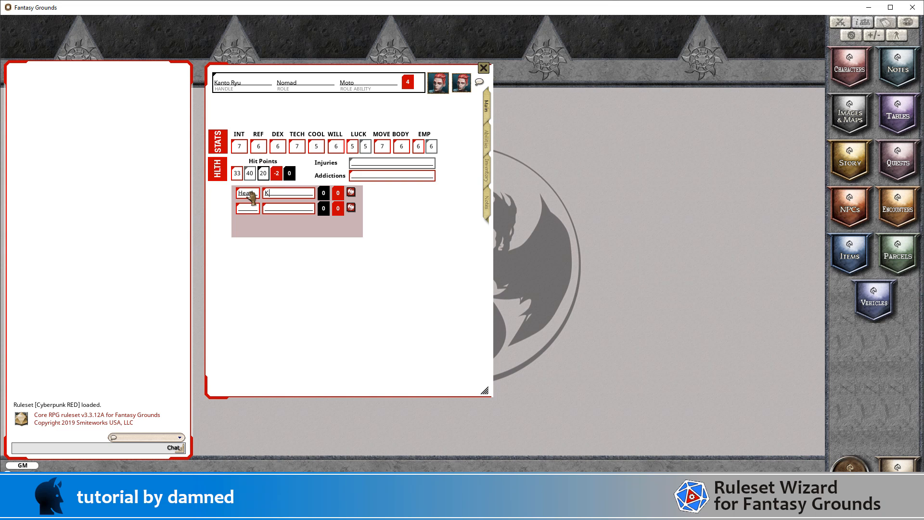
{"action": "type", "text": "evlar"}
{"action": "left_click", "coordinate": [324, 194]}
{"action": "type", "text": "7"}
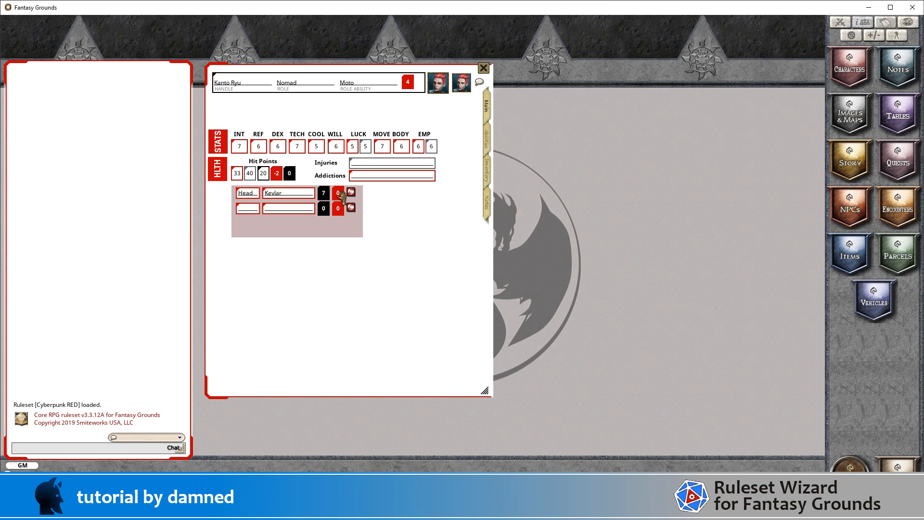
{"action": "mouse_move", "coordinate": [254, 211]}
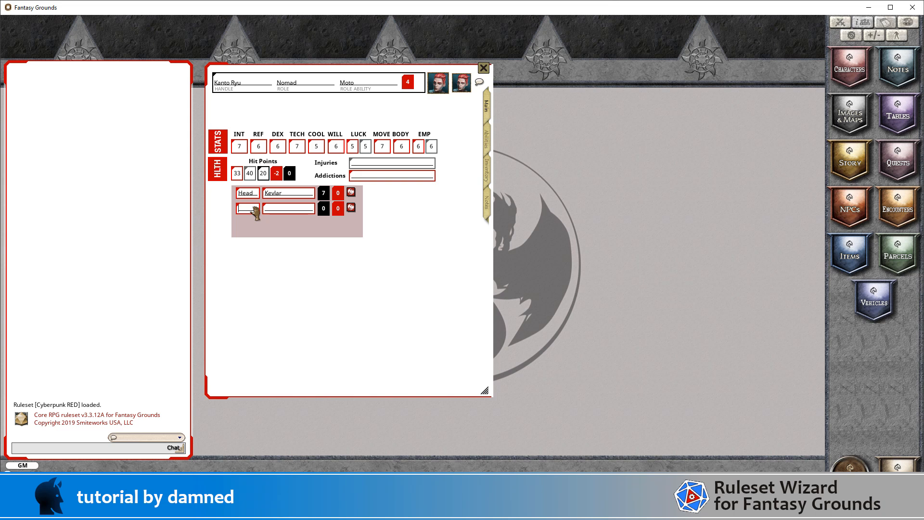
- Enter Body Armor Suit with value 12 and penalty -4
{"action": "type", "text": "Body"}
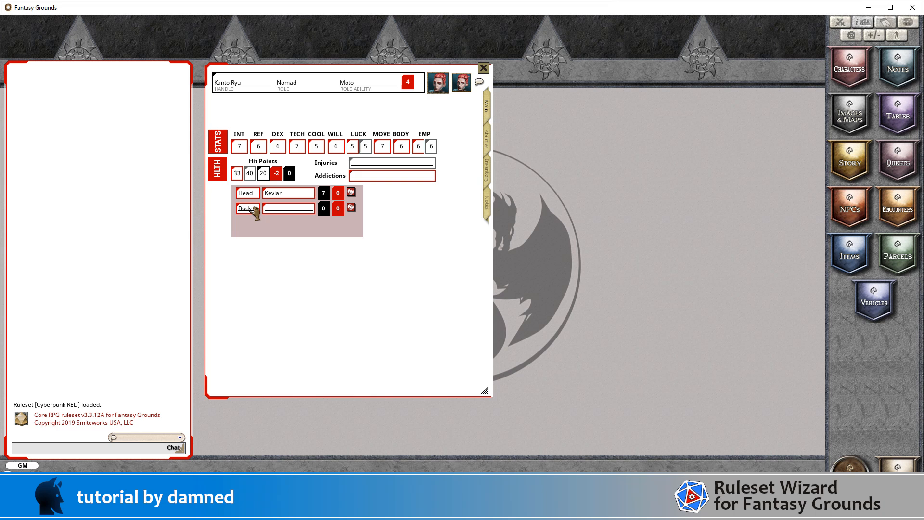
{"action": "type", "text": "Steel"}
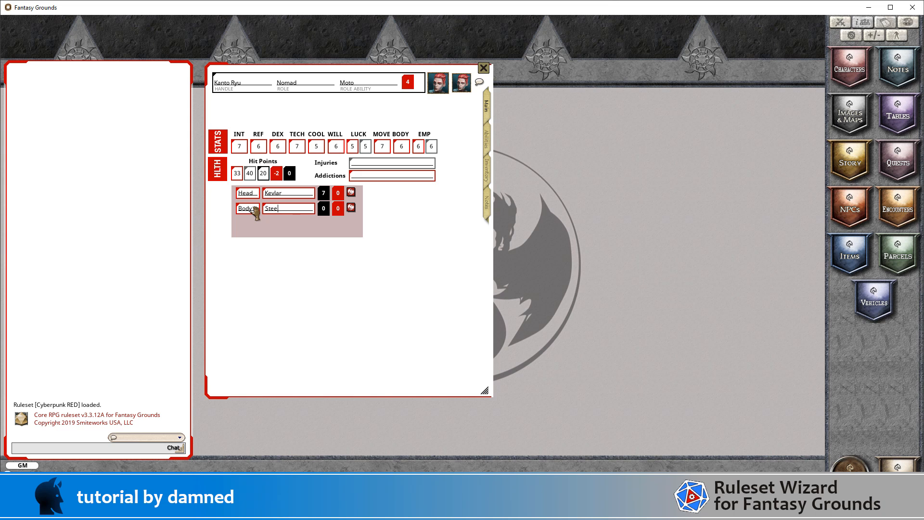
{"action": "type", "text": "Armor Sui"}
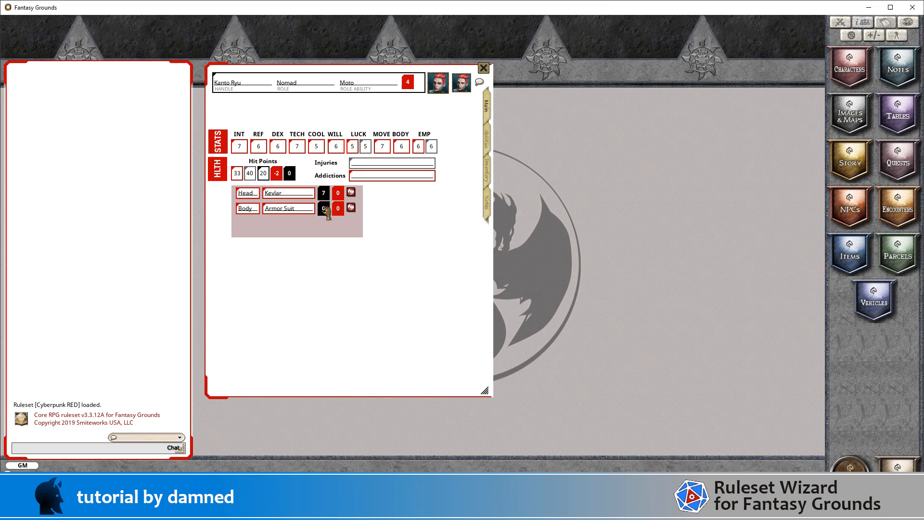
{"action": "left_click", "coordinate": [324, 208]}
{"action": "type", "text": "12"}
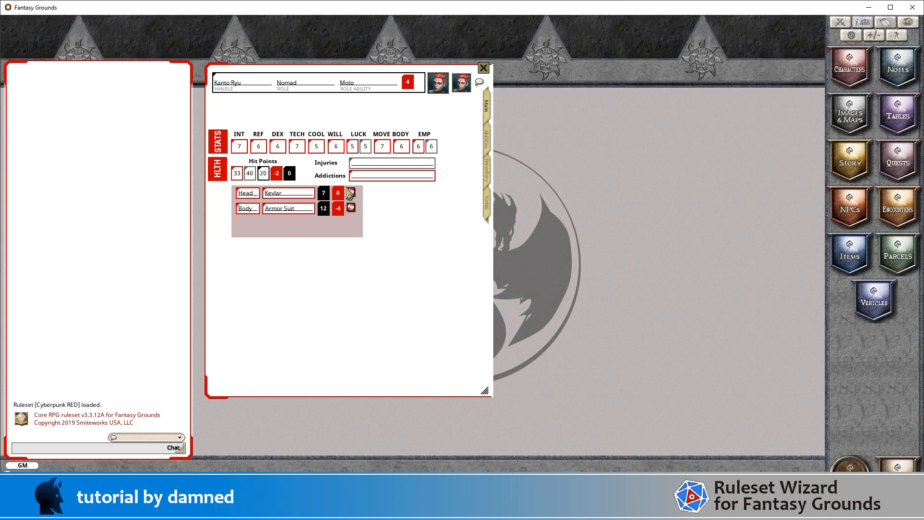
- Add a blank third armor row via the list's Create Item action
{"action": "right_click", "coordinate": [297, 200]}
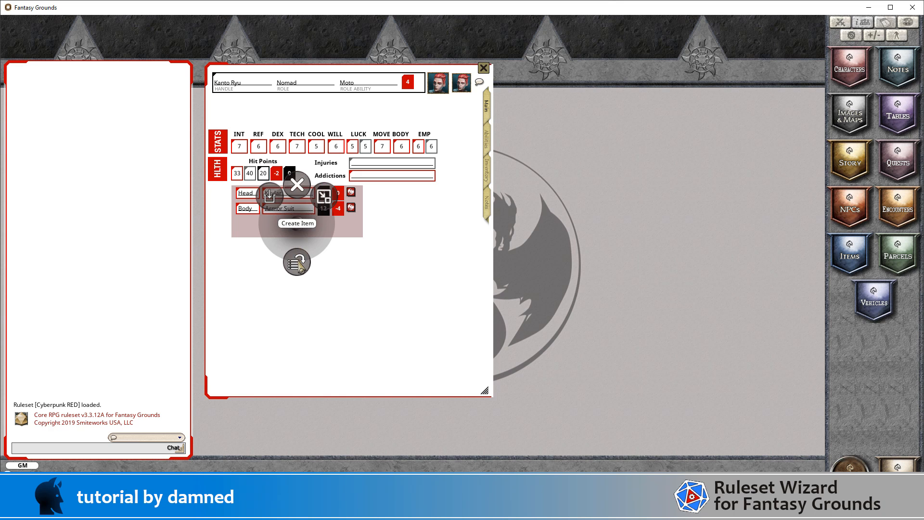
{"action": "left_click", "coordinate": [297, 223]}
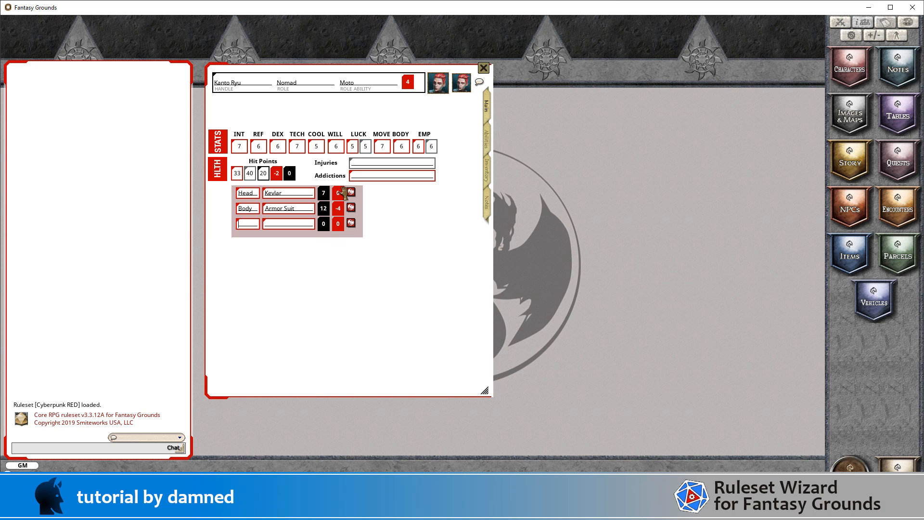
{"action": "left_click", "coordinate": [338, 193]}
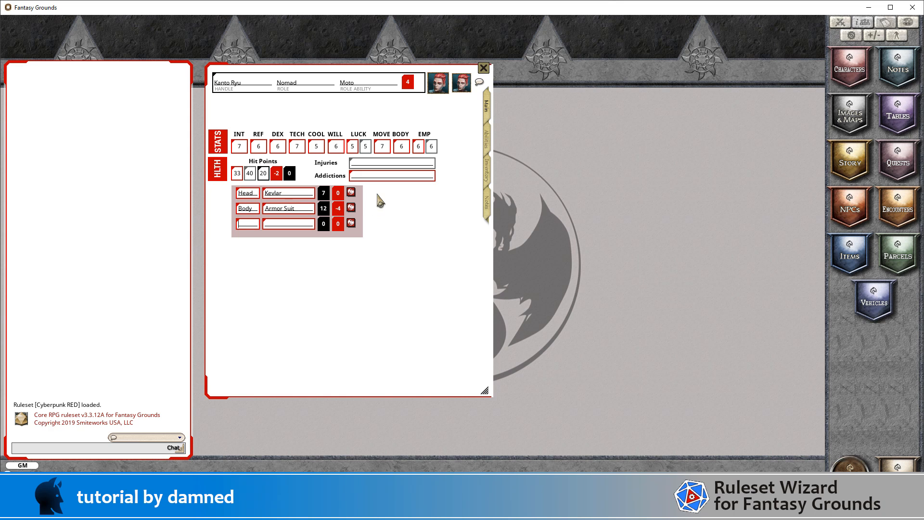
{"action": "mouse_move", "coordinate": [361, 246]}
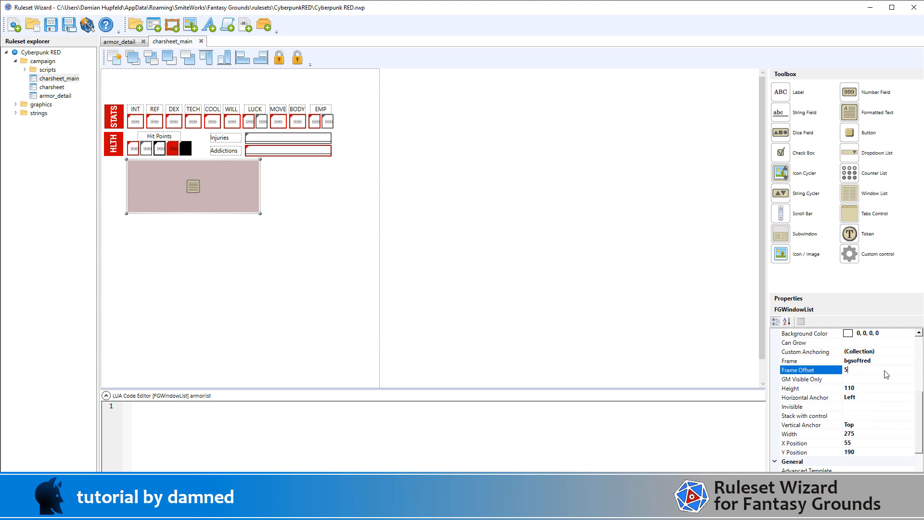
- Set the armorlist Frame Offset to 5,5,5,5 and re-enter its Height as 110
{"action": "type", "text": ",5,5,5"}
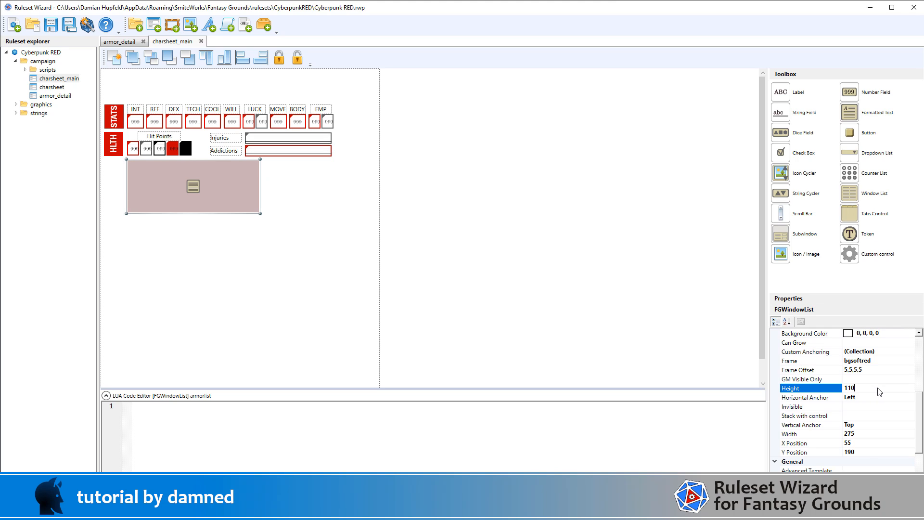
{"action": "type", "text": "1"}
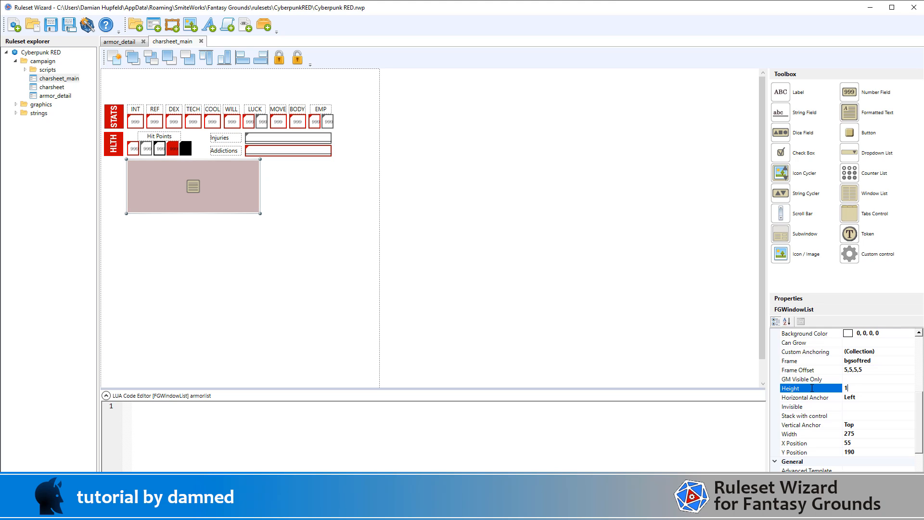
{"action": "type", "text": "110"}
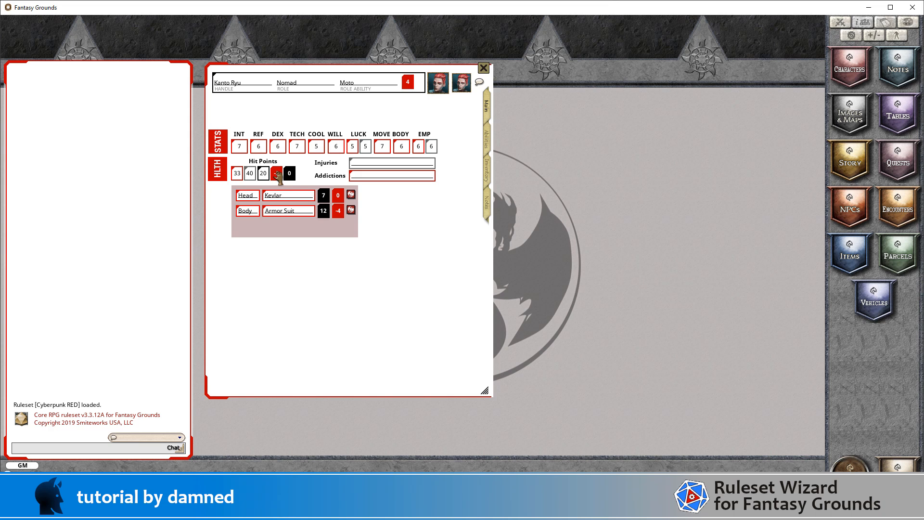
- Roll a d10 with Seriously Wounded -2 for 7, then try the Body armor penalty as a modifier
{"action": "left_click", "coordinate": [277, 172]}
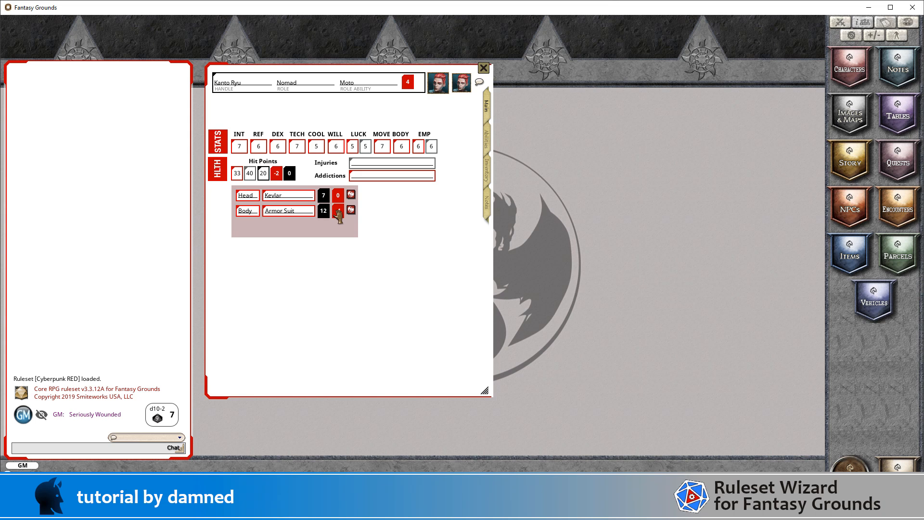
{"action": "left_click", "coordinate": [337, 210]}
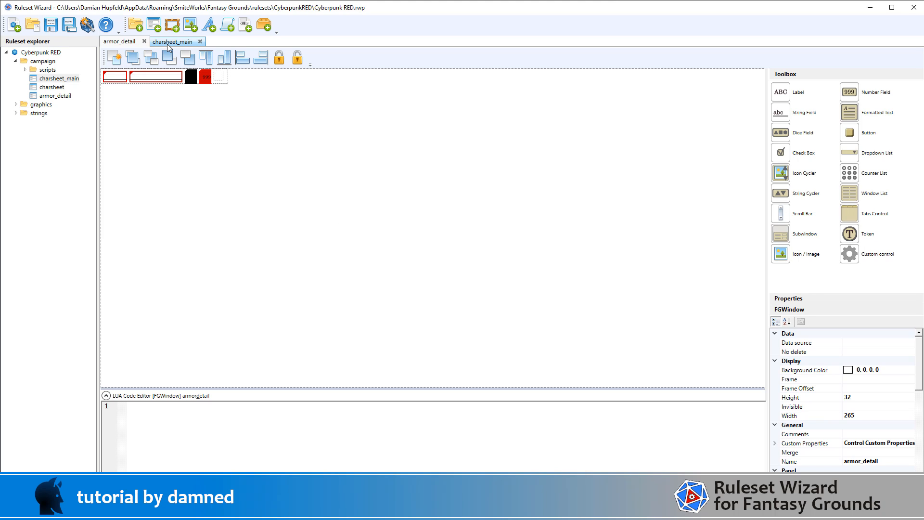
- Copy the hpserious_mod onDoubleClick script into armorpenalty and rename its label Armor Penalty
{"action": "left_click", "coordinate": [172, 42]}
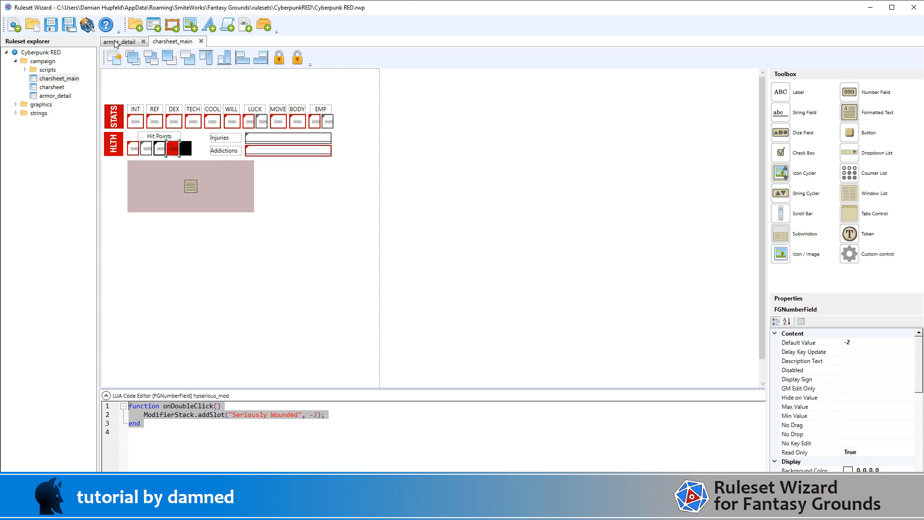
{"action": "left_click", "coordinate": [121, 41]}
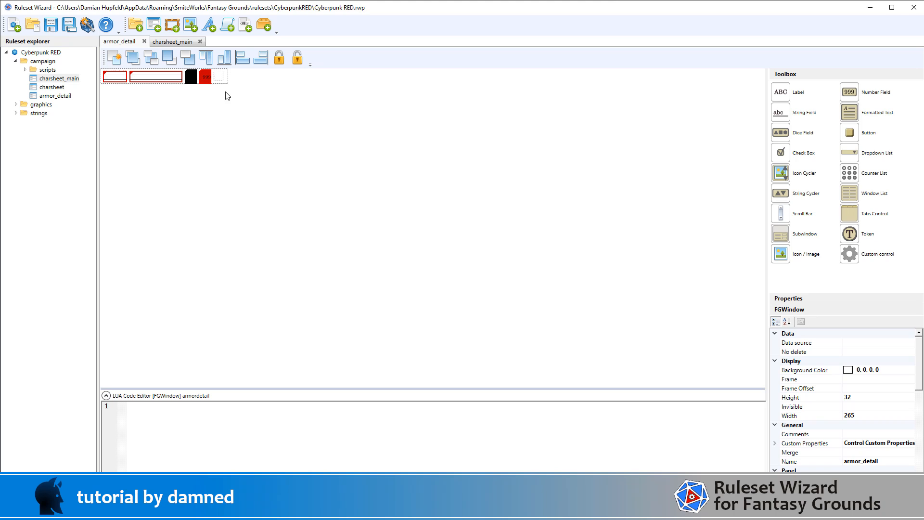
{"action": "left_click", "coordinate": [206, 76]}
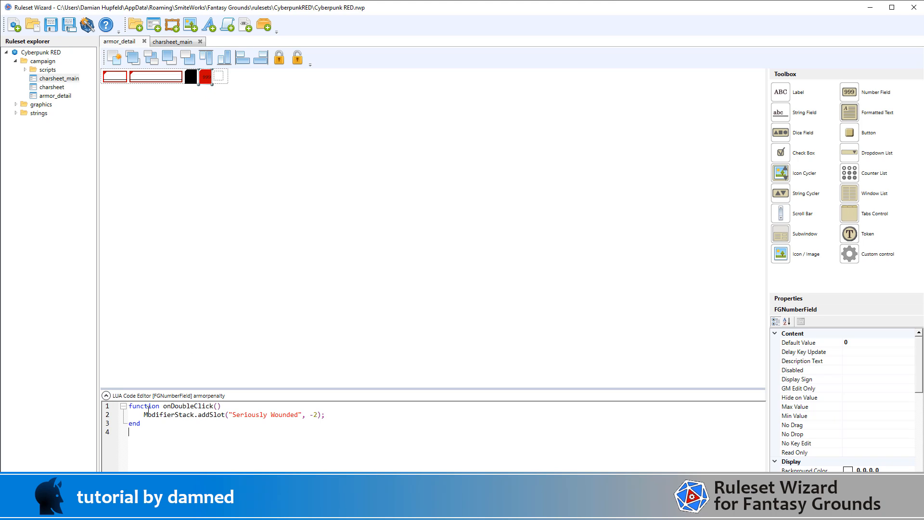
{"action": "double_click", "coordinate": [249, 414]}
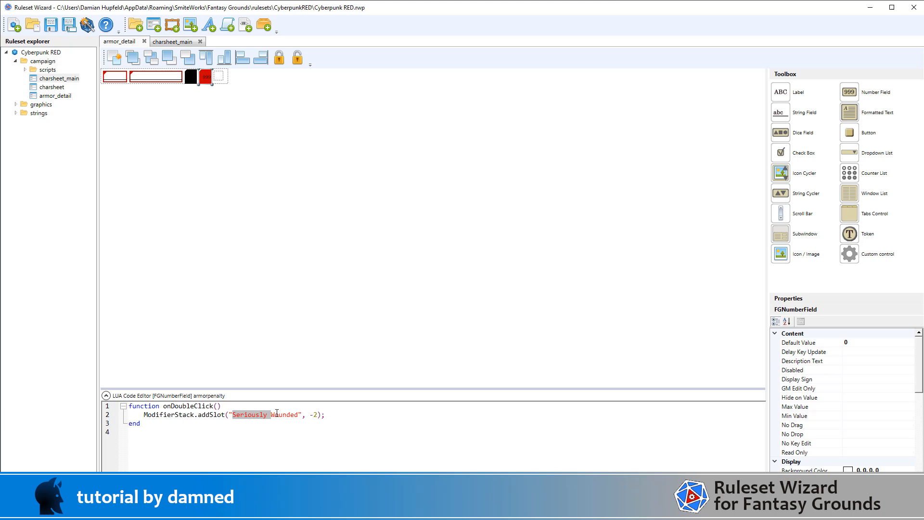
{"action": "type", "text": "Armor Penalt"}
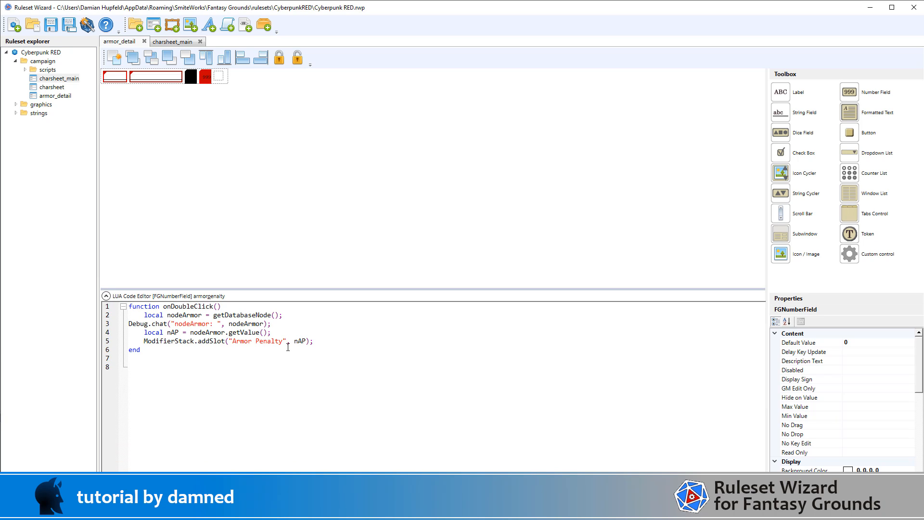
- Read the penalty via getDatabaseNode().getValue(), rebuild, reload, and confirm a -4 Armor Suit modifier
{"action": "double_click", "coordinate": [217, 333]}
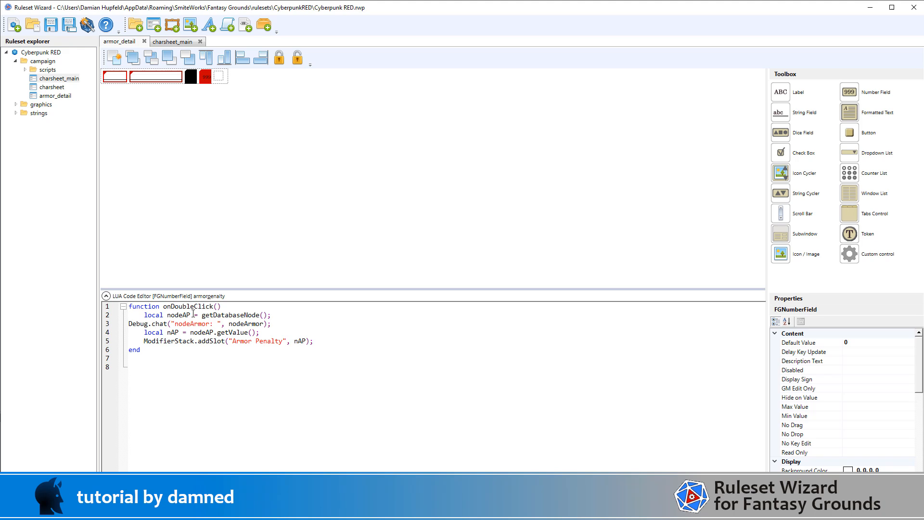
{"action": "double_click", "coordinate": [178, 315]}
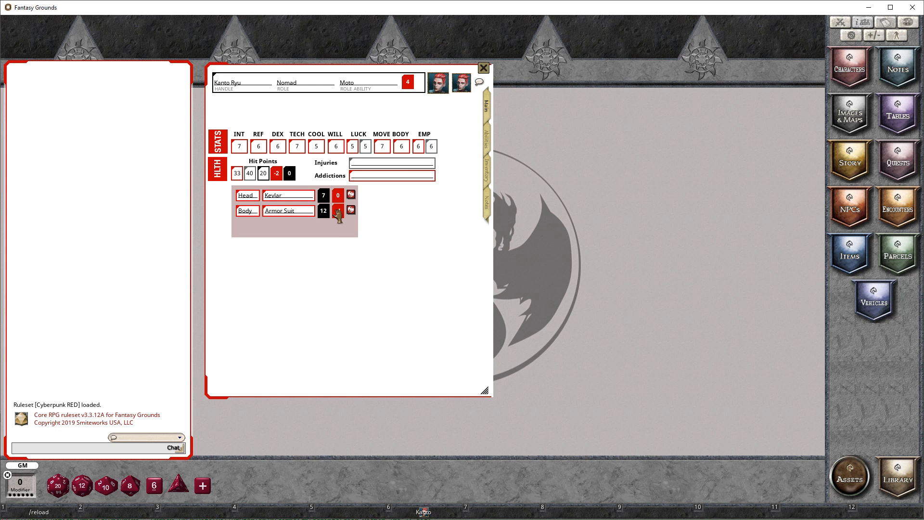
{"action": "left_click", "coordinate": [338, 211]}
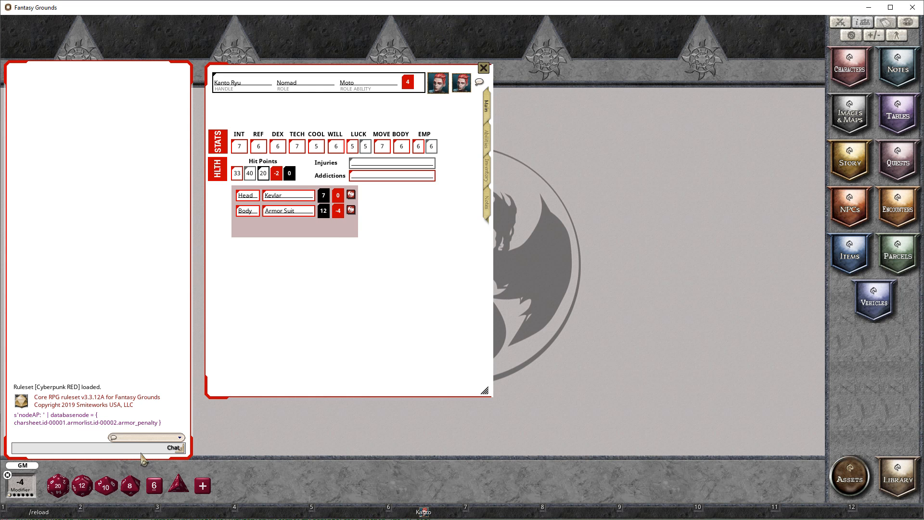